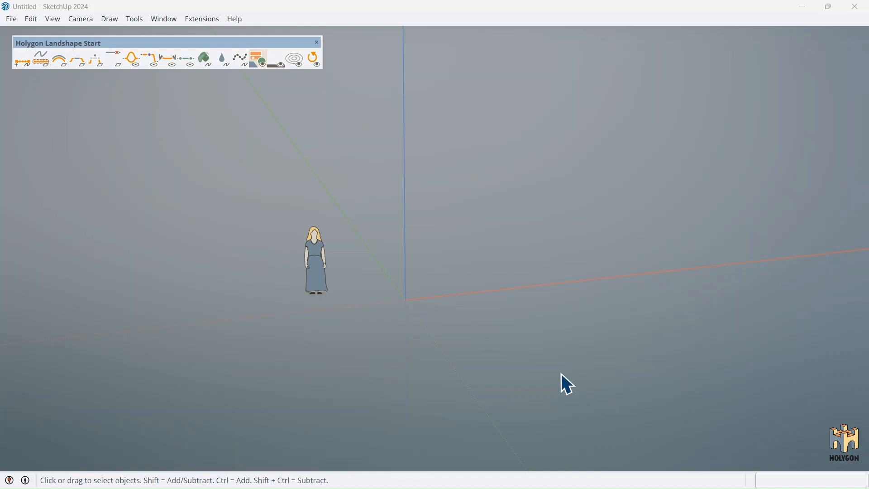
{"action": "mouse_move", "coordinate": [531, 382]}
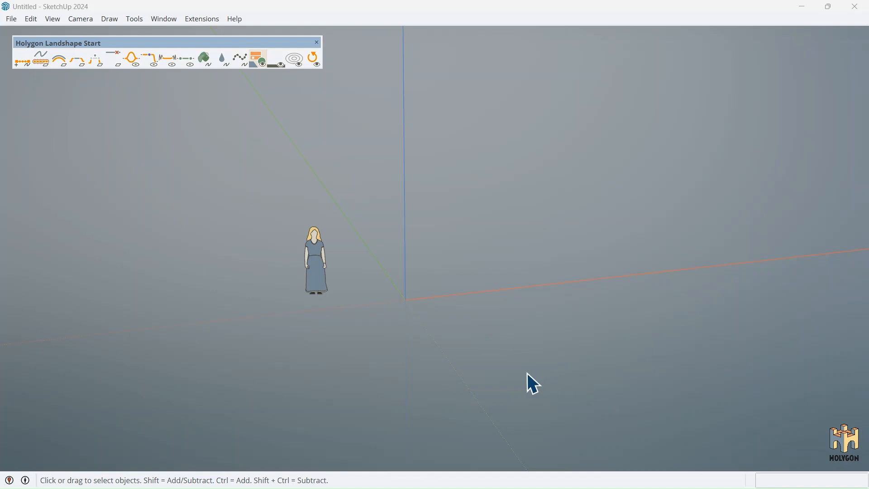
{"action": "mouse_move", "coordinate": [167, 277]}
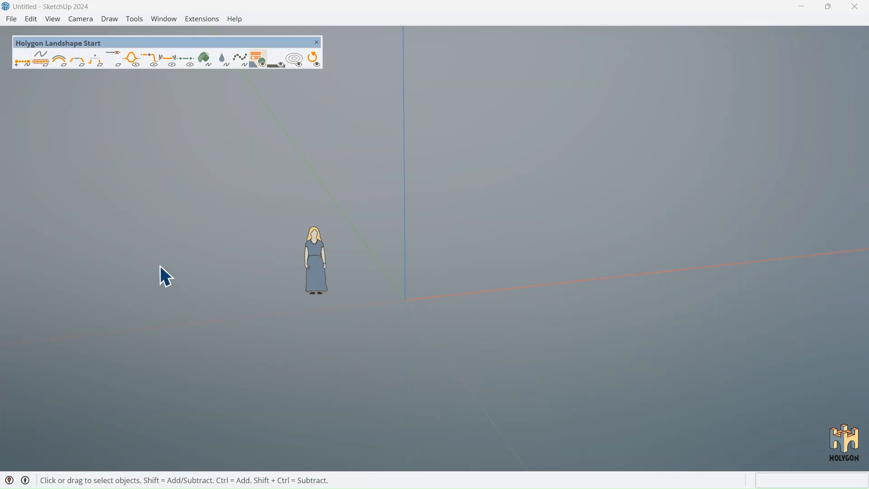
{"action": "mouse_move", "coordinate": [43, 137]}
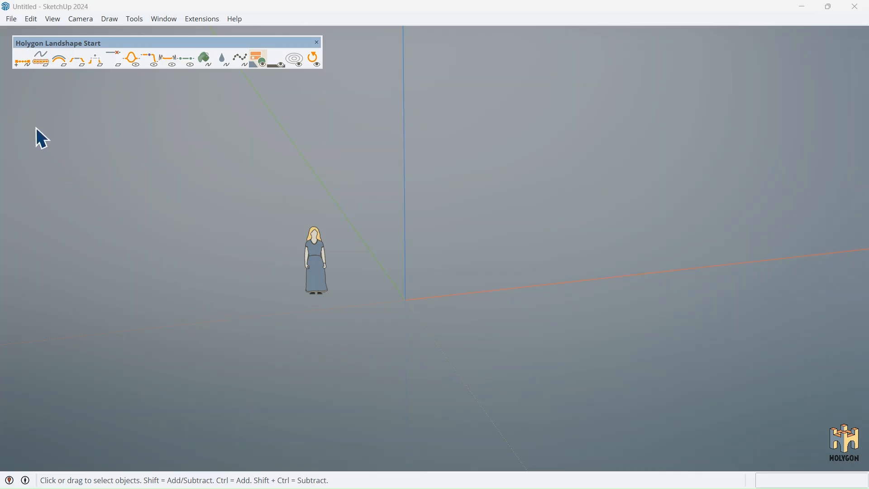
{"action": "mouse_move", "coordinate": [26, 100]}
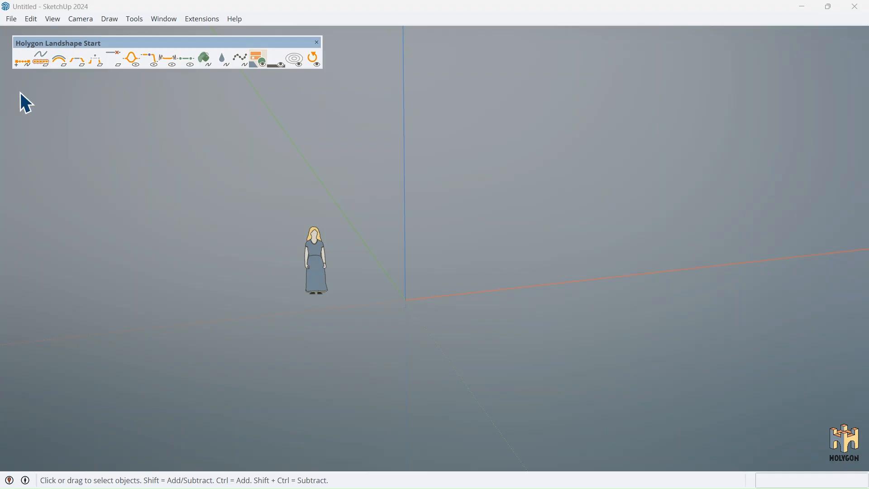
{"action": "mouse_move", "coordinate": [54, 109]}
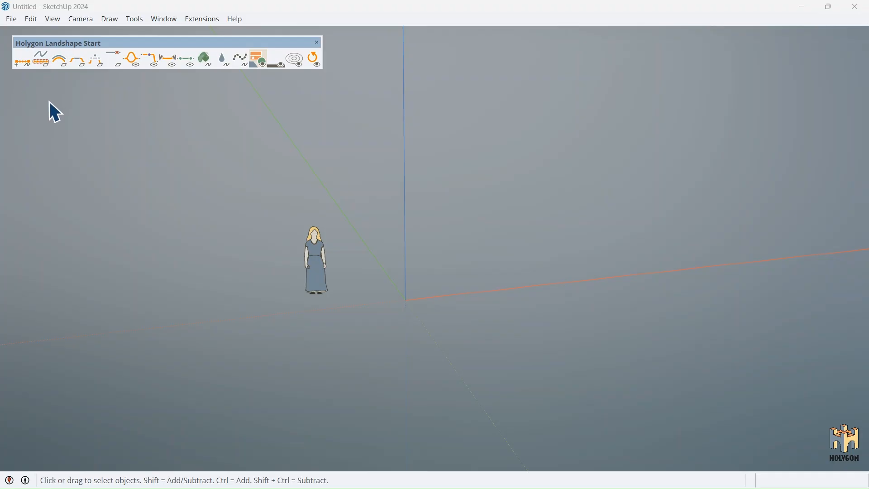
{"action": "mouse_move", "coordinate": [49, 91]}
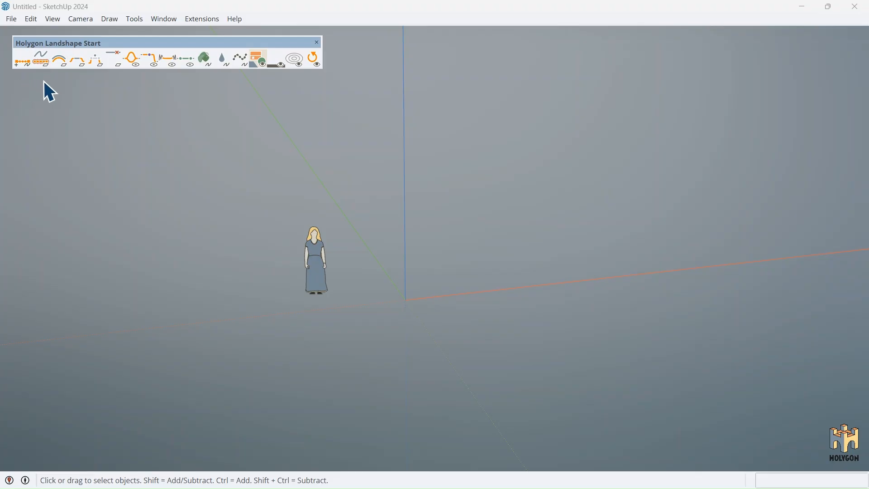
{"action": "mouse_move", "coordinate": [129, 91]}
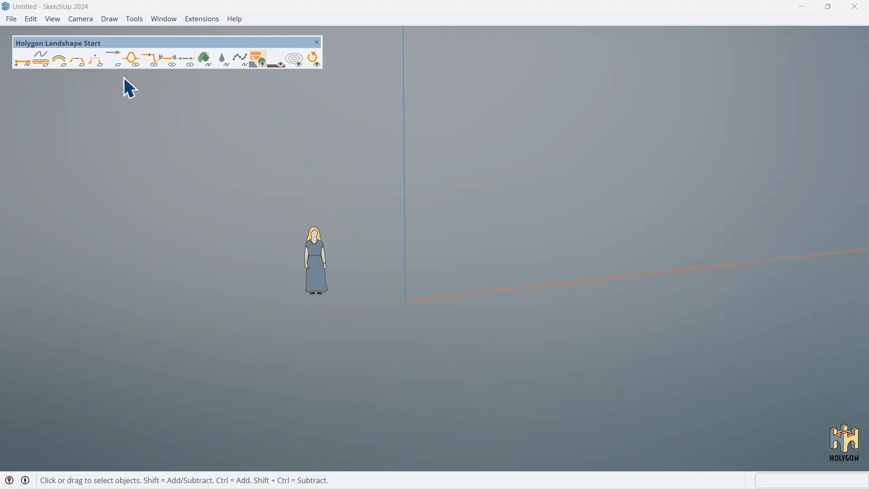
{"action": "mouse_move", "coordinate": [36, 88]}
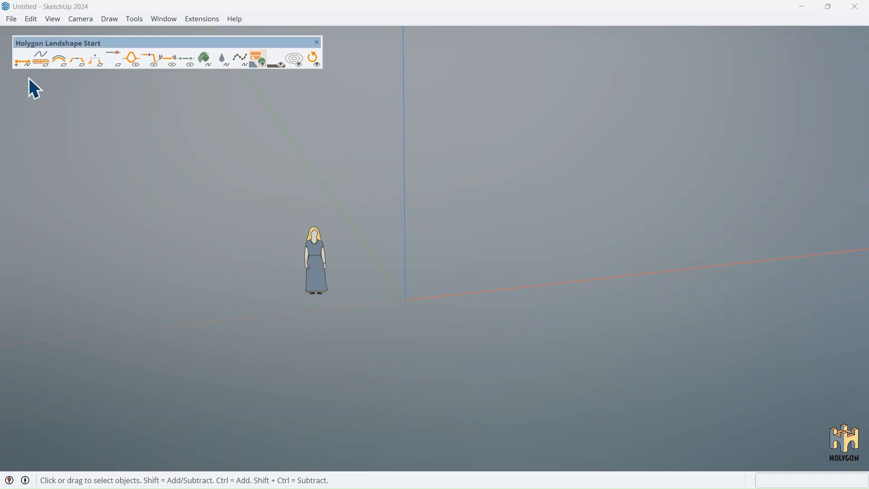
{"action": "mouse_move", "coordinate": [39, 110]}
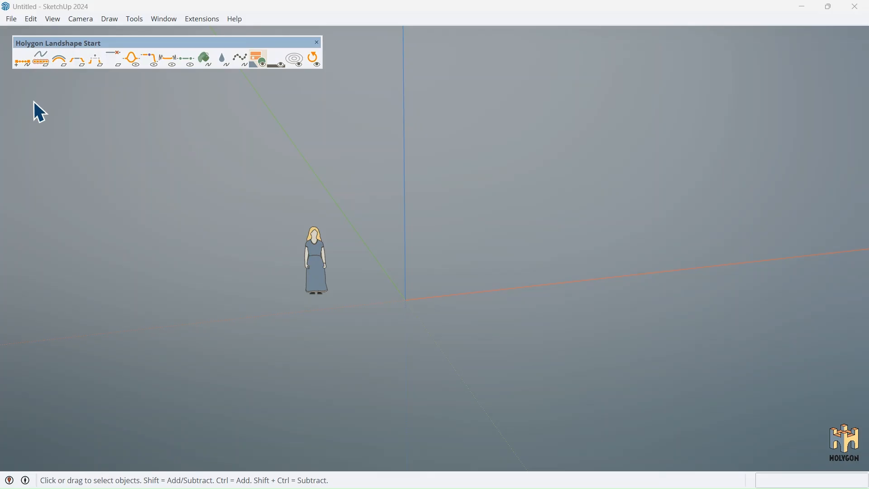
{"action": "mouse_move", "coordinate": [48, 127]}
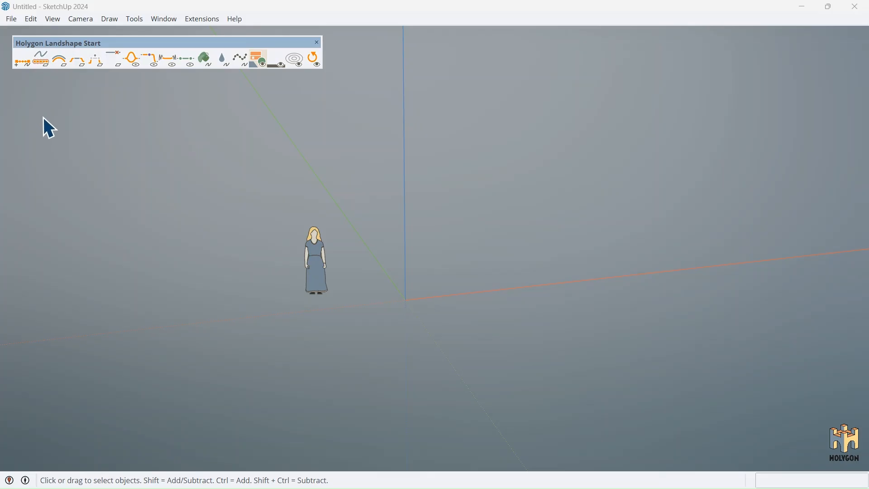
- Plot a new terrain from the origin with the Plot tool and add an 8 m skirt around its edges
{"action": "left_click", "coordinate": [22, 58]}
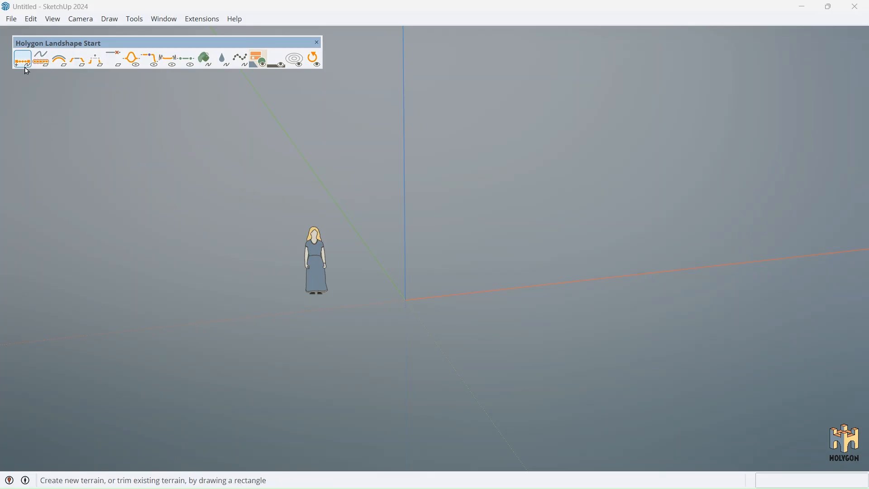
{"action": "mouse_move", "coordinate": [21, 58]}
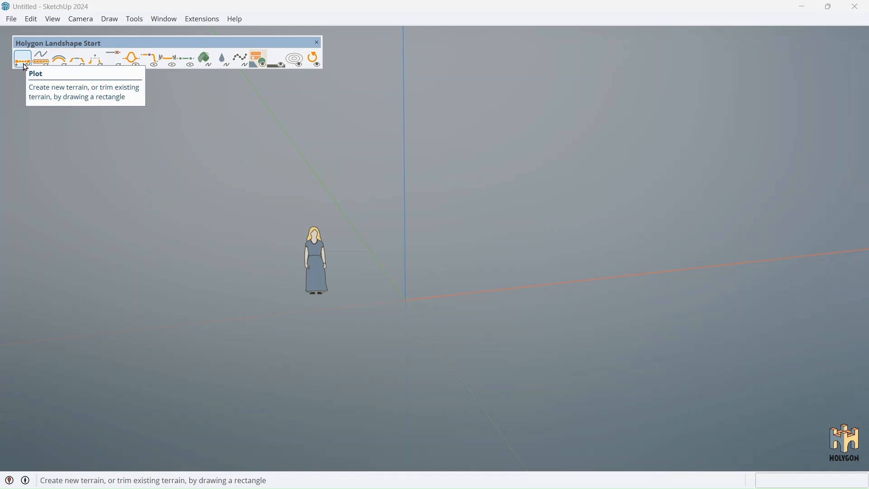
{"action": "left_click", "coordinate": [22, 58]}
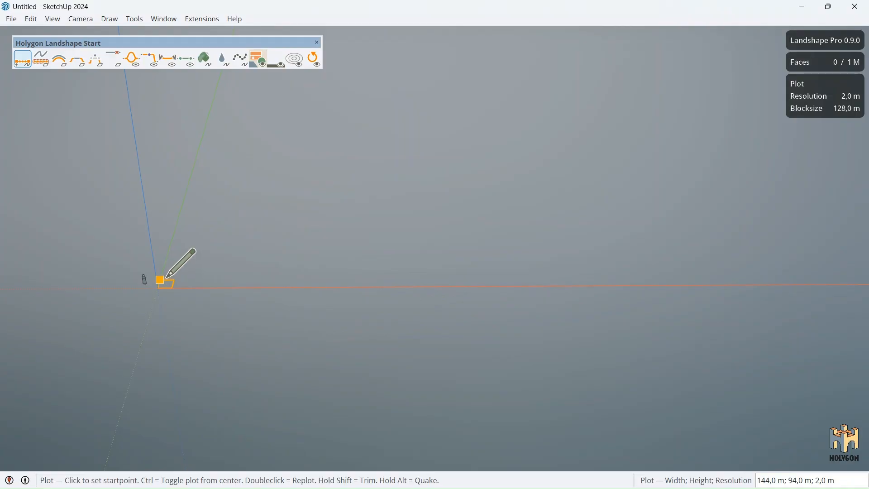
{"action": "left_click", "coordinate": [158, 280]}
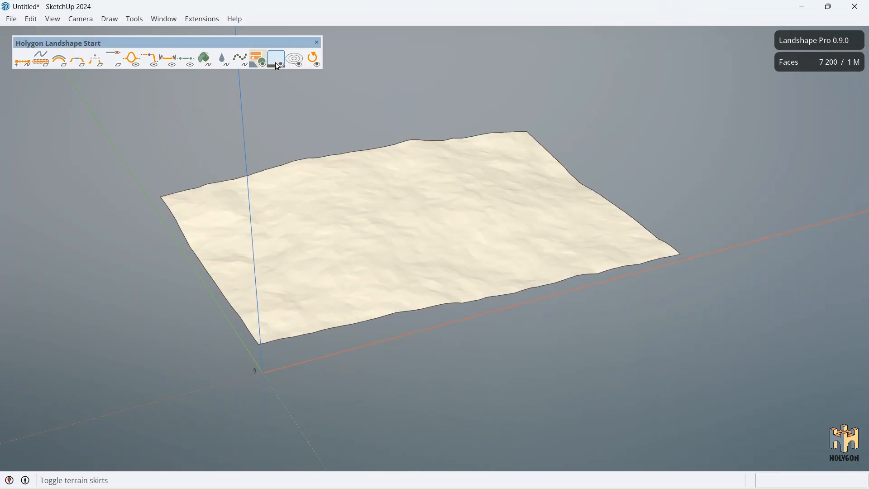
{"action": "left_click", "coordinate": [258, 58]}
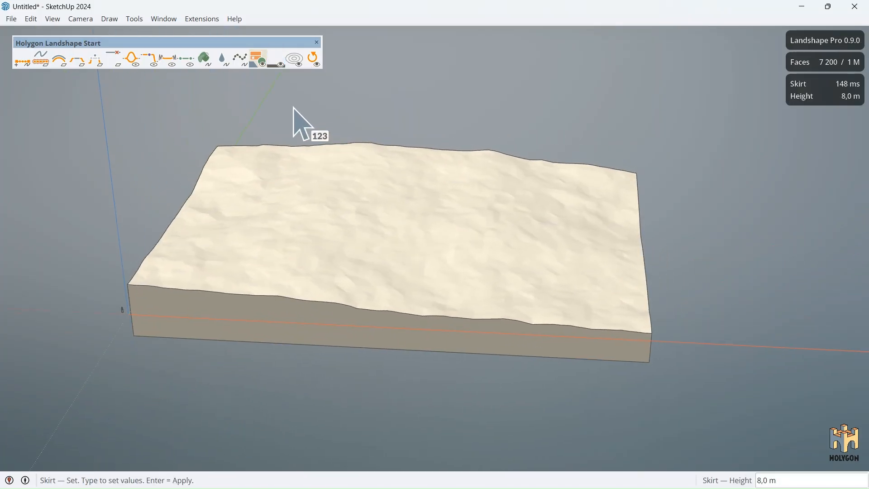
{"action": "left_click", "coordinate": [131, 58]}
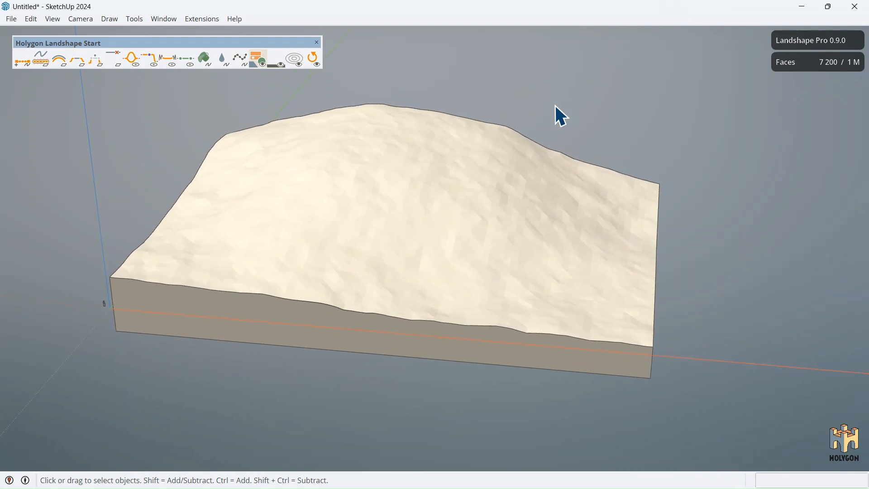
{"action": "mouse_move", "coordinate": [60, 108]}
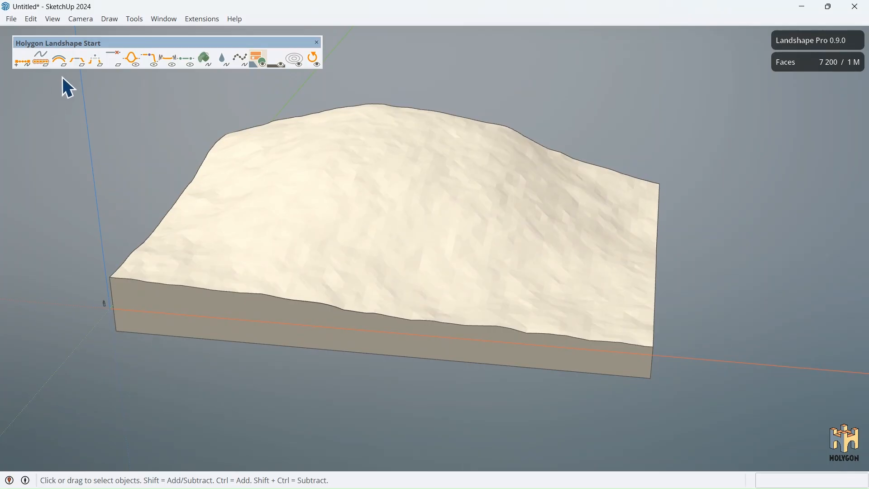
{"action": "mouse_move", "coordinate": [321, 89]}
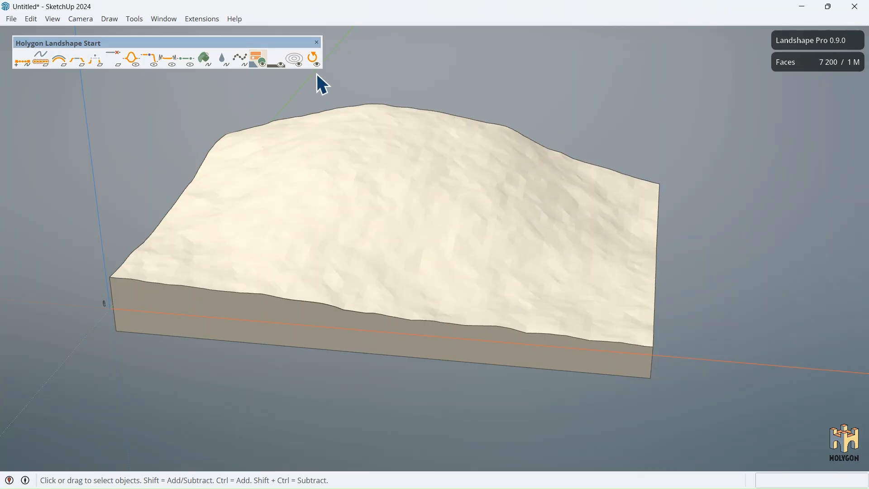
{"action": "mouse_move", "coordinate": [317, 83]}
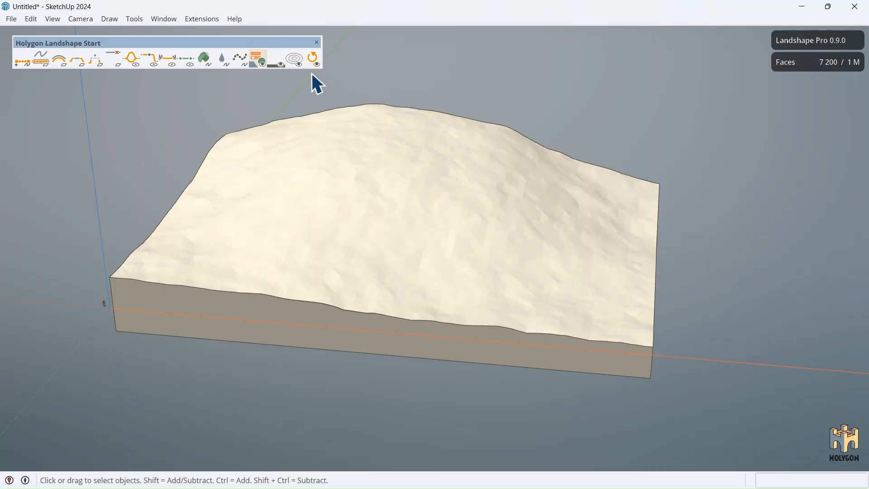
{"action": "mouse_move", "coordinate": [25, 83]}
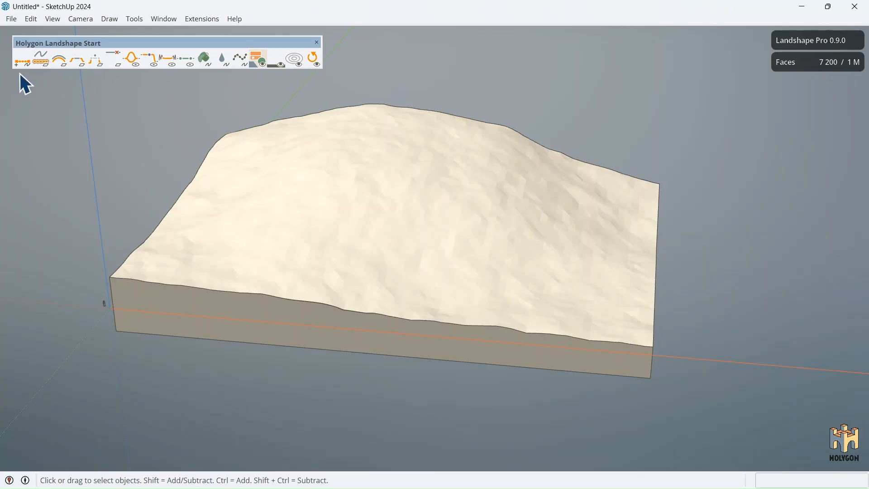
{"action": "mouse_move", "coordinate": [158, 99]}
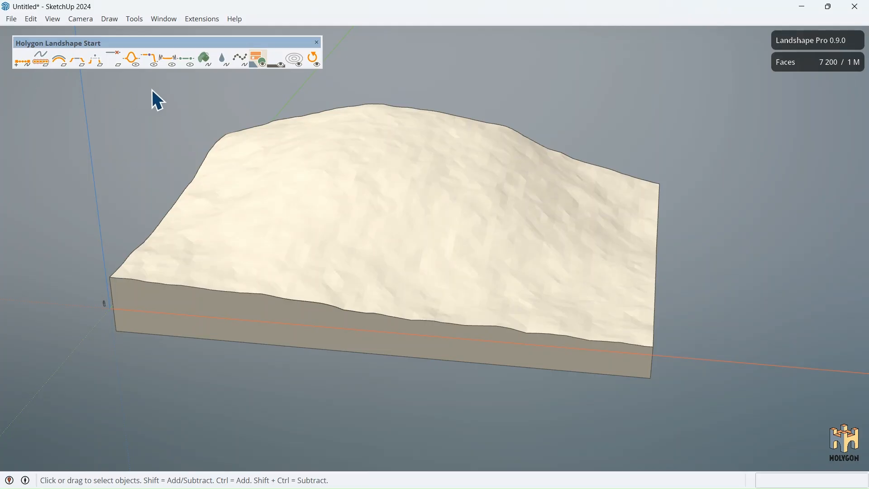
{"action": "mouse_move", "coordinate": [410, 23]}
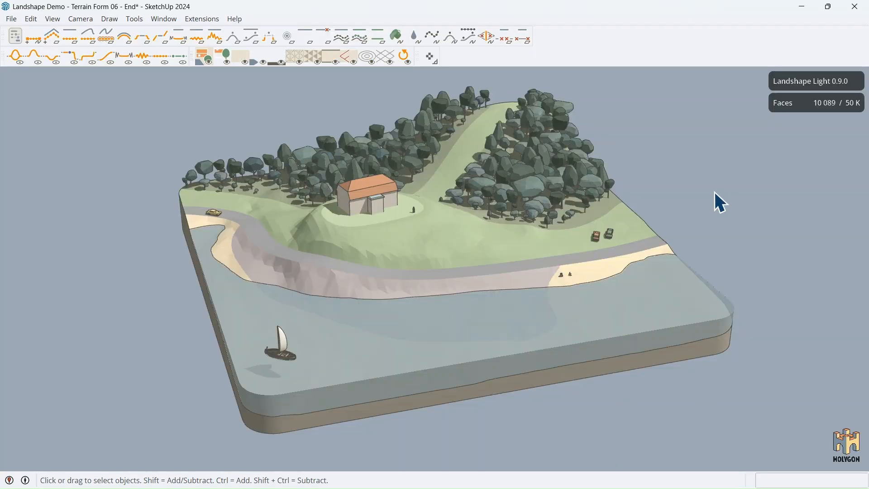
{"action": "mouse_move", "coordinate": [726, 143]}
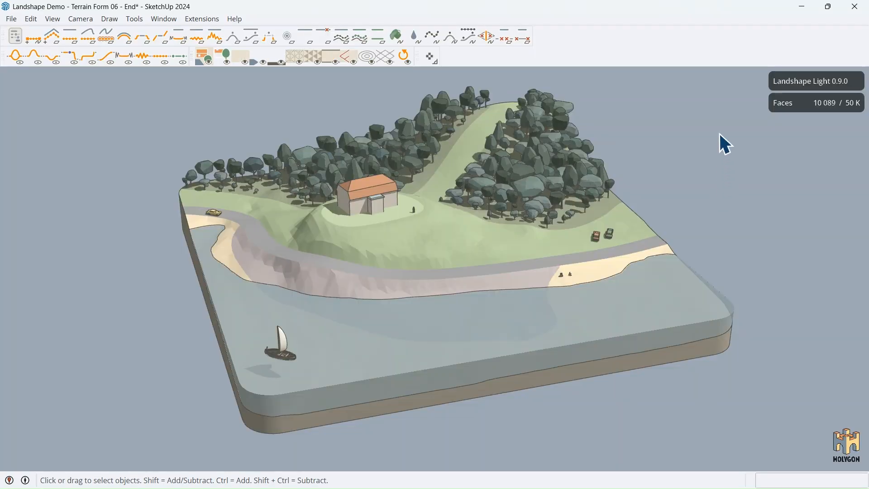
{"action": "mouse_move", "coordinate": [771, 187]}
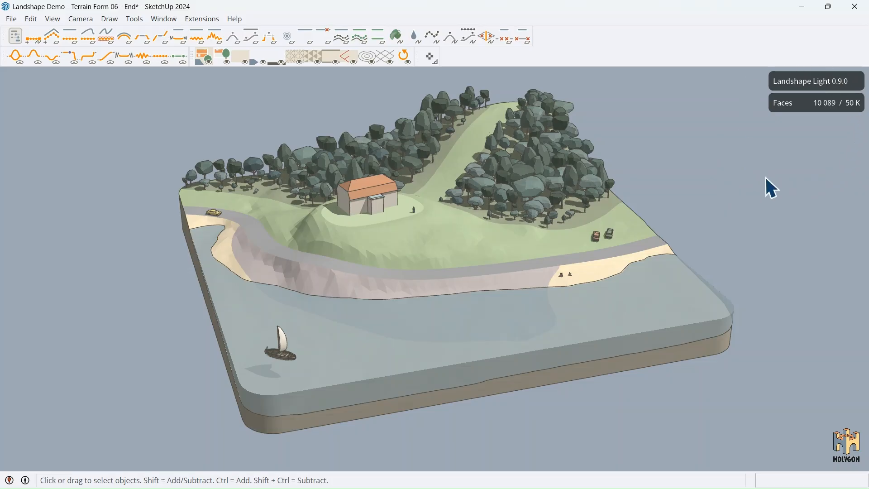
{"action": "mouse_move", "coordinate": [838, 152]}
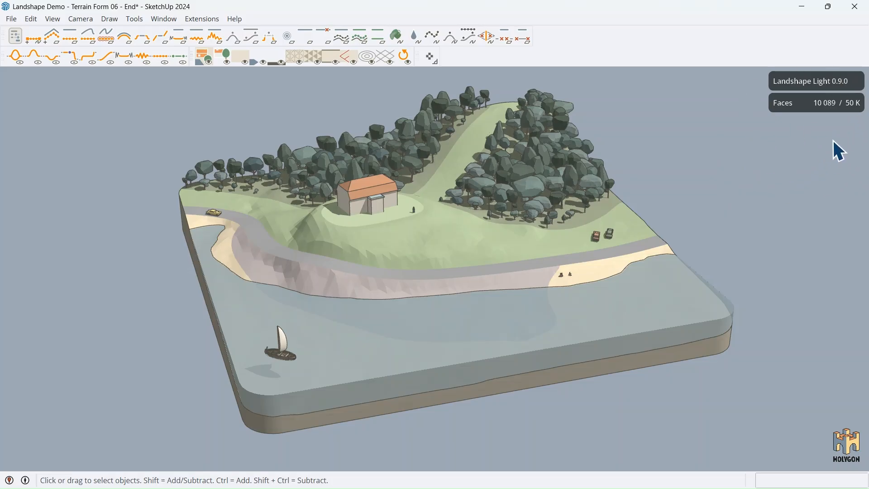
{"action": "mouse_move", "coordinate": [810, 144]}
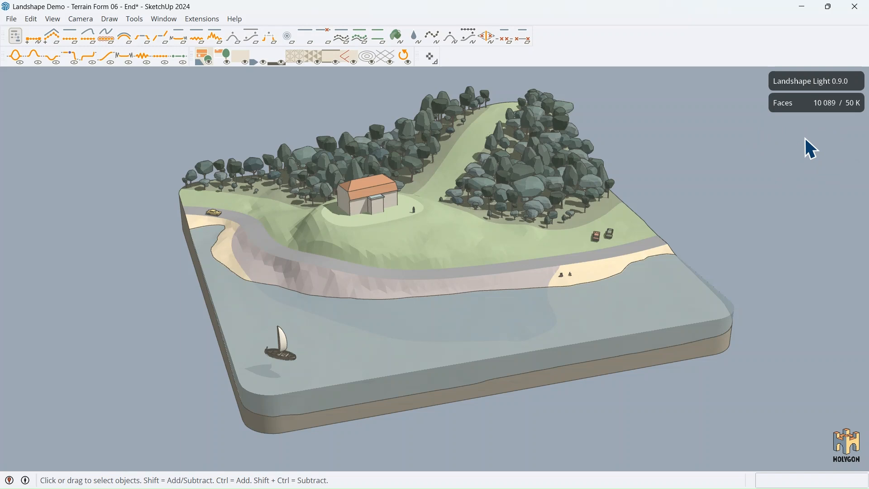
{"action": "mouse_move", "coordinate": [805, 151]}
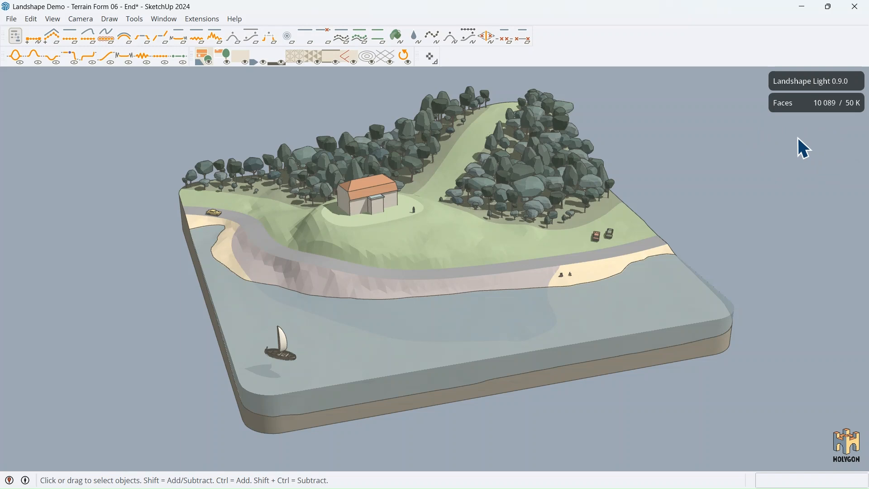
{"action": "mouse_move", "coordinate": [787, 108]}
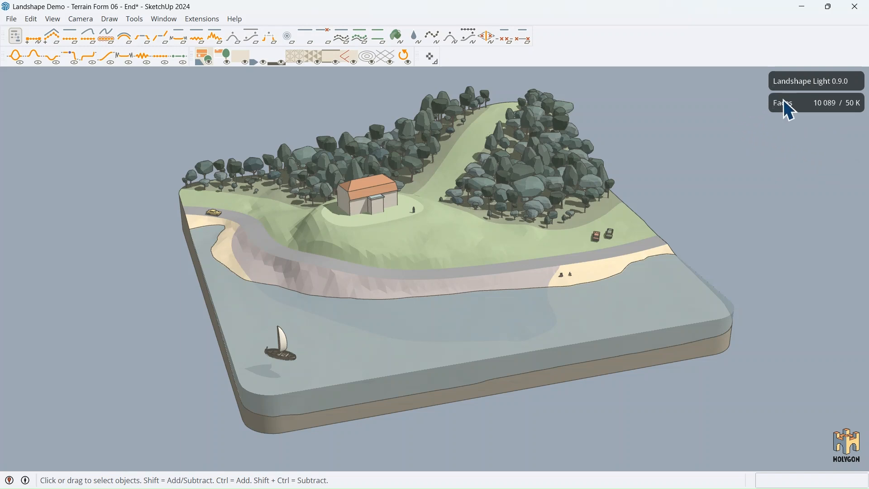
{"action": "mouse_move", "coordinate": [830, 99]}
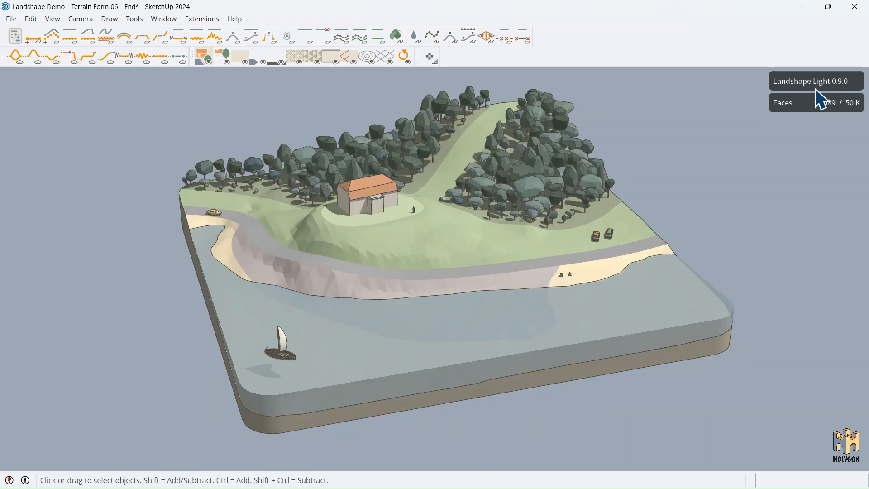
{"action": "mouse_move", "coordinate": [842, 100]}
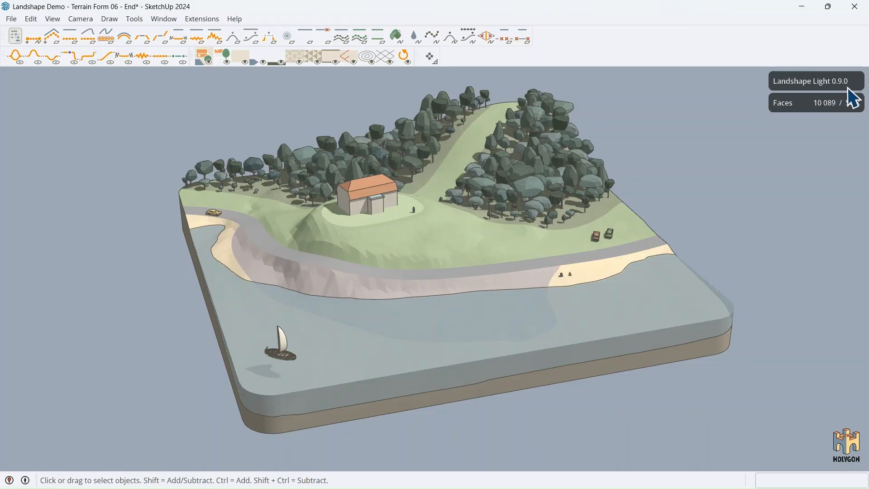
{"action": "mouse_move", "coordinate": [841, 124]}
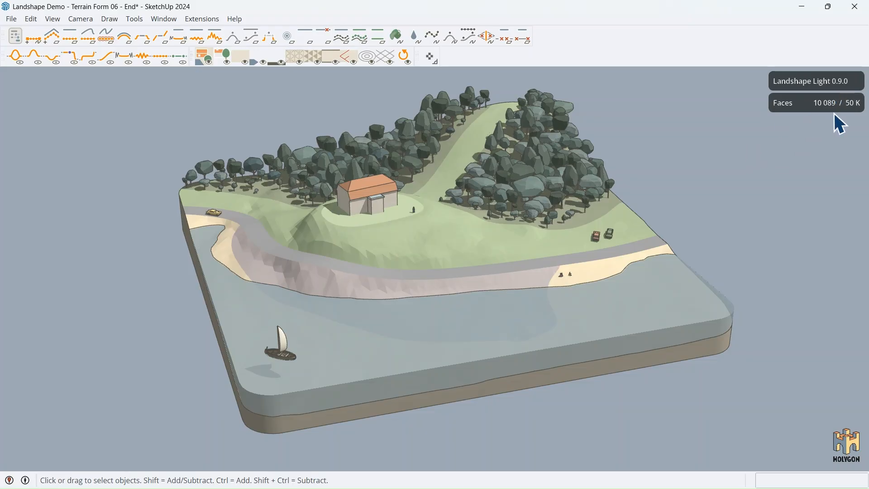
{"action": "mouse_move", "coordinate": [831, 122]}
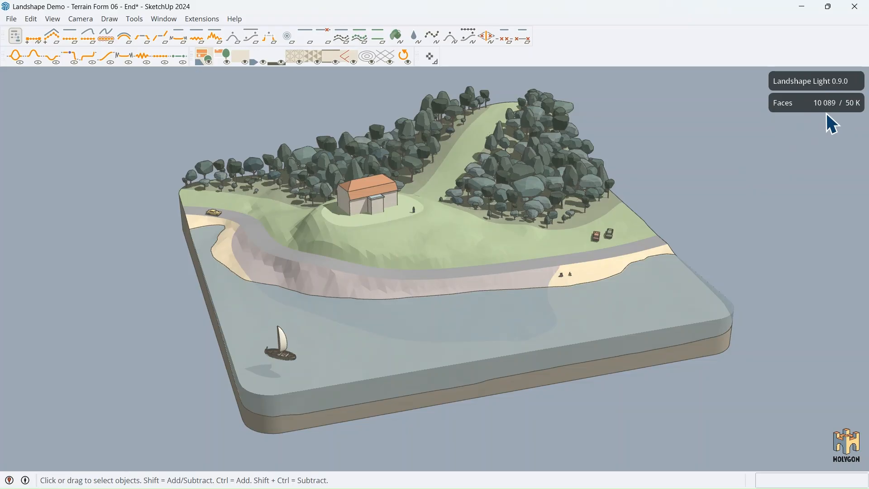
{"action": "mouse_move", "coordinate": [858, 121]}
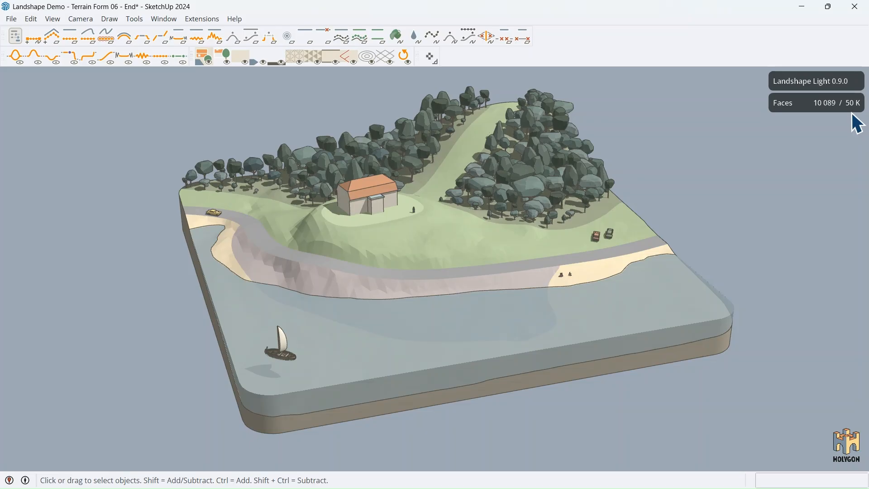
{"action": "mouse_move", "coordinate": [825, 104]}
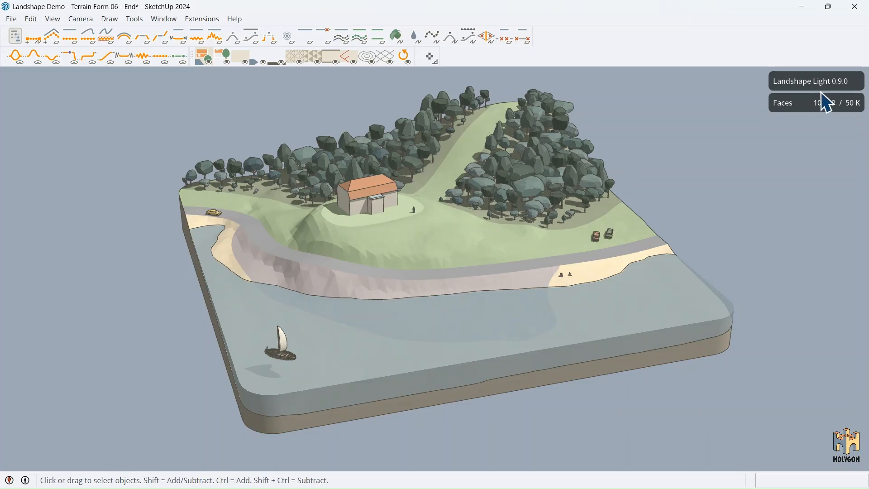
{"action": "mouse_move", "coordinate": [762, 190]}
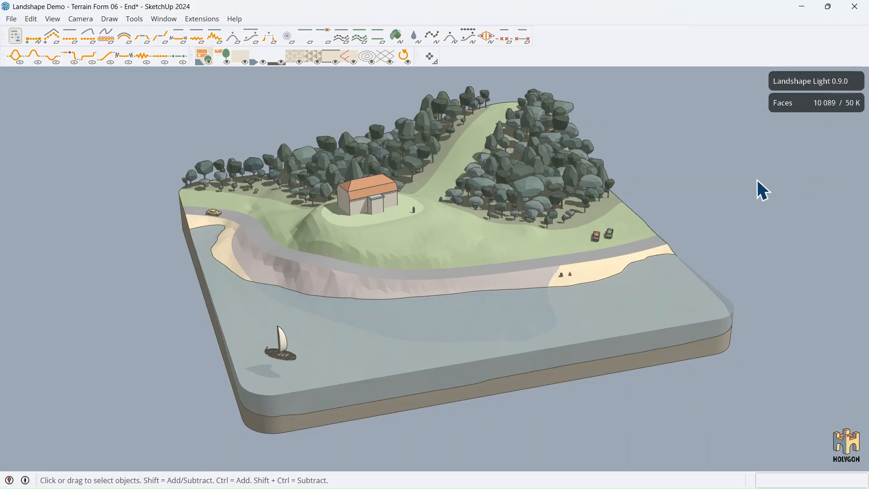
{"action": "mouse_move", "coordinate": [739, 200]}
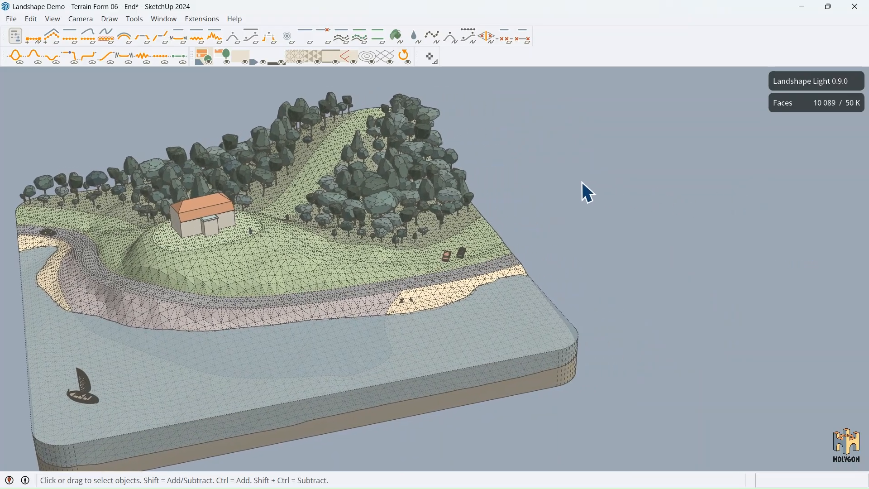
- Begin drawing a new terrain plot beside the demo landscape with the Landshape Plot tool
{"action": "left_click", "coordinate": [51, 36]}
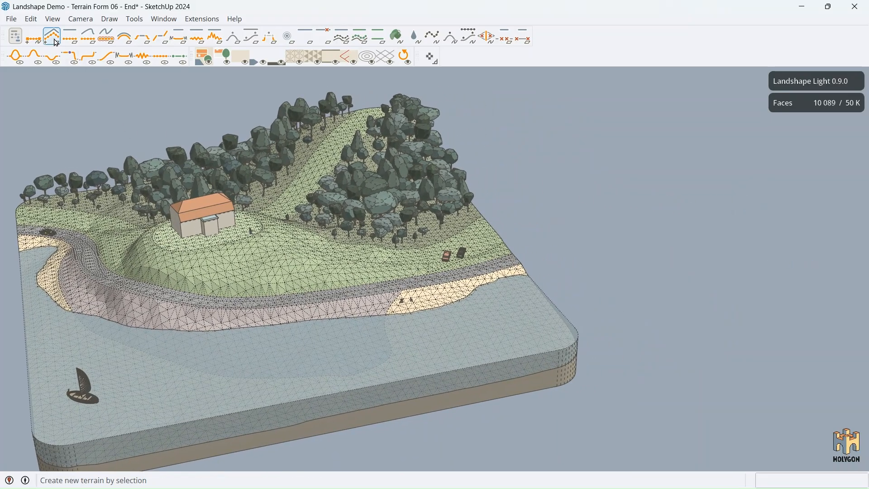
{"action": "left_click", "coordinate": [33, 36]}
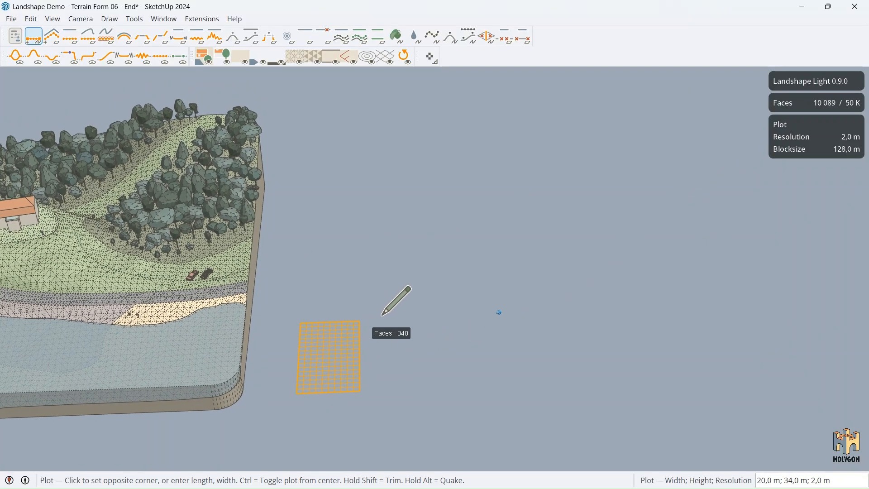
{"action": "mouse_move", "coordinate": [598, 208]}
{"action": "type", "text": "180;80;2"}
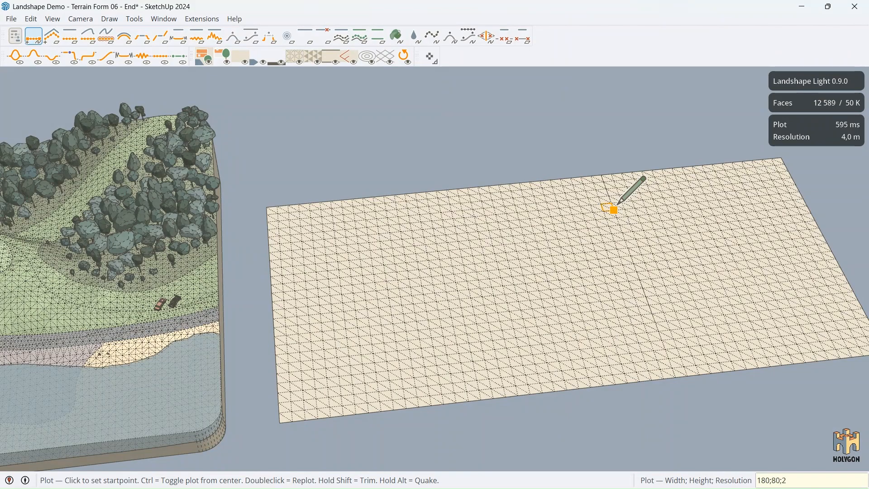
- Replot the new 180 × 80 m patch at the finer 2 m resolution
{"action": "double_click", "coordinate": [611, 209]}
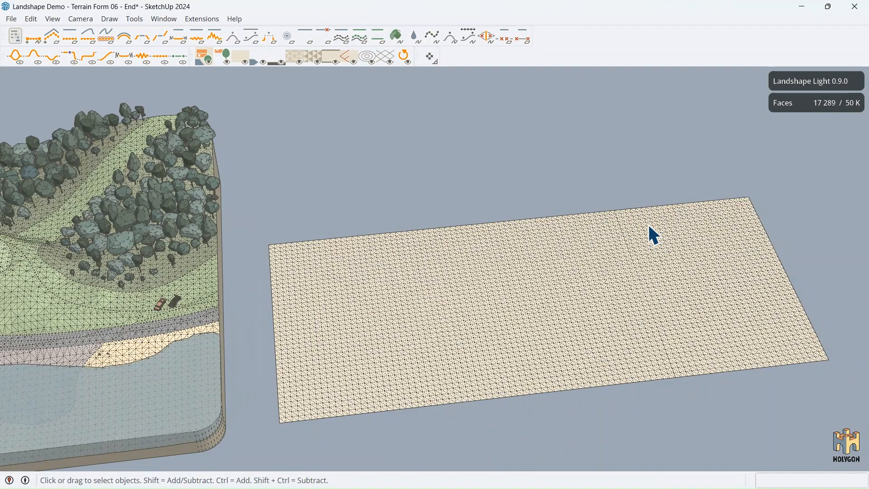
{"action": "mouse_move", "coordinate": [806, 143]}
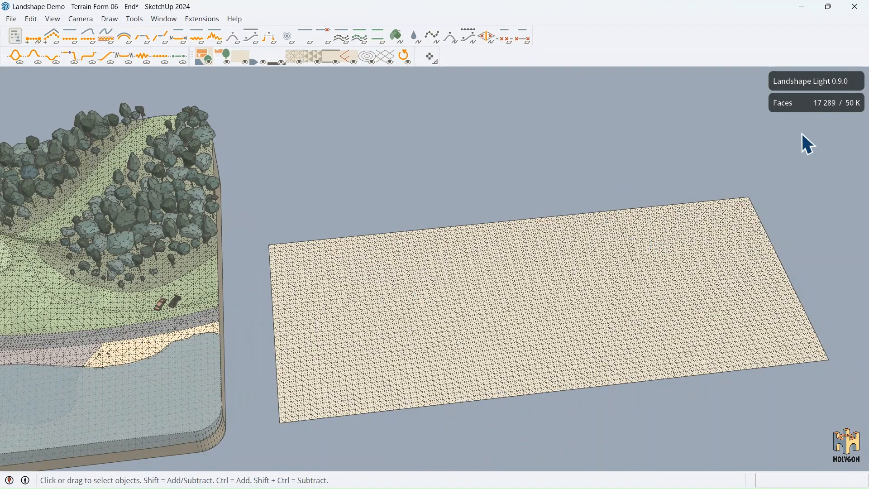
{"action": "mouse_move", "coordinate": [830, 140]}
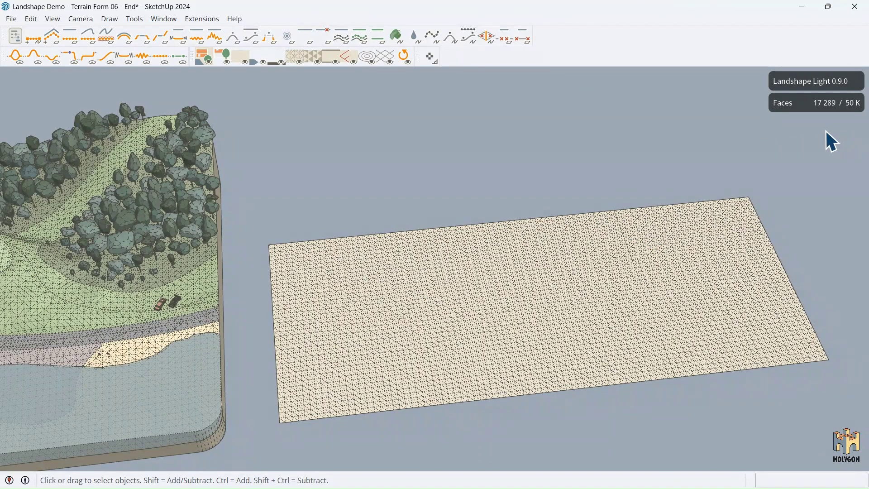
{"action": "mouse_move", "coordinate": [815, 121]}
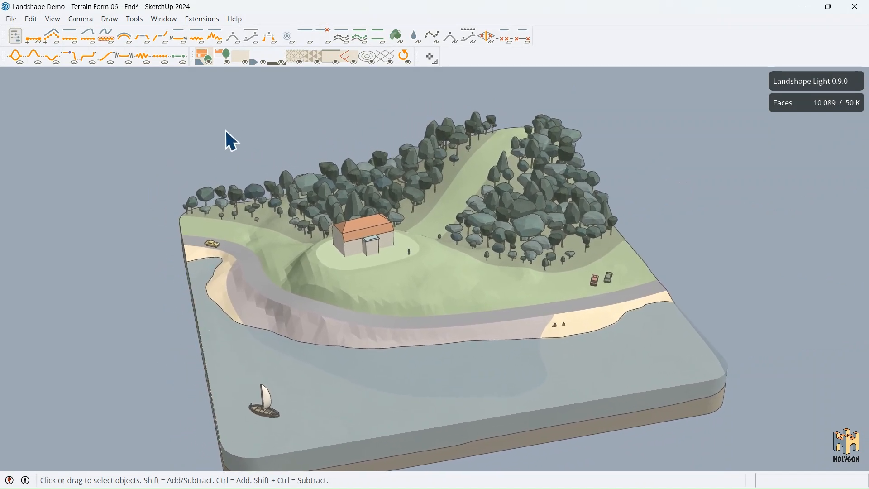
- Remove the extra flat plot, returning the model to the original 10,089-face landscape
{"action": "left_click", "coordinate": [15, 36]}
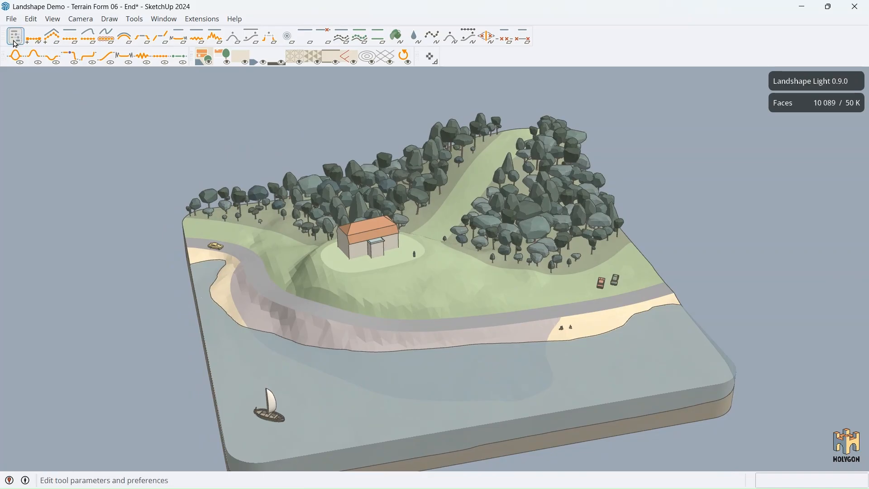
{"action": "mouse_move", "coordinate": [15, 36]}
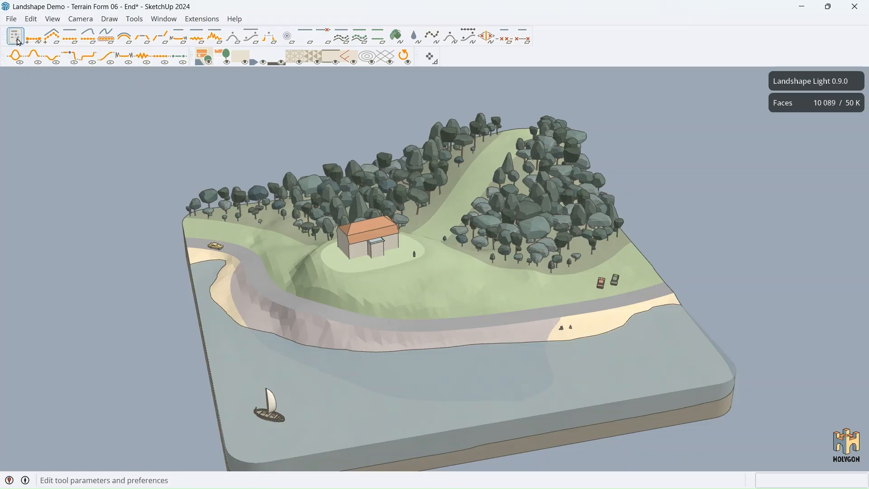
{"action": "left_click", "coordinate": [15, 36]}
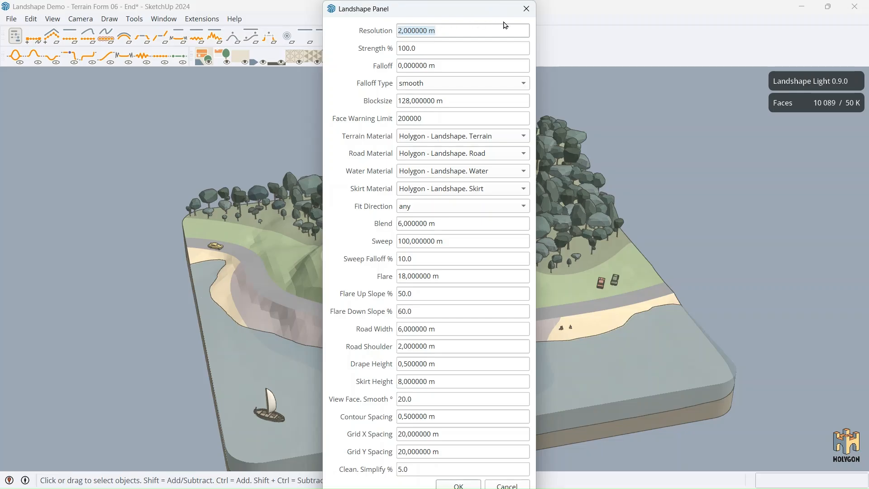
{"action": "mouse_move", "coordinate": [525, 9]}
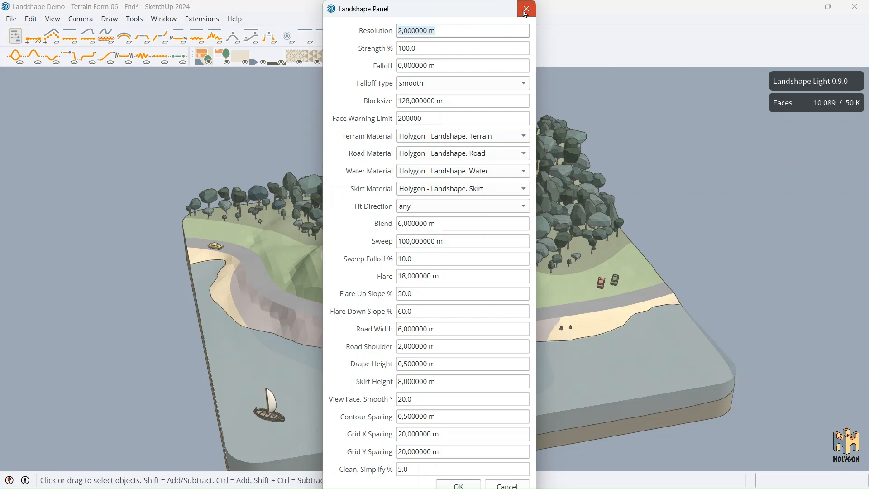
{"action": "mouse_move", "coordinate": [385, 293]}
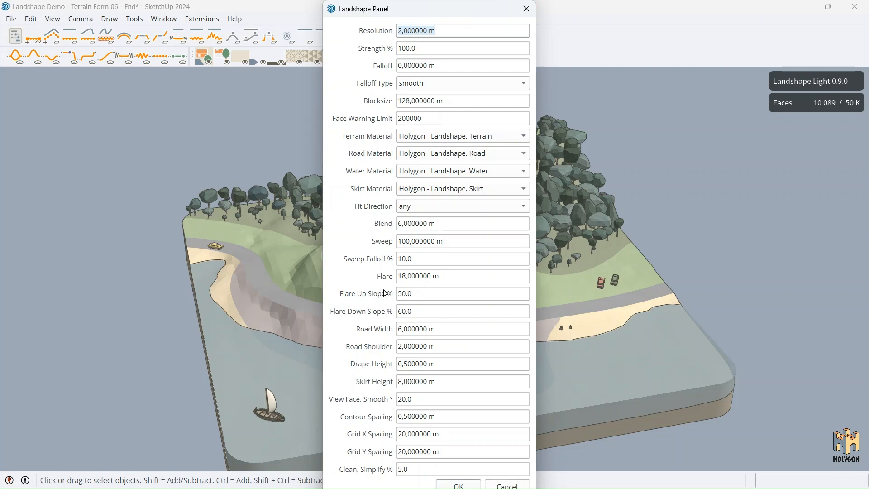
{"action": "mouse_move", "coordinate": [525, 9]}
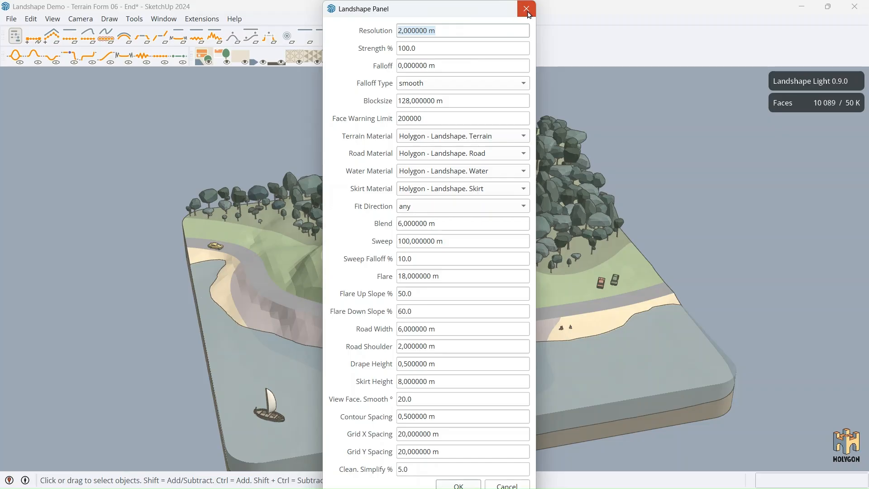
{"action": "left_click", "coordinate": [525, 10]}
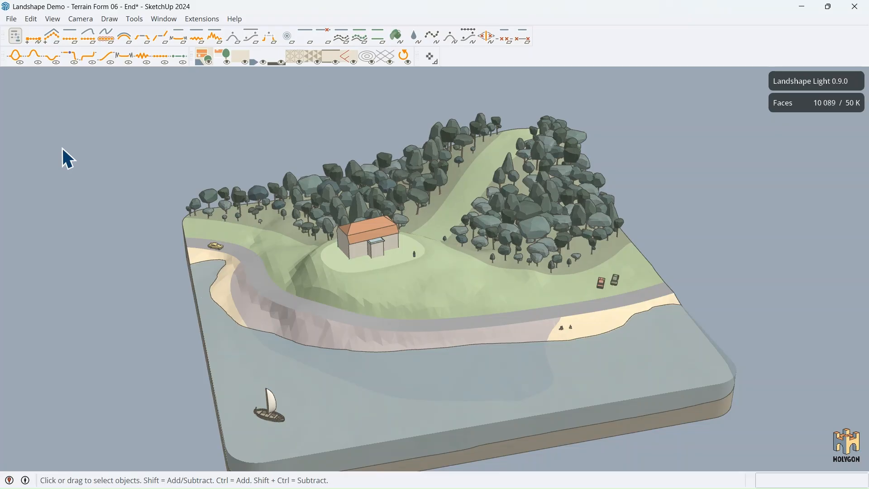
{"action": "mouse_move", "coordinate": [50, 102]}
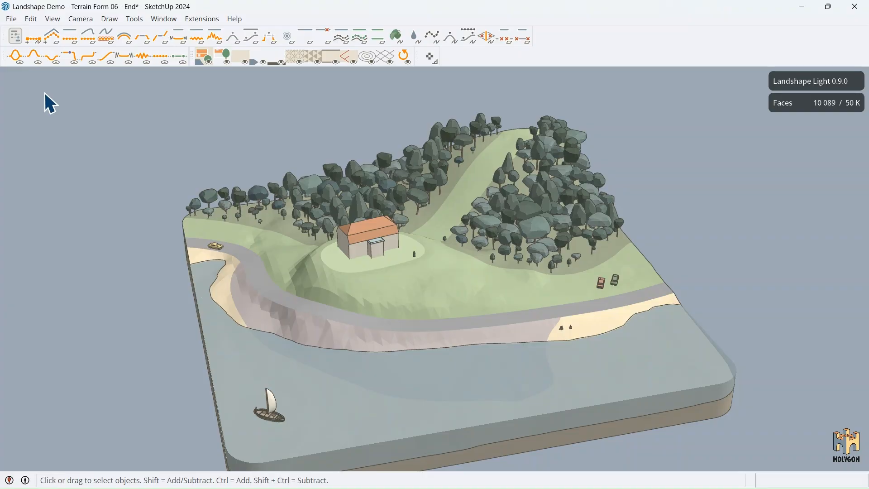
{"action": "mouse_move", "coordinate": [69, 99]}
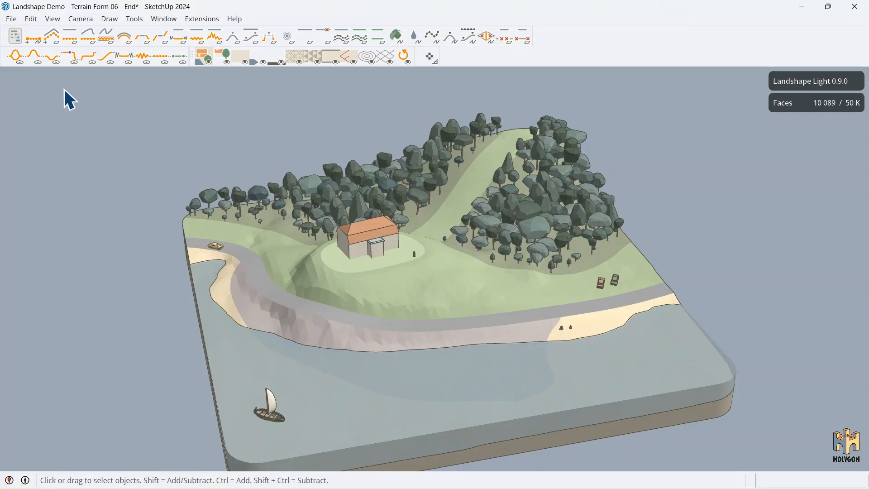
{"action": "mouse_move", "coordinate": [175, 92]}
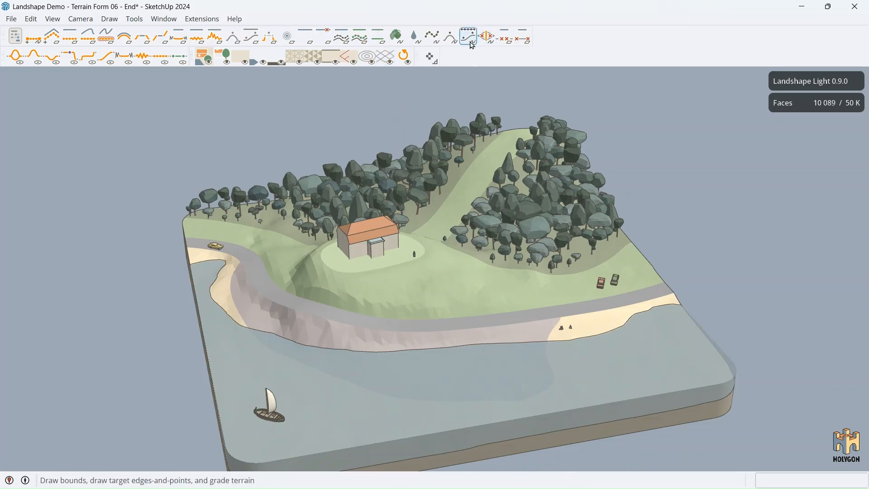
{"action": "left_click", "coordinate": [467, 36]}
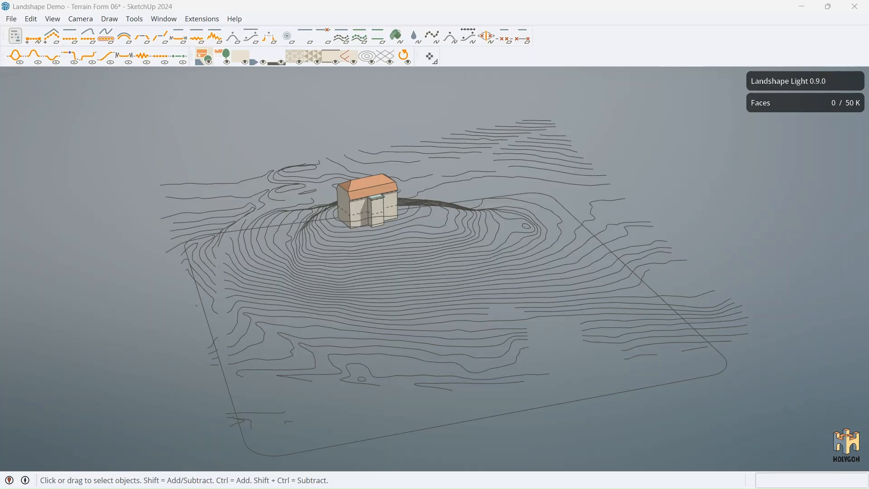
{"action": "mouse_move", "coordinate": [46, 52]}
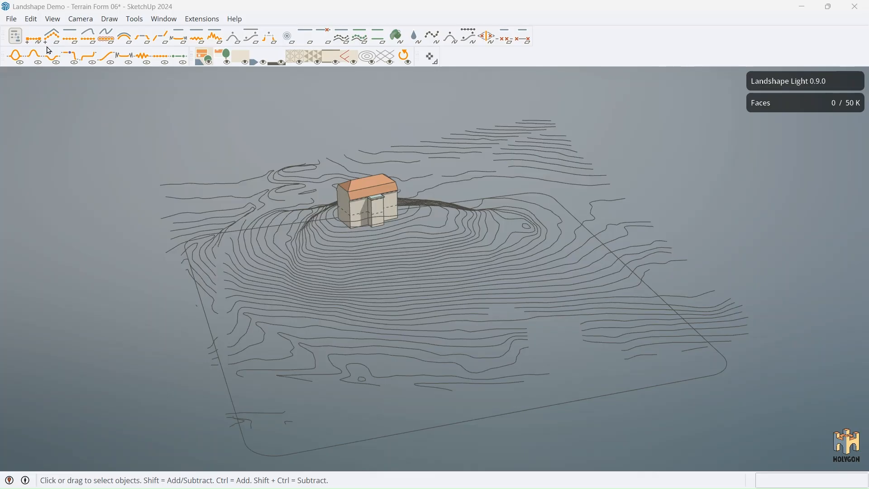
{"action": "mouse_move", "coordinate": [87, 37]}
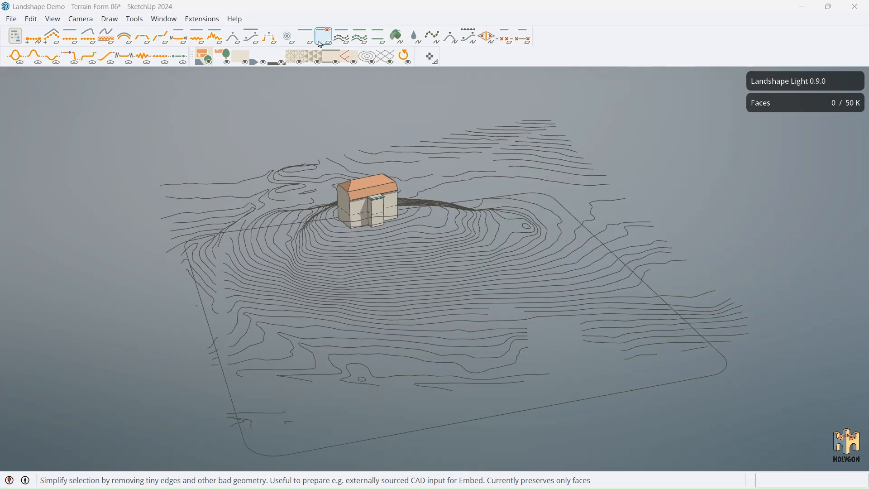
{"action": "mouse_move", "coordinate": [322, 37]}
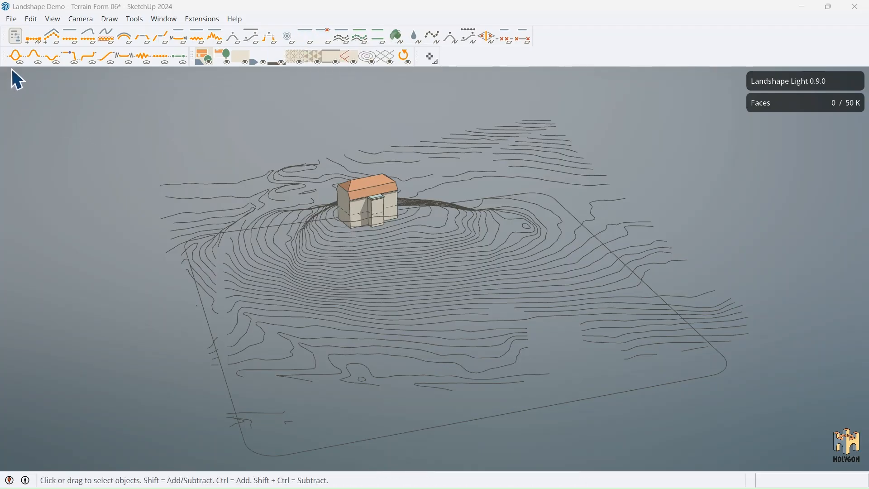
{"action": "mouse_move", "coordinate": [160, 56]}
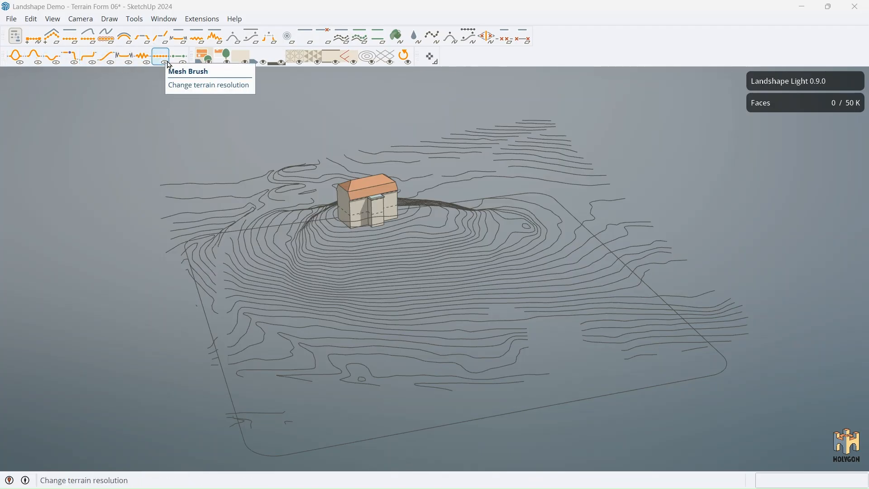
{"action": "mouse_move", "coordinate": [221, 56]}
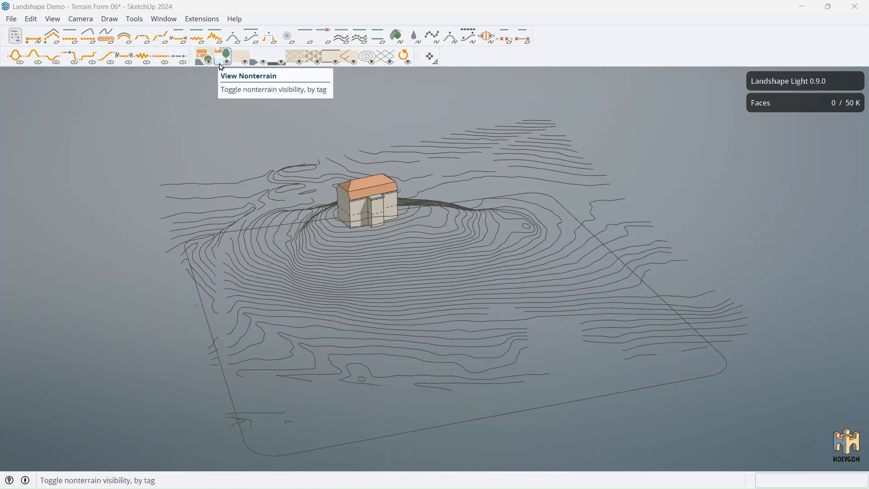
{"action": "mouse_move", "coordinate": [333, 94]}
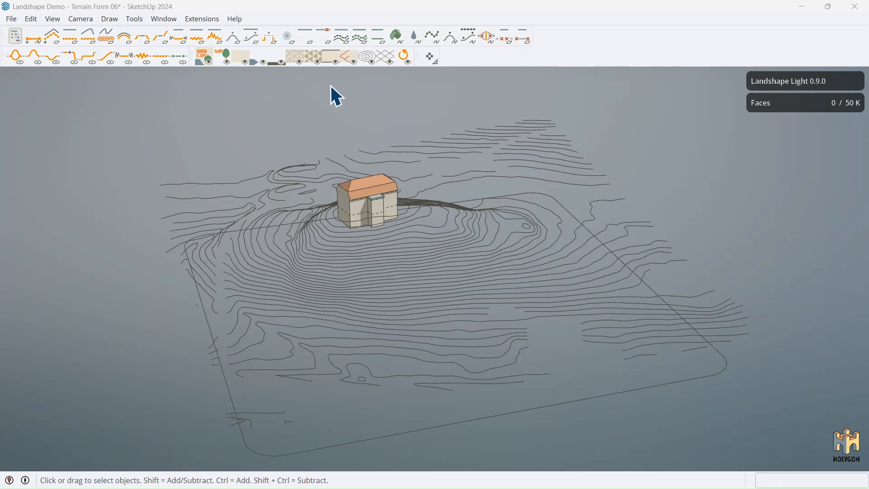
{"action": "mouse_move", "coordinate": [308, 114]}
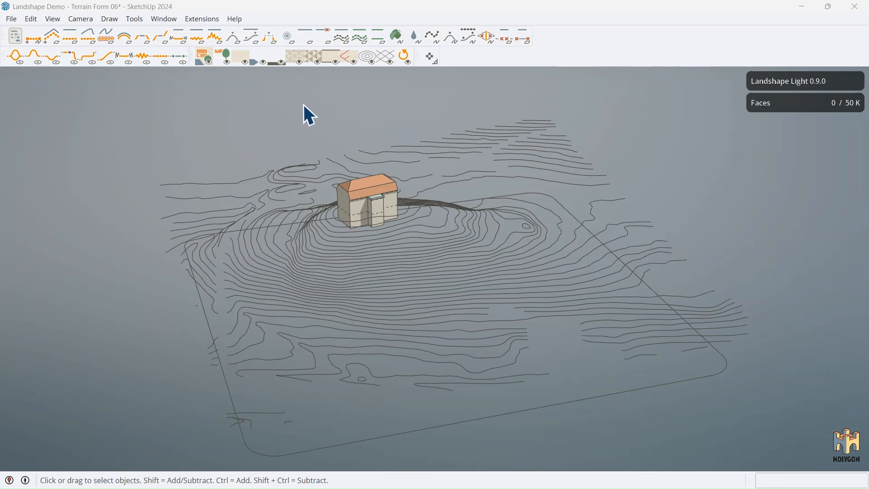
{"action": "mouse_move", "coordinate": [144, 100]}
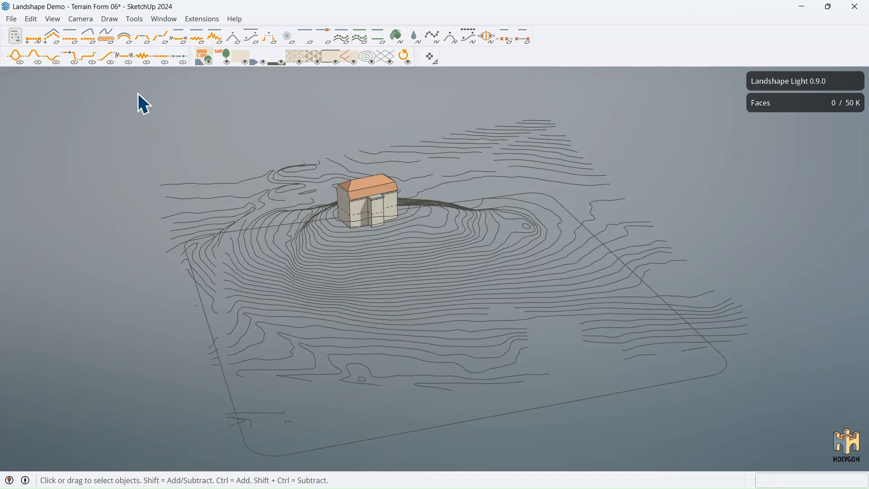
{"action": "mouse_move", "coordinate": [213, 162]}
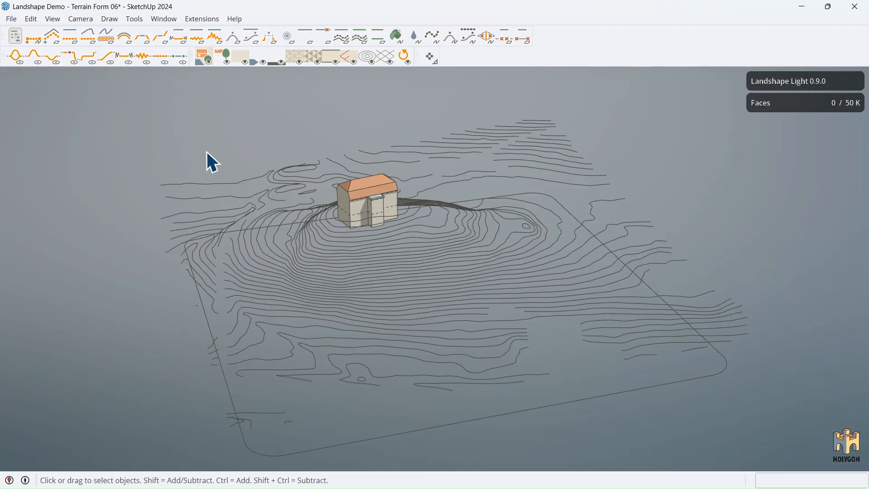
{"action": "mouse_move", "coordinate": [574, 179]}
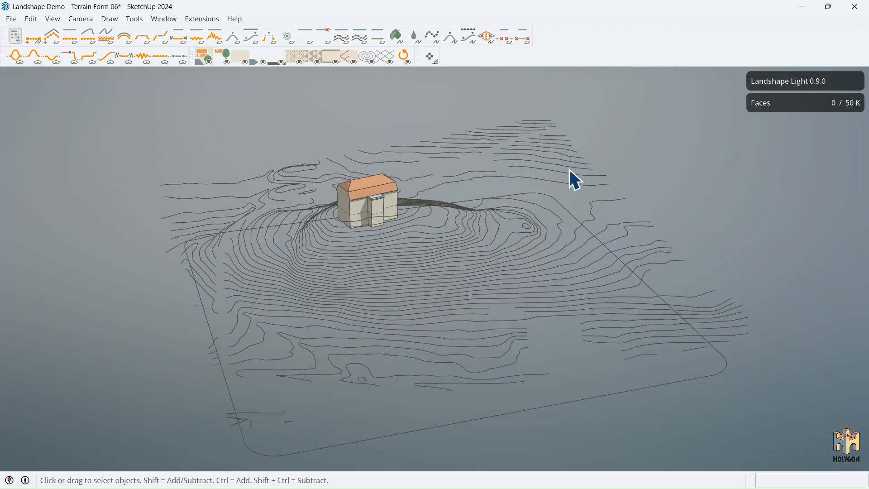
{"action": "mouse_move", "coordinate": [705, 392]}
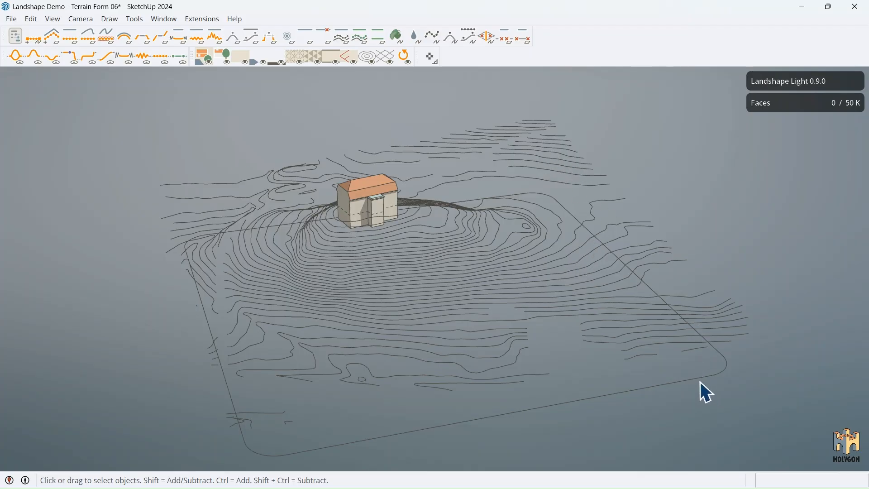
{"action": "mouse_move", "coordinate": [649, 373]}
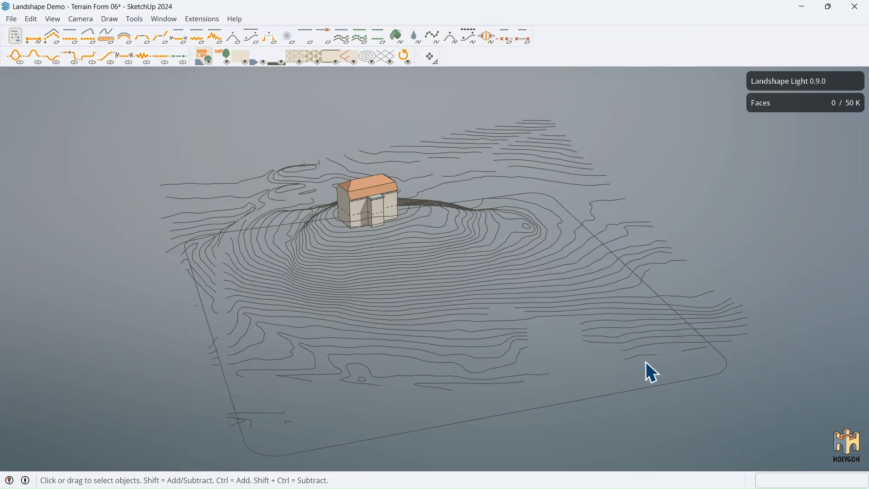
{"action": "mouse_move", "coordinate": [601, 381]}
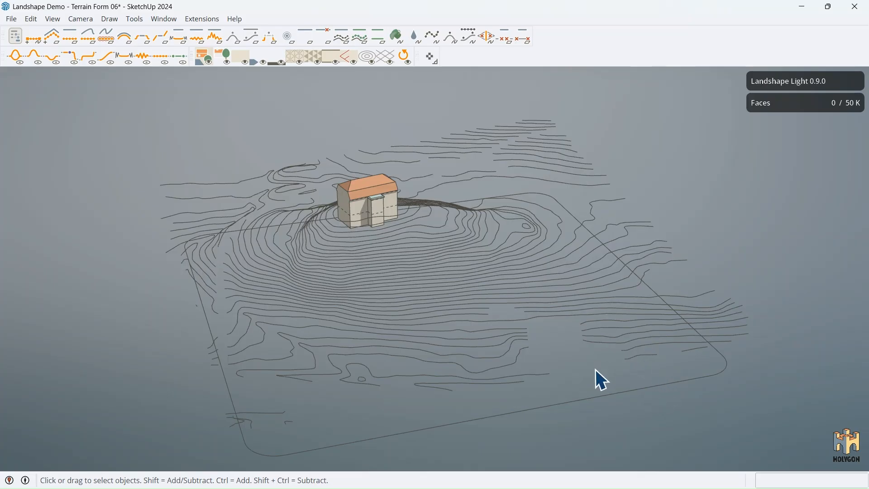
{"action": "mouse_move", "coordinate": [116, 187]}
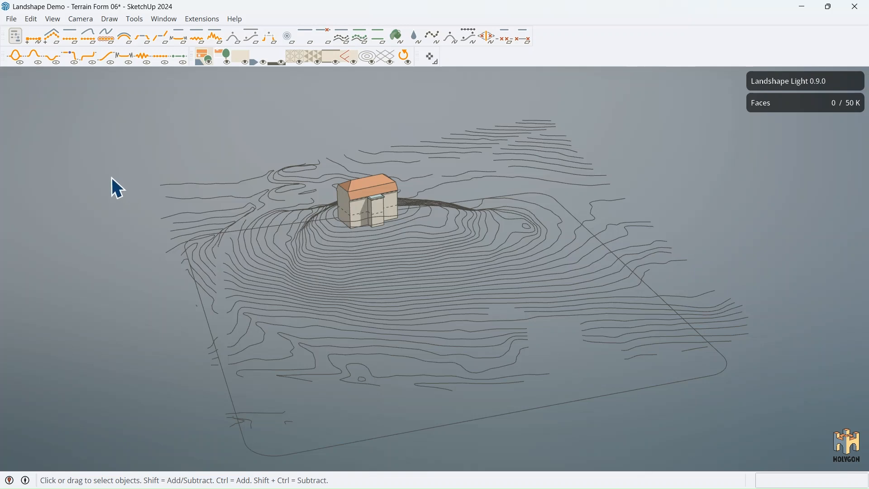
{"action": "mouse_move", "coordinate": [79, 90]}
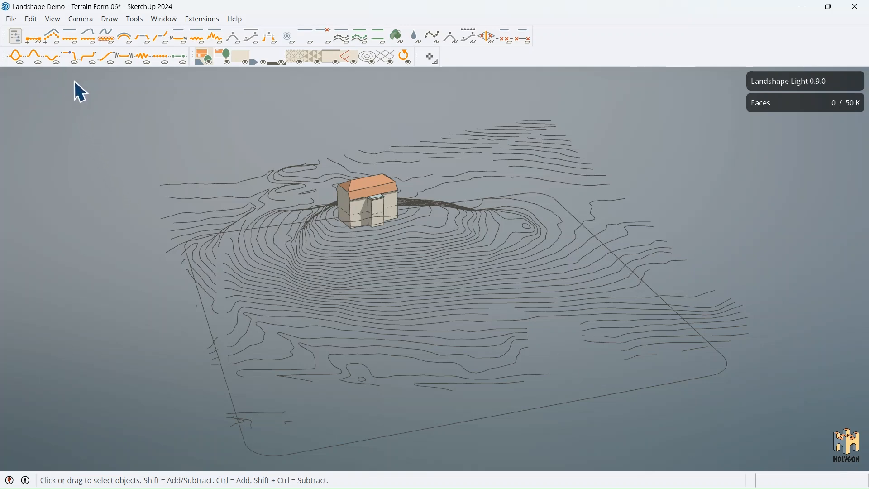
- Form a terrain from the contour group at 2 m resolution with the Landshape Form tool
{"action": "left_click", "coordinate": [51, 55]}
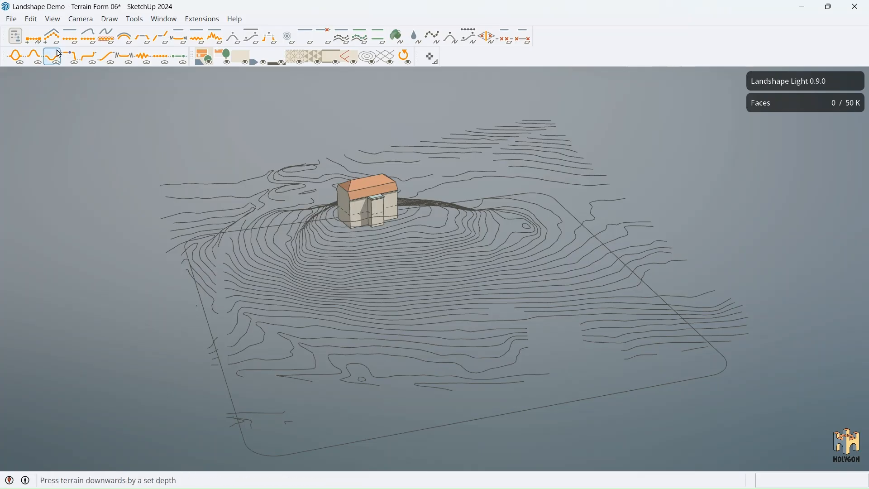
{"action": "mouse_move", "coordinate": [51, 37]}
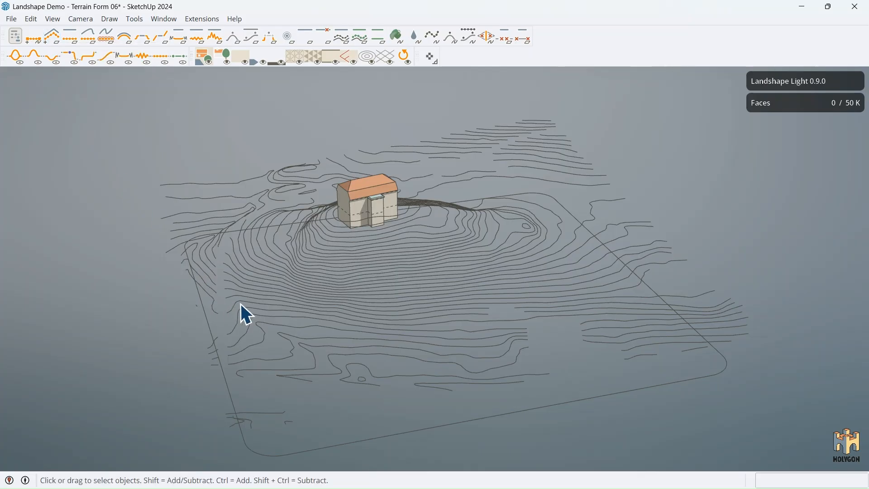
{"action": "mouse_move", "coordinate": [184, 227]}
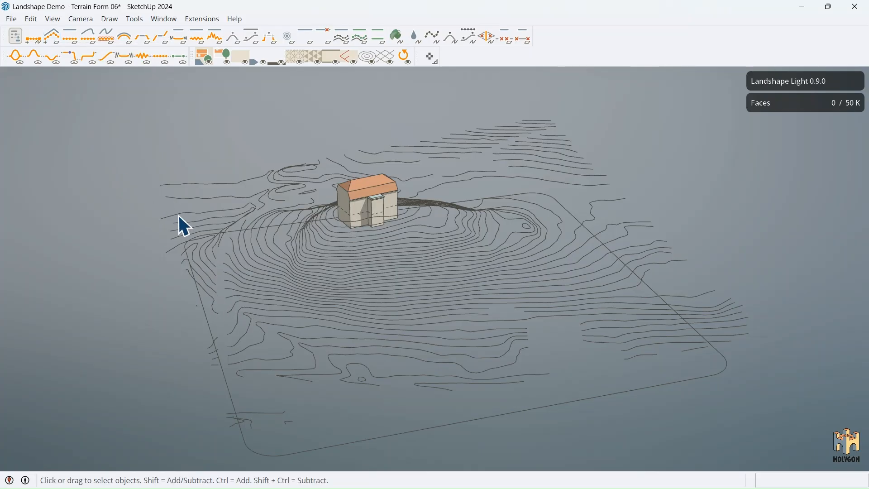
{"action": "mouse_move", "coordinate": [227, 255]}
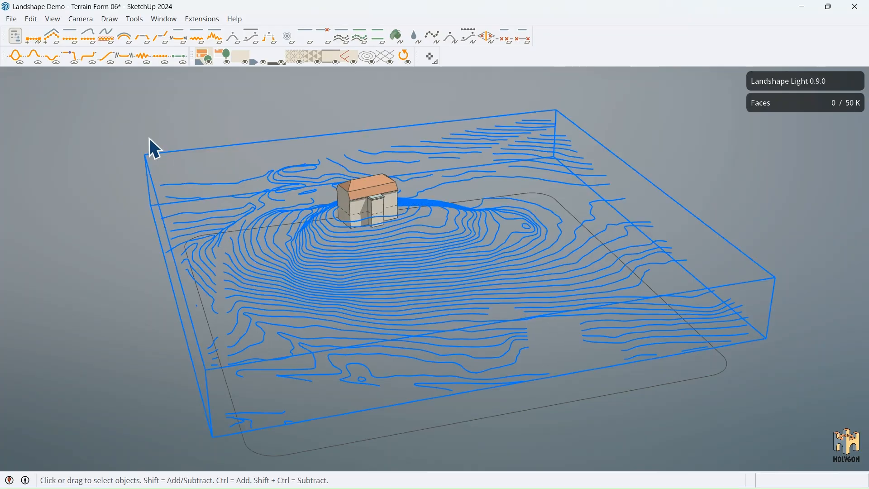
{"action": "left_click", "coordinate": [52, 37]}
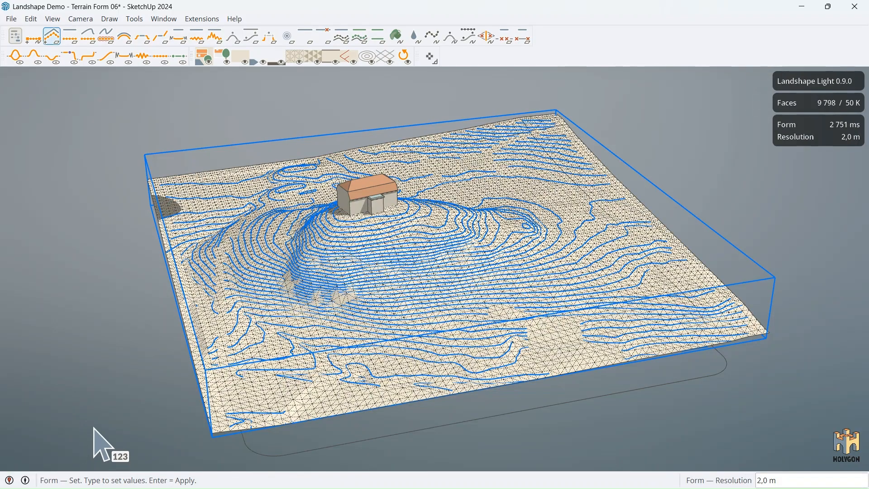
{"action": "mouse_move", "coordinate": [108, 412]}
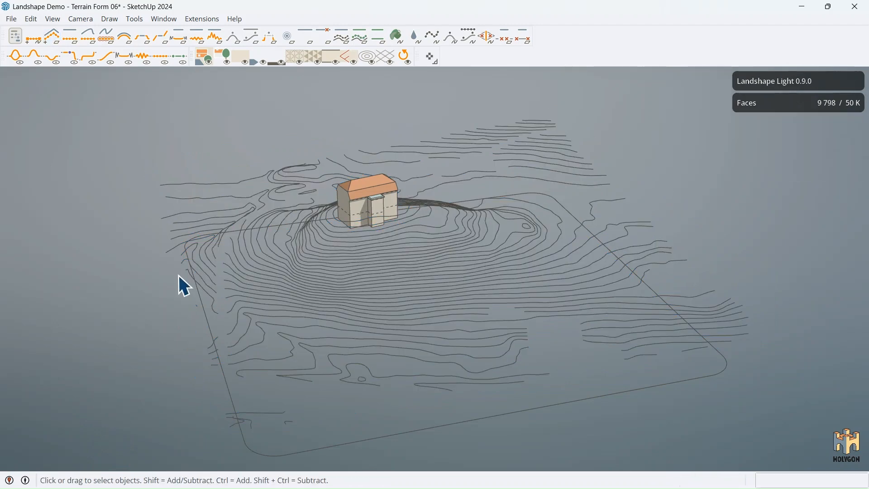
{"action": "mouse_move", "coordinate": [233, 170]}
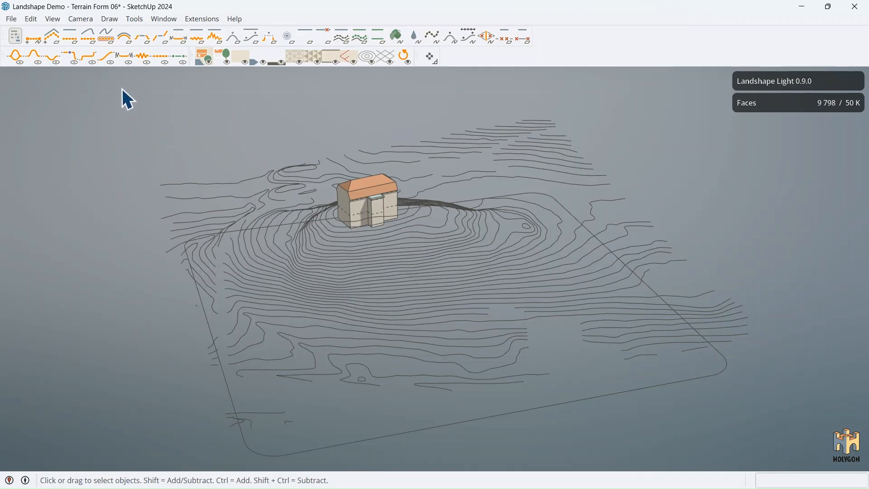
- Pick the contour container group as the single input for the Form tool
{"action": "left_click", "coordinate": [50, 36]}
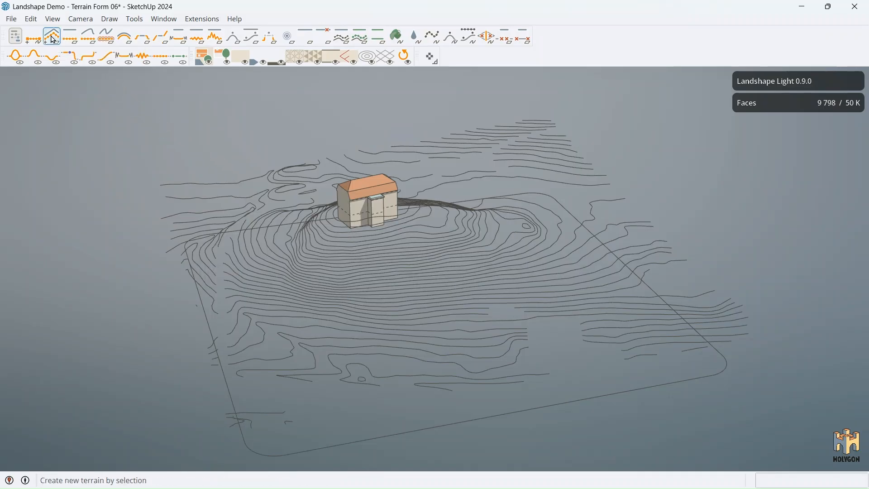
{"action": "left_click", "coordinate": [51, 36]}
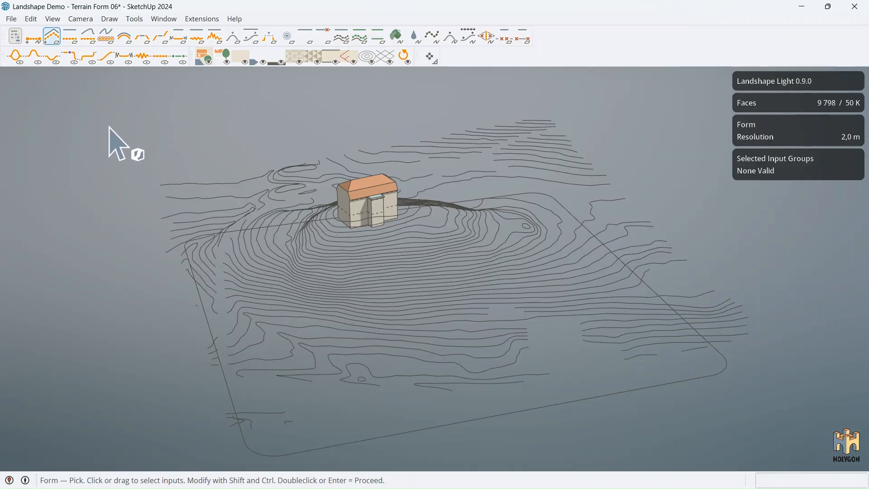
{"action": "mouse_move", "coordinate": [103, 122]}
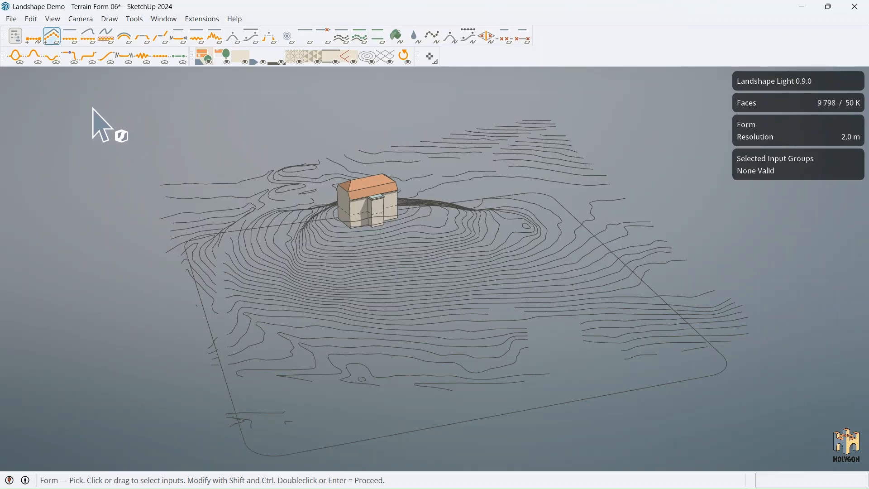
{"action": "mouse_move", "coordinate": [105, 310]}
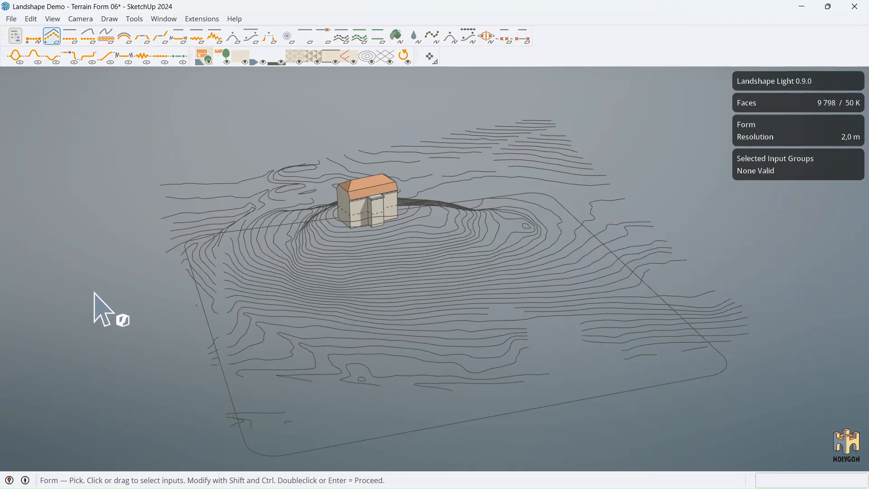
{"action": "mouse_move", "coordinate": [89, 355]}
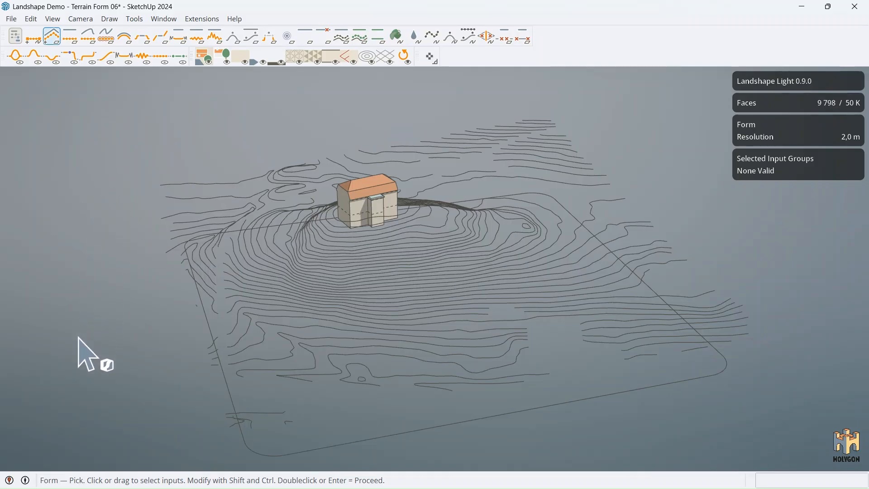
{"action": "mouse_move", "coordinate": [49, 486]}
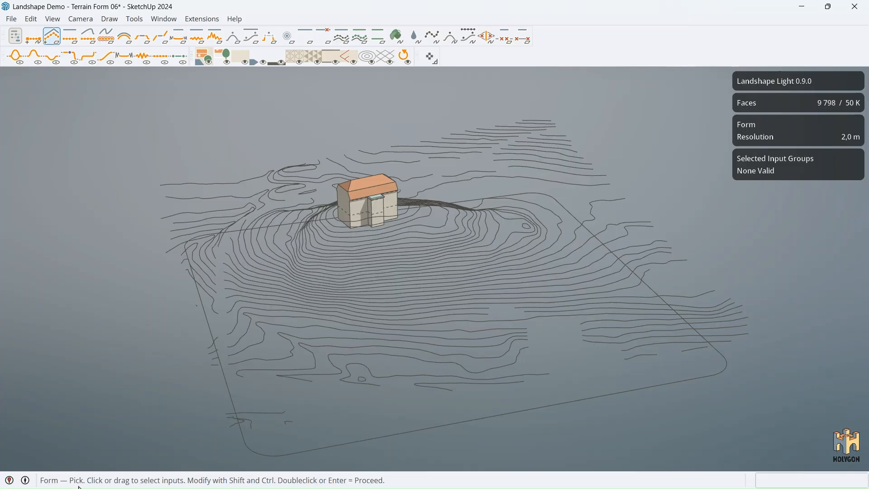
{"action": "mouse_move", "coordinate": [159, 436]}
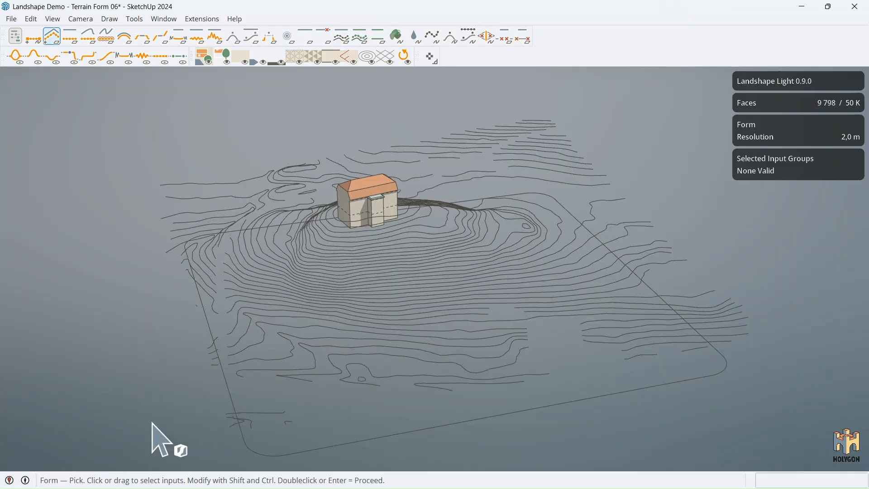
{"action": "mouse_move", "coordinate": [266, 310]}
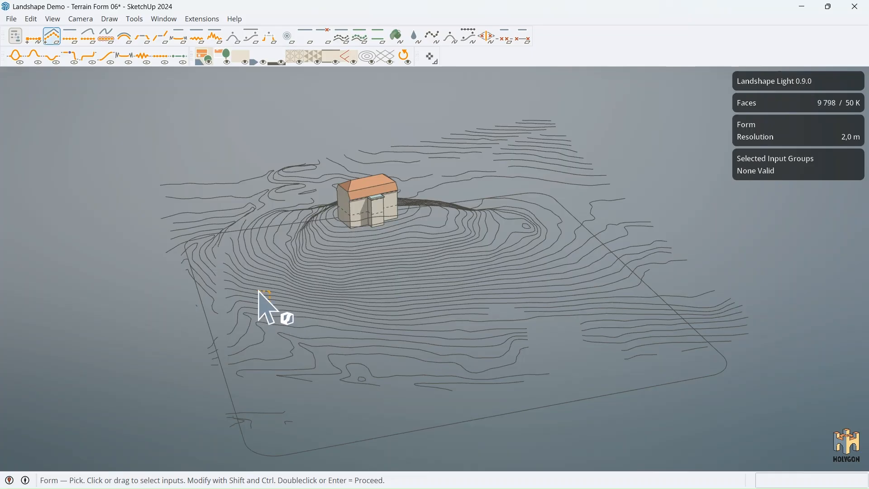
{"action": "left_click", "coordinate": [272, 308]}
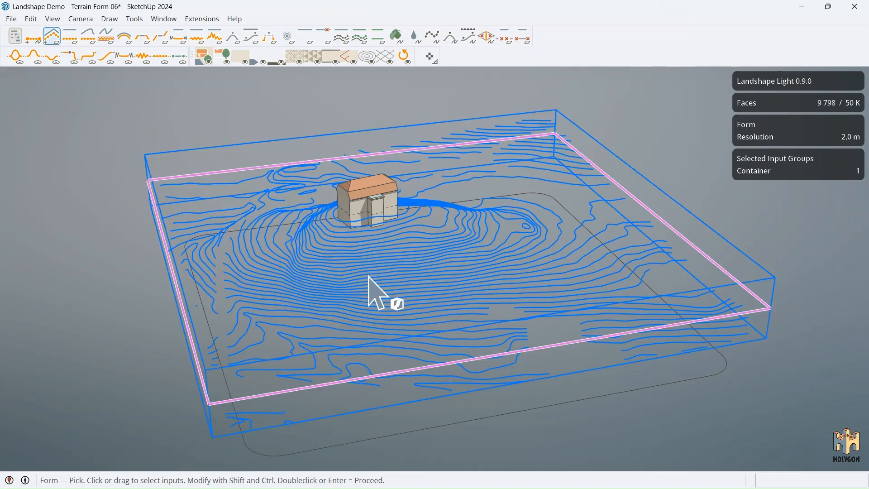
{"action": "mouse_move", "coordinate": [561, 183]}
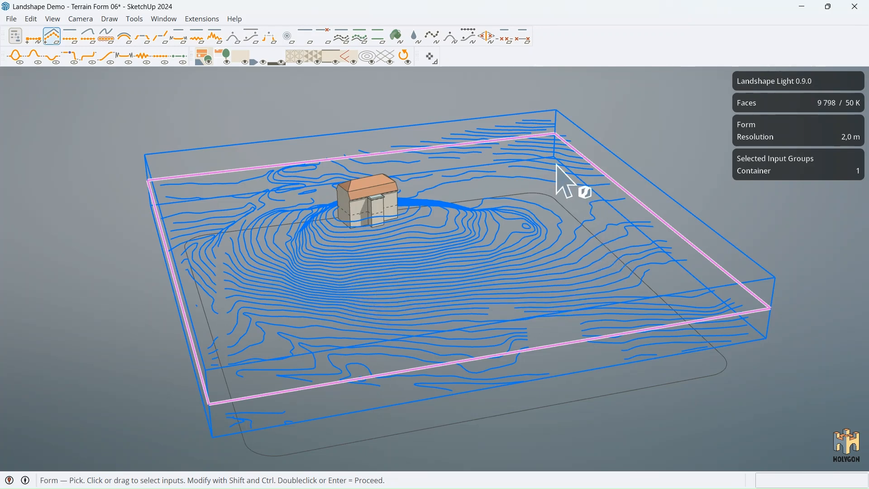
{"action": "mouse_move", "coordinate": [518, 310]}
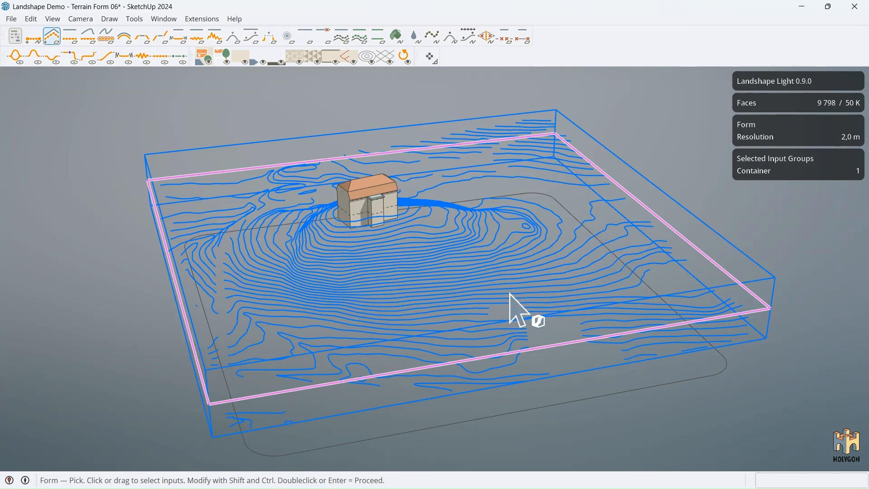
{"action": "mouse_move", "coordinate": [504, 319]}
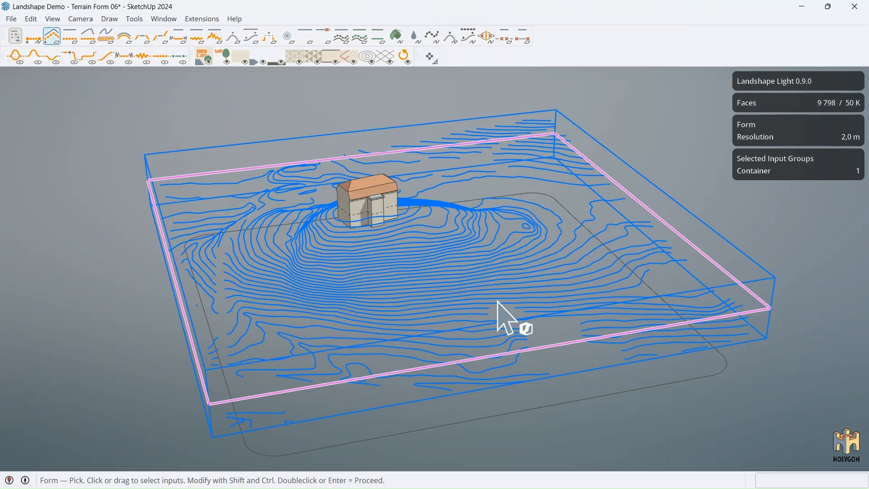
{"action": "mouse_move", "coordinate": [739, 199]}
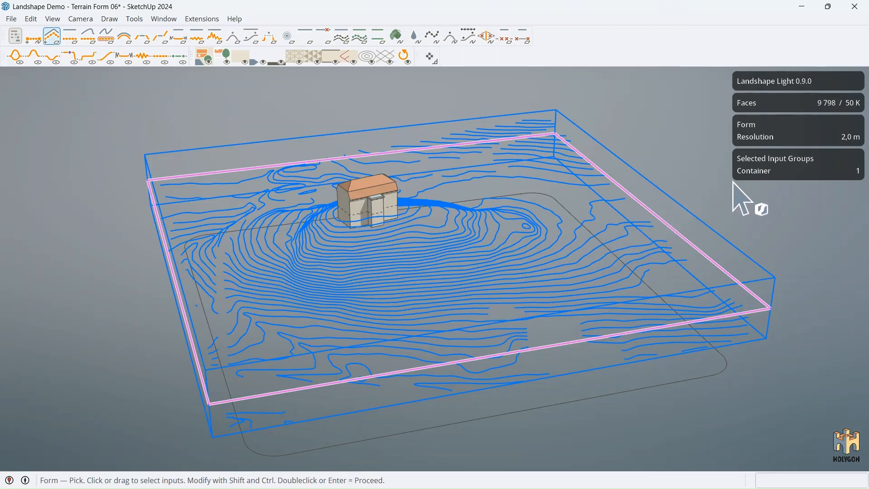
{"action": "mouse_move", "coordinate": [636, 410]}
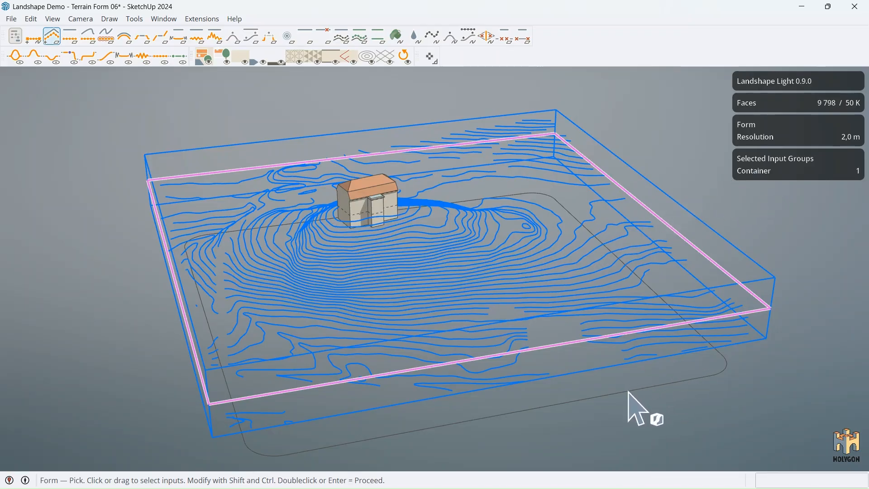
{"action": "mouse_move", "coordinate": [302, 455]}
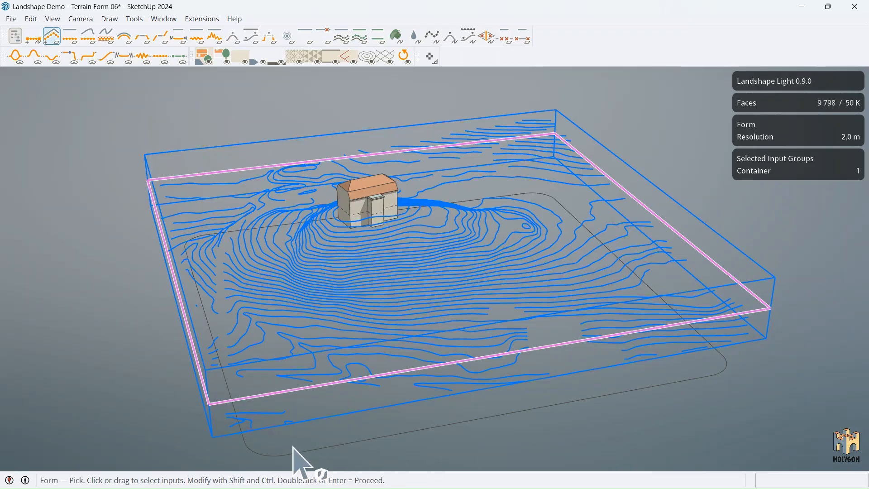
{"action": "mouse_move", "coordinate": [423, 459]}
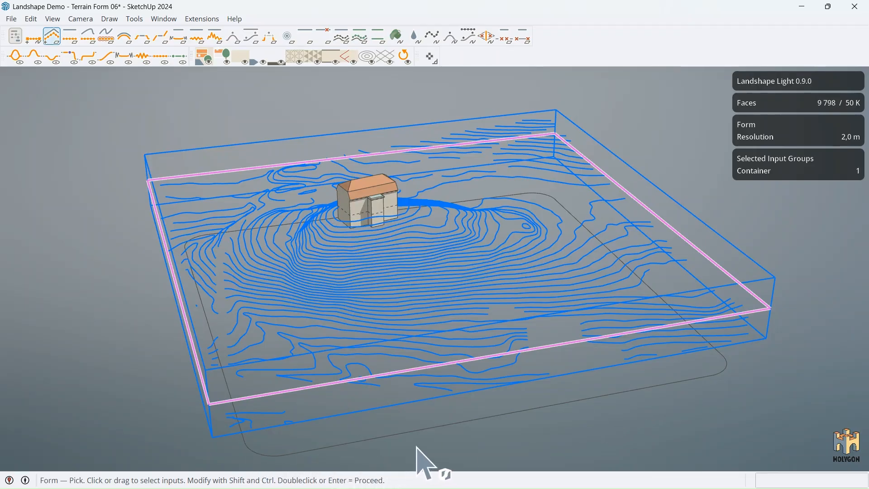
{"action": "mouse_move", "coordinate": [355, 457]}
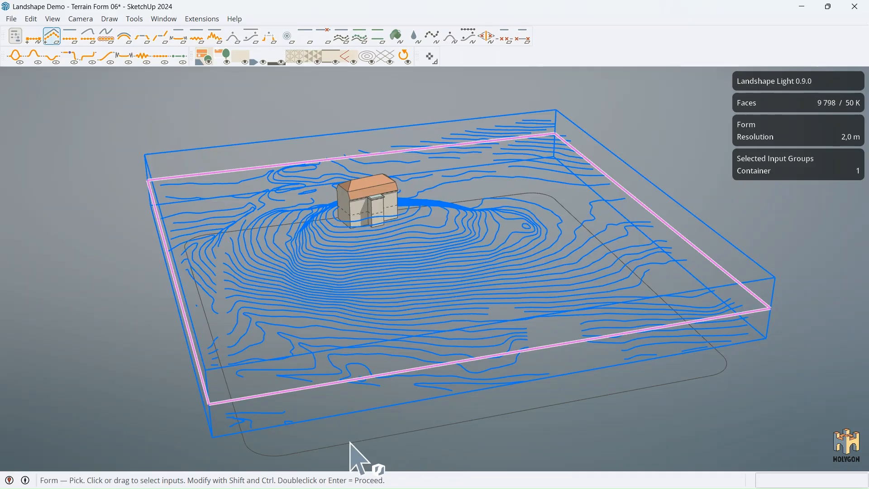
{"action": "mouse_move", "coordinate": [459, 446]}
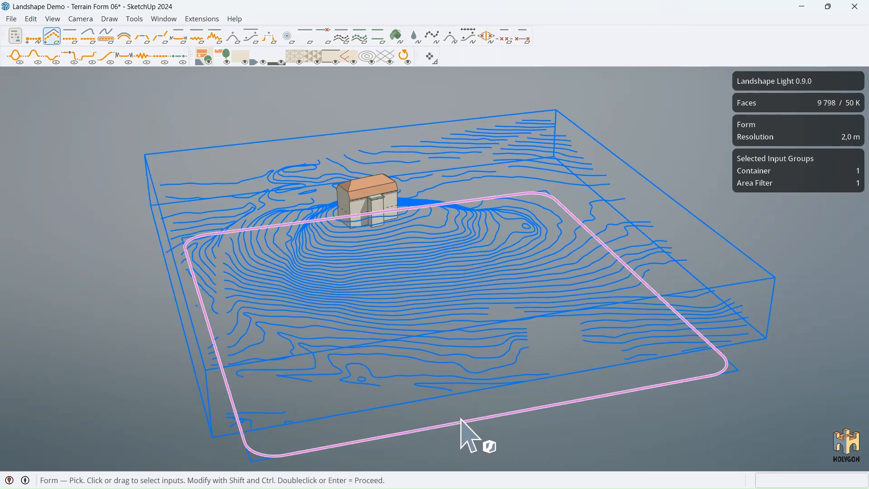
{"action": "mouse_move", "coordinate": [725, 188]}
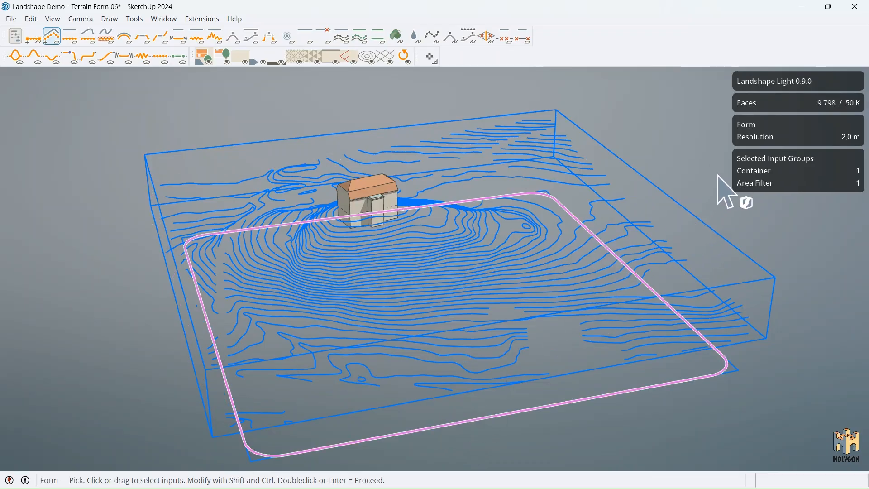
{"action": "mouse_move", "coordinate": [490, 319]}
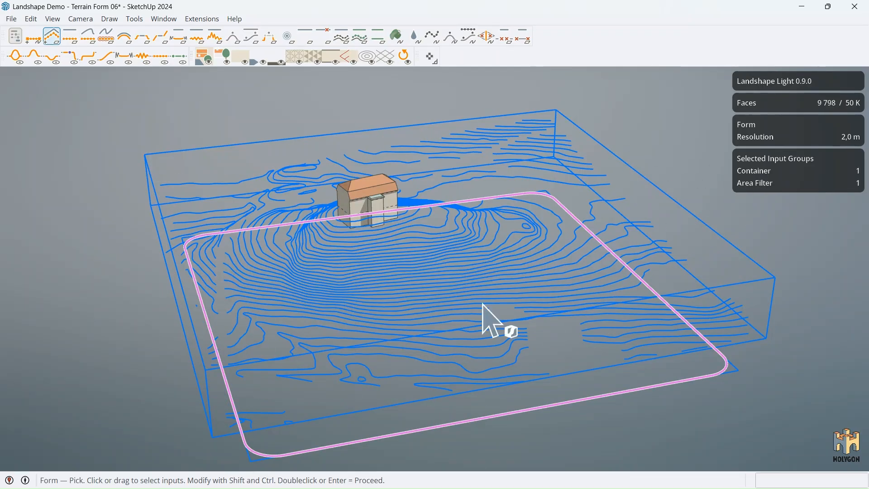
{"action": "mouse_move", "coordinate": [501, 436]}
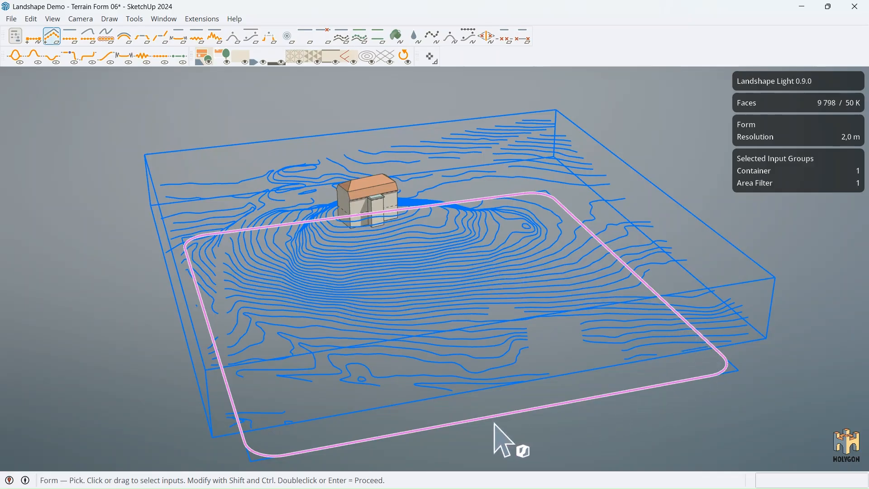
{"action": "mouse_move", "coordinate": [414, 385]}
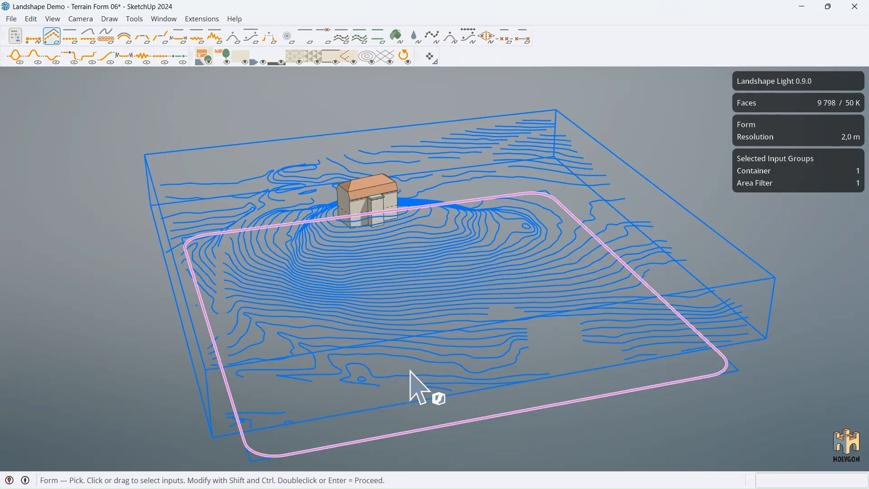
{"action": "mouse_move", "coordinate": [640, 183]}
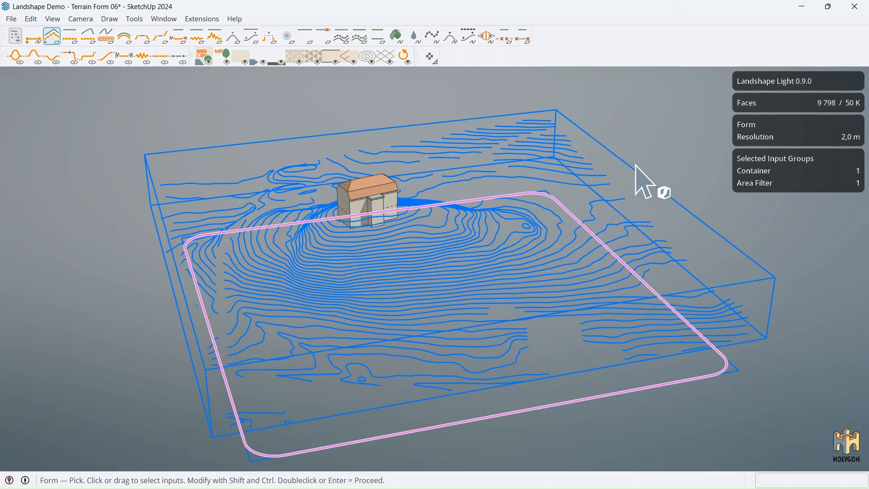
{"action": "mouse_move", "coordinate": [99, 141]}
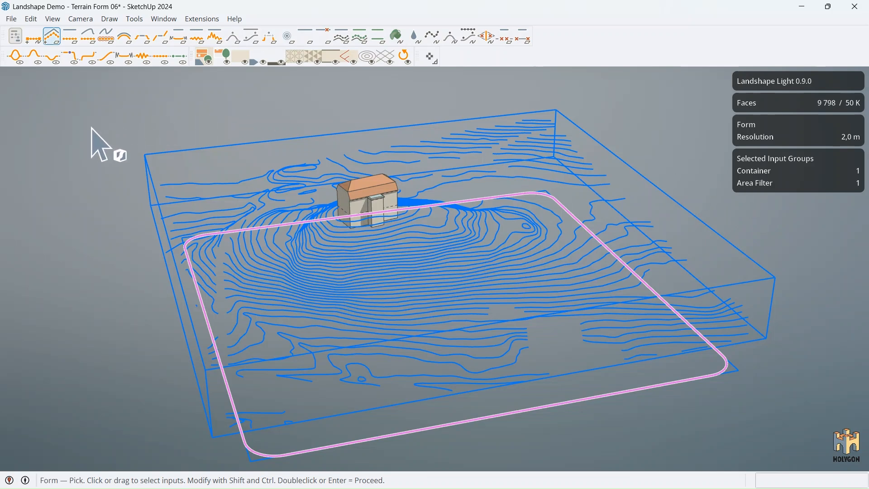
{"action": "mouse_move", "coordinate": [140, 326]}
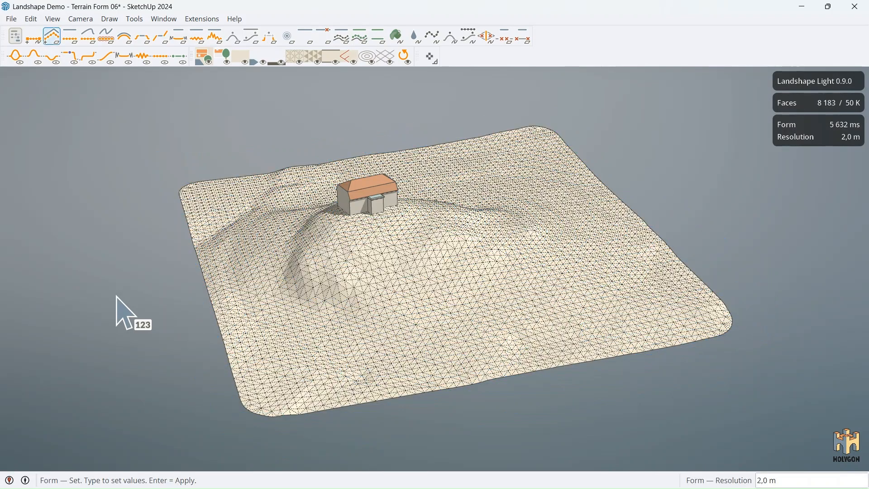
{"action": "mouse_move", "coordinate": [138, 287]}
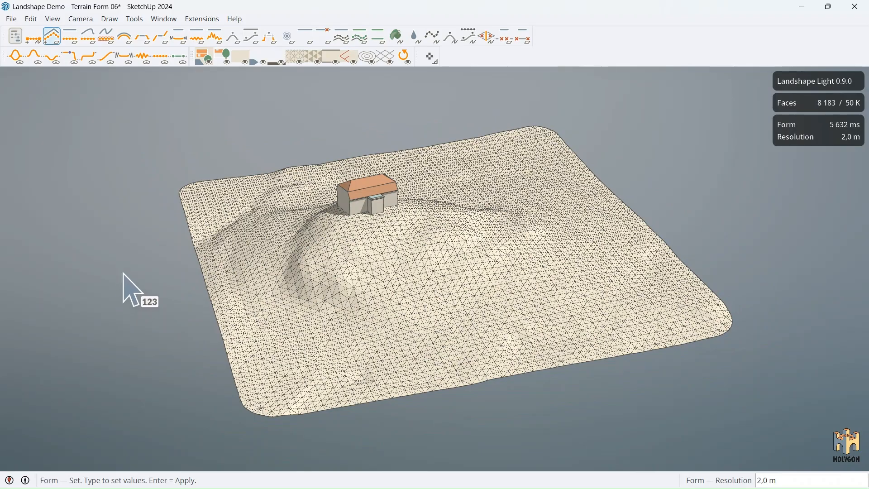
{"action": "mouse_move", "coordinate": [712, 313]}
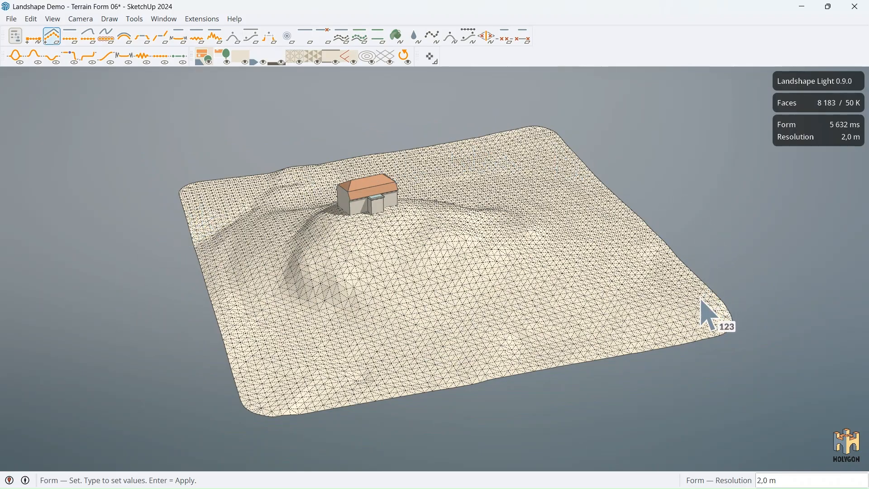
{"action": "mouse_move", "coordinate": [521, 376]}
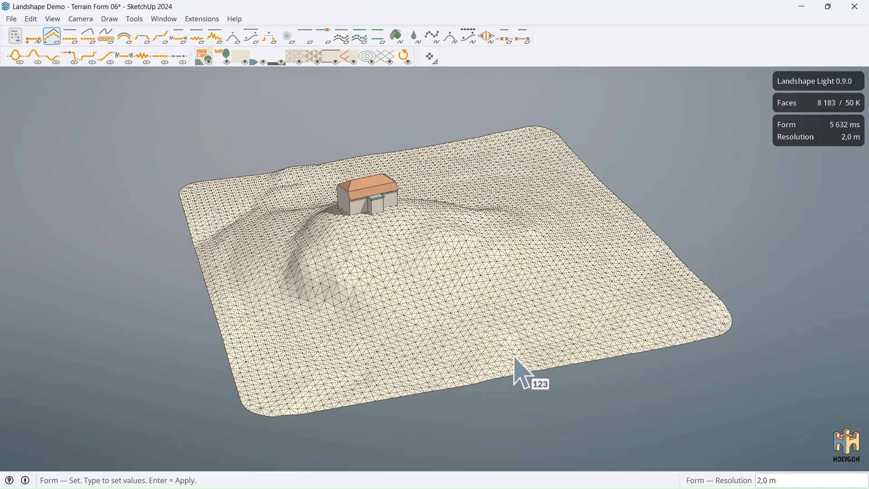
{"action": "mouse_move", "coordinate": [285, 429]}
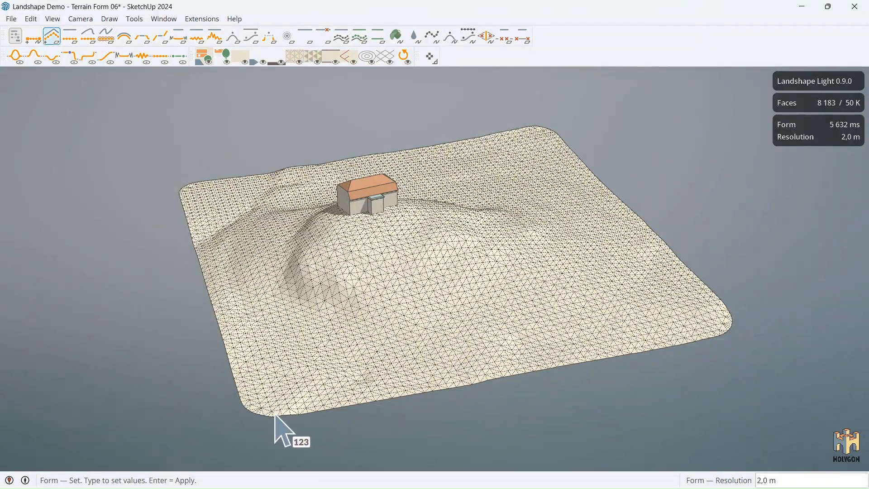
{"action": "mouse_move", "coordinate": [379, 172]}
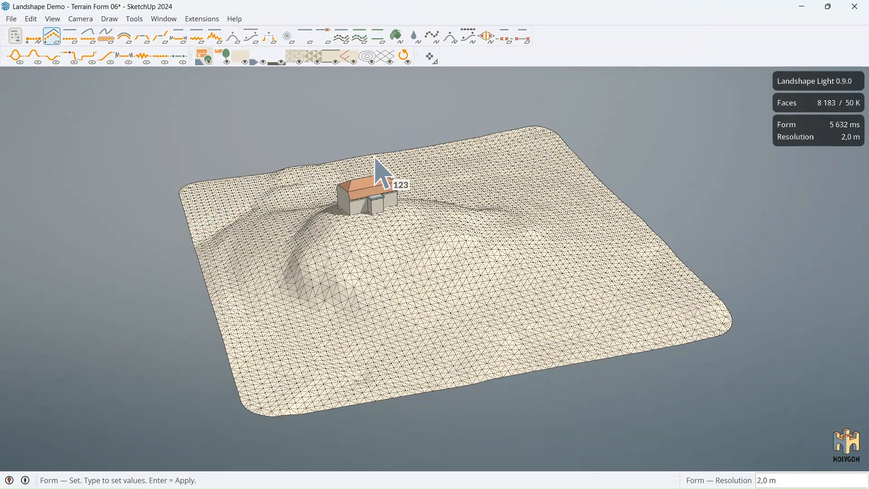
{"action": "mouse_move", "coordinate": [271, 421]}
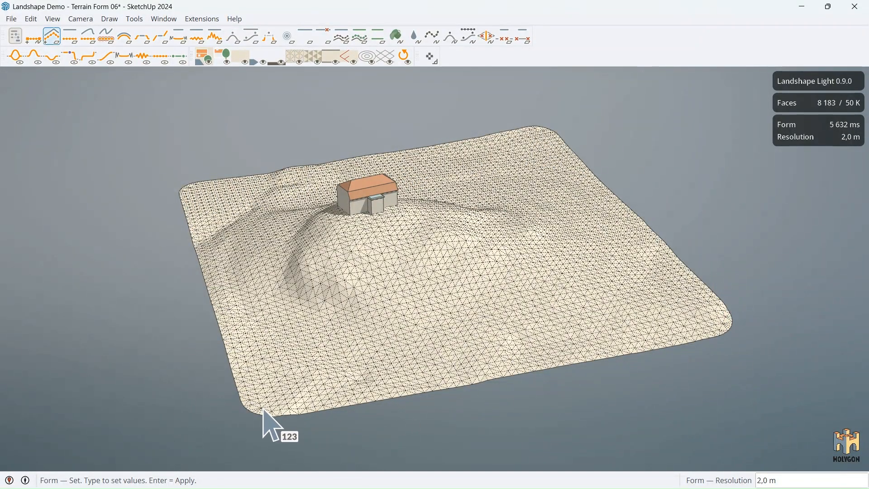
{"action": "mouse_move", "coordinate": [180, 232]}
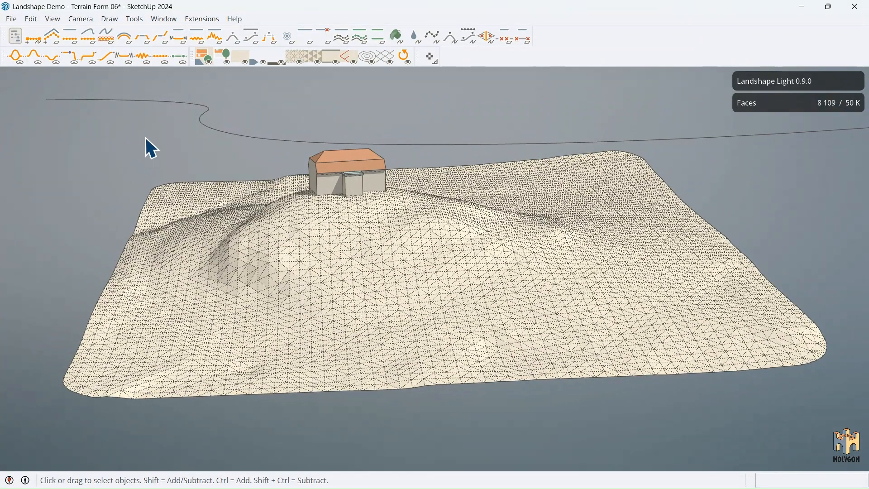
- Select the road curve running above the terrain
{"action": "left_click", "coordinate": [125, 102]}
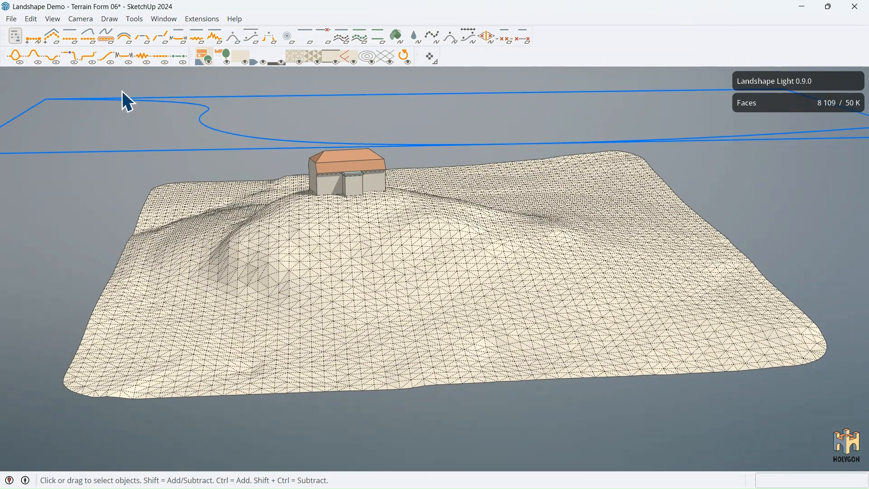
{"action": "mouse_move", "coordinate": [268, 101]}
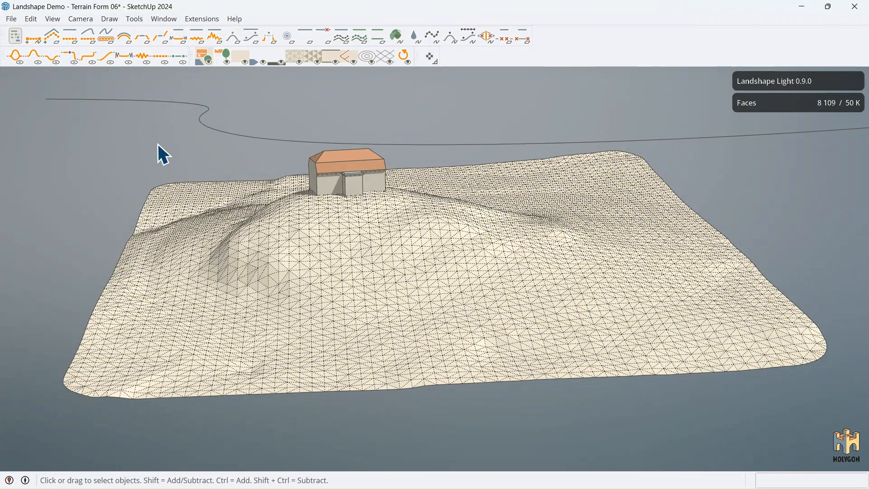
- Make a road along the picked curve with the Landshape Road tool
{"action": "left_click", "coordinate": [268, 36]}
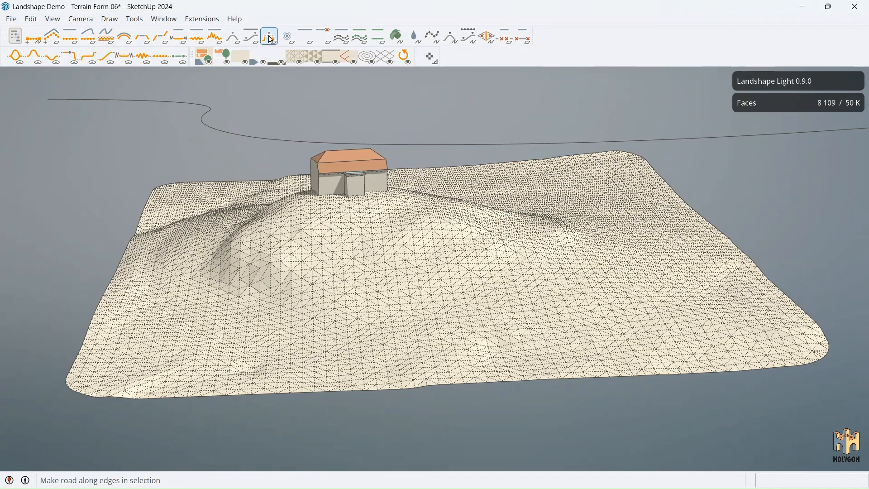
{"action": "left_click", "coordinate": [268, 37]}
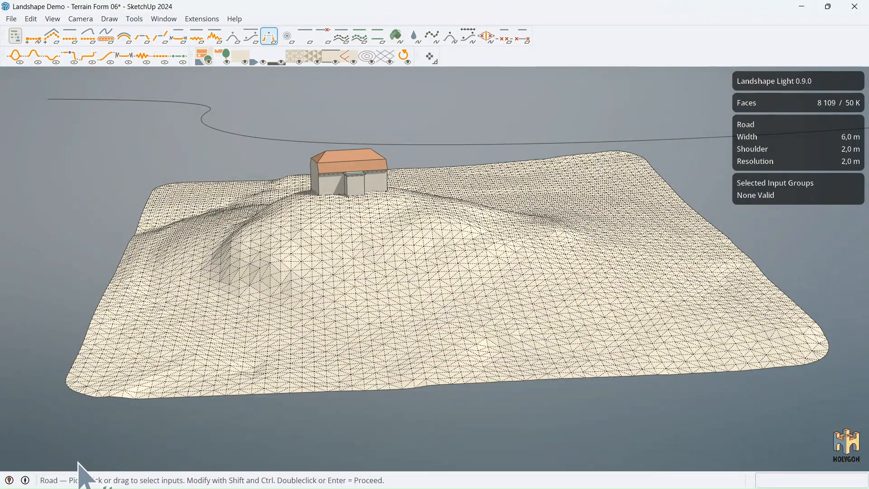
{"action": "mouse_move", "coordinate": [102, 107]}
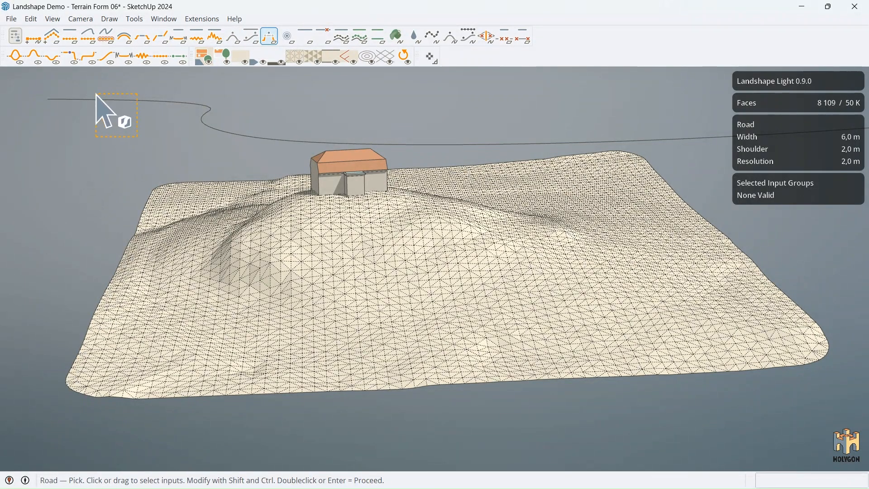
{"action": "left_click", "coordinate": [115, 115]}
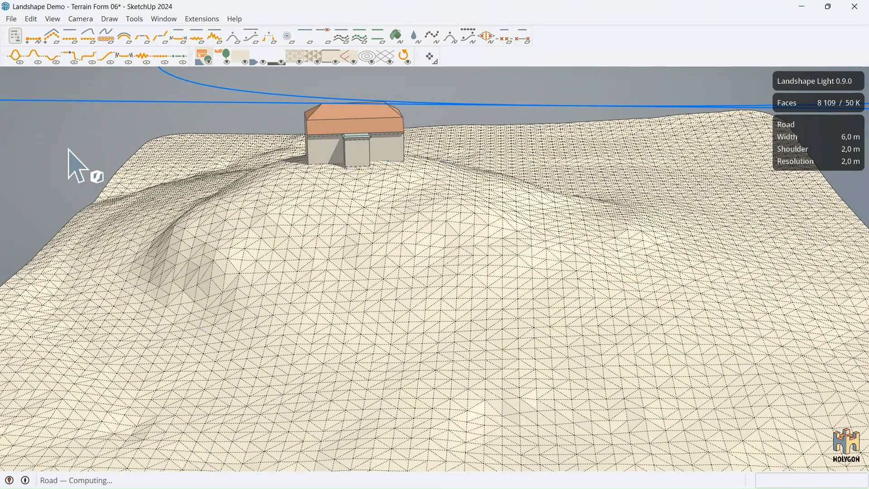
{"action": "left_click", "coordinate": [268, 37]}
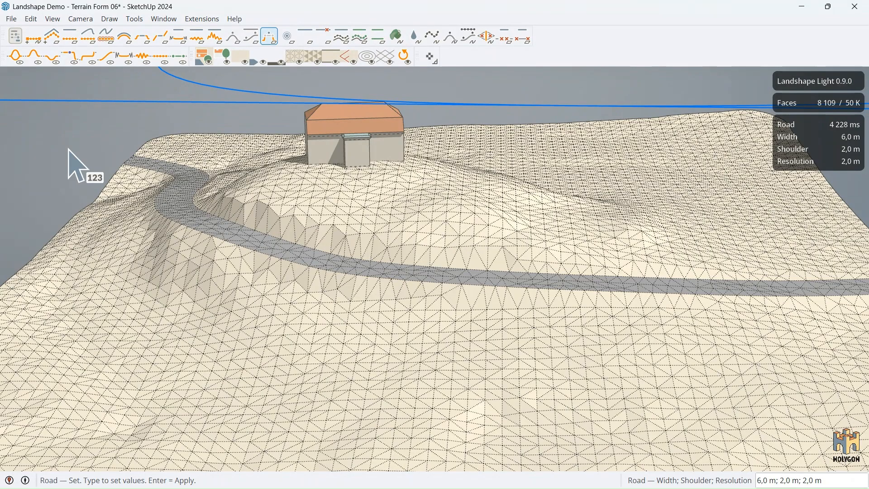
{"action": "mouse_move", "coordinate": [839, 161]}
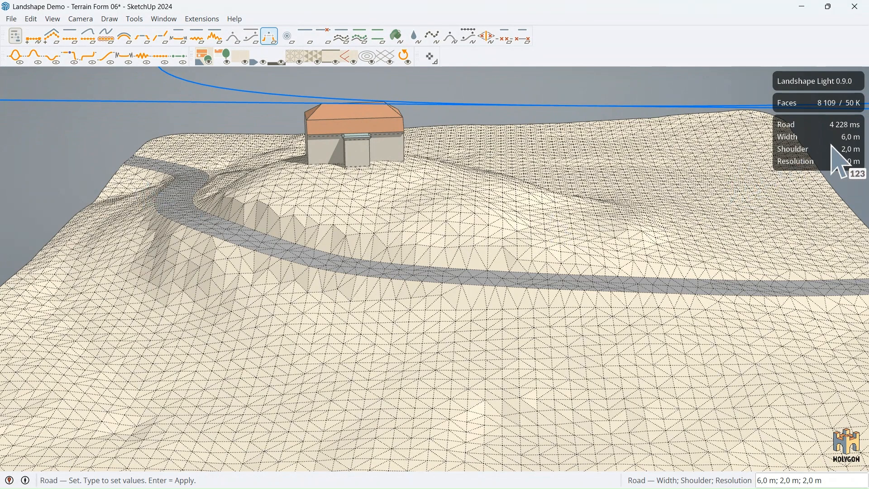
{"action": "mouse_move", "coordinate": [836, 166]}
{"action": "type", "text": "2"}
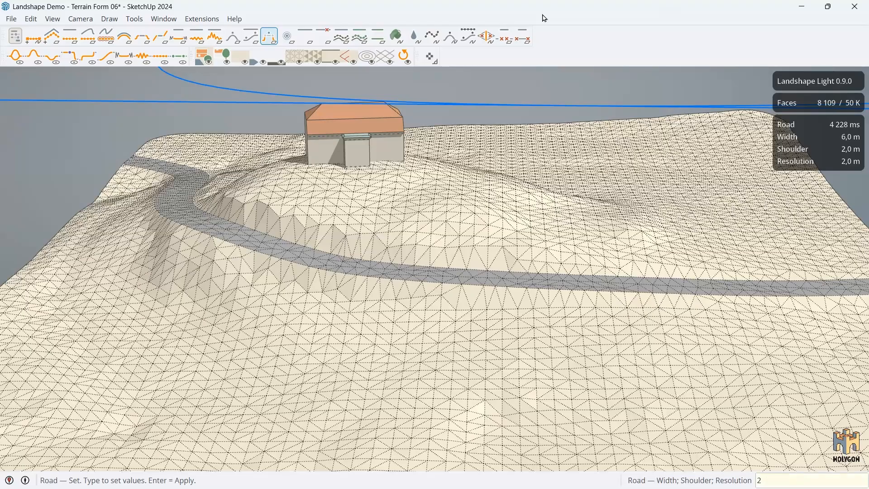
- Apply the 2 m road width, then enter 12 for the wider road measurement
{"action": "key", "text": "Return"}
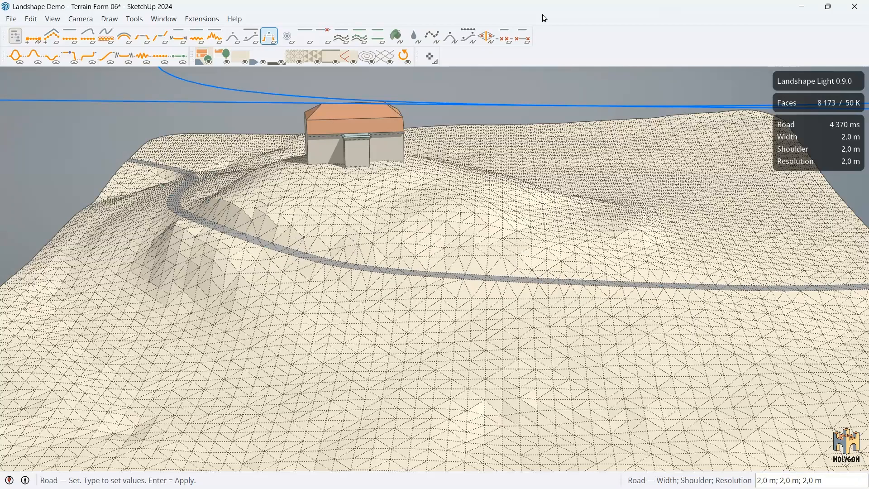
{"action": "type", "text": "12"}
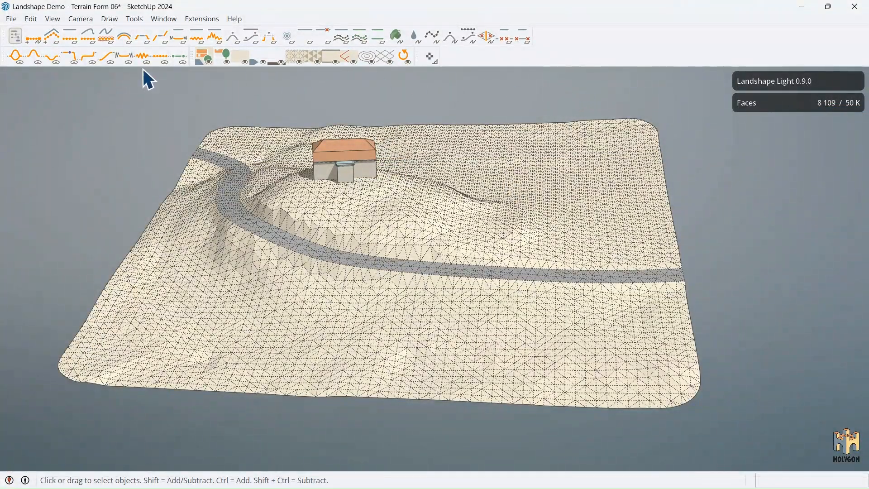
{"action": "left_click", "coordinate": [276, 55]}
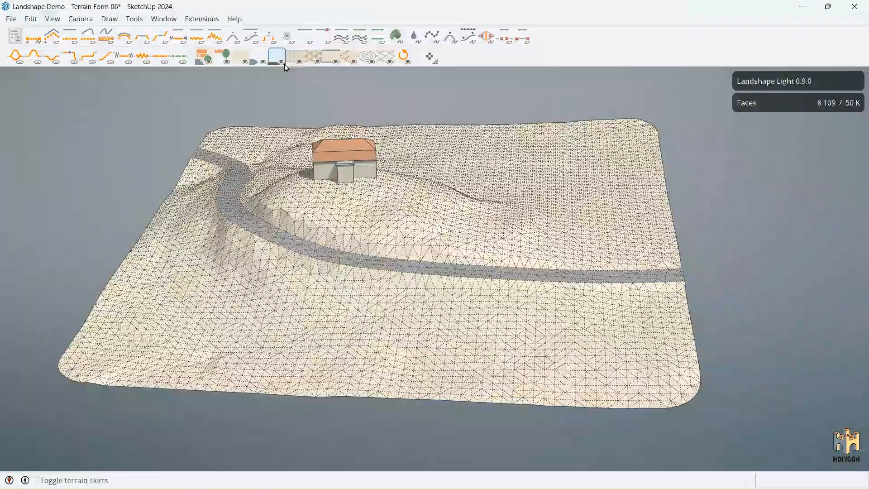
{"action": "left_click", "coordinate": [276, 55]}
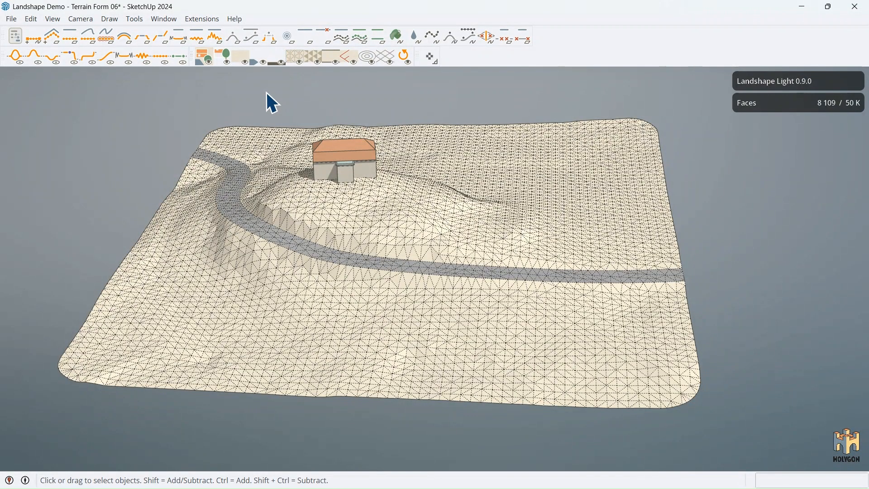
{"action": "mouse_move", "coordinate": [344, 127]}
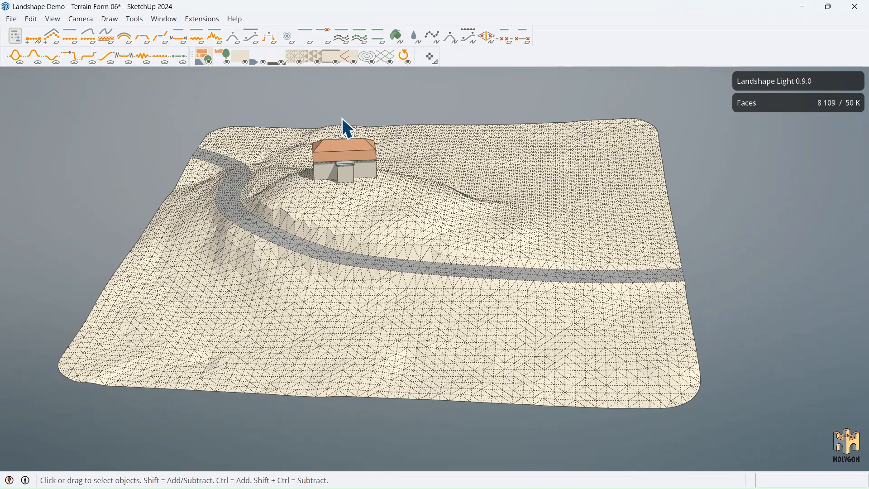
{"action": "mouse_move", "coordinate": [327, 108]}
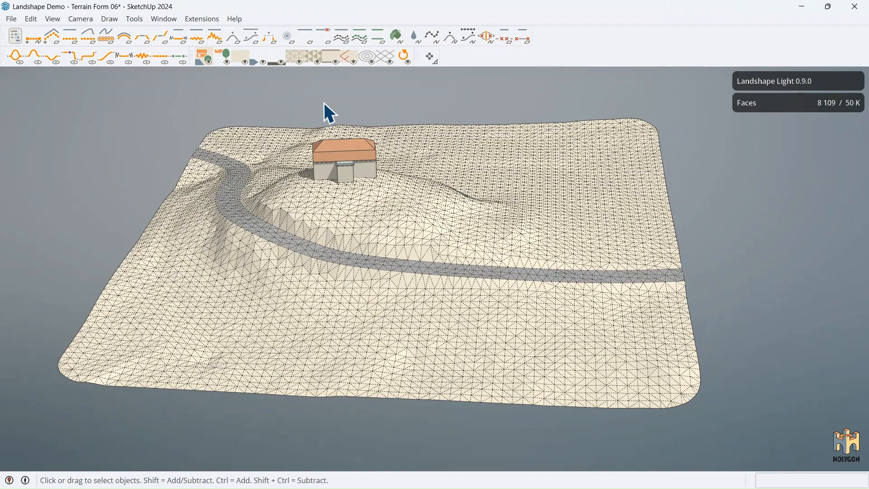
{"action": "mouse_move", "coordinate": [348, 57]}
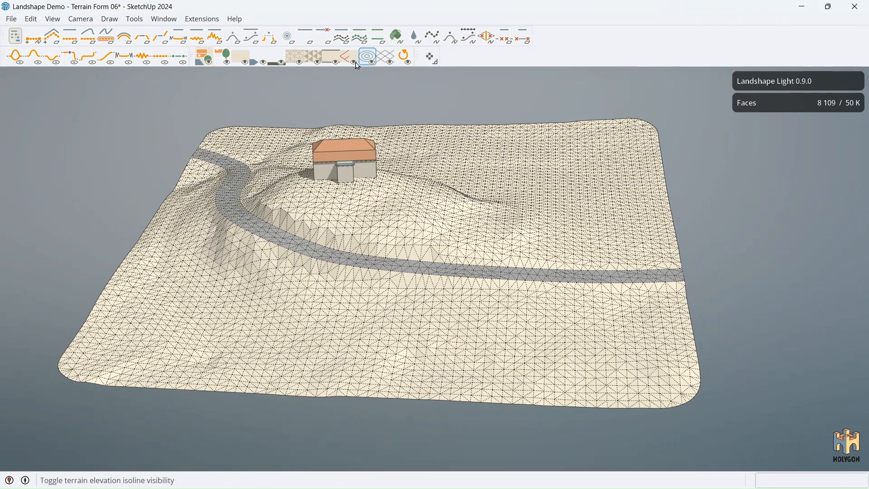
{"action": "mouse_move", "coordinate": [385, 56]}
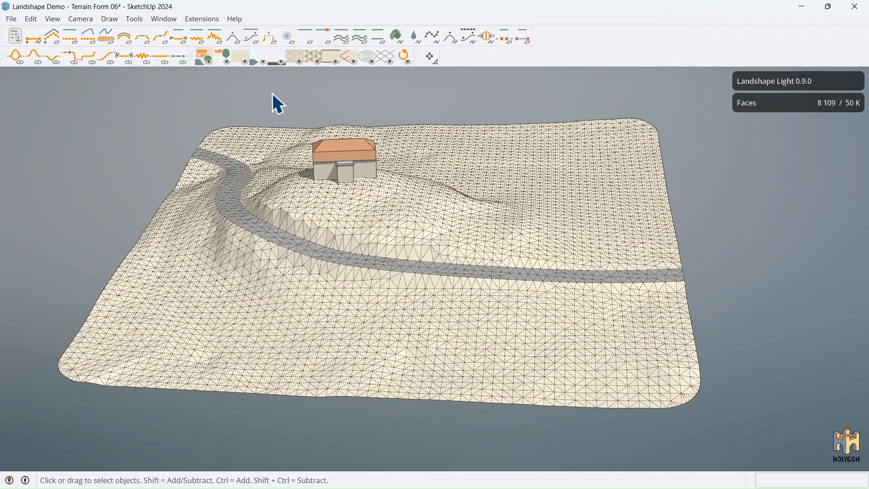
{"action": "mouse_move", "coordinate": [195, 36]}
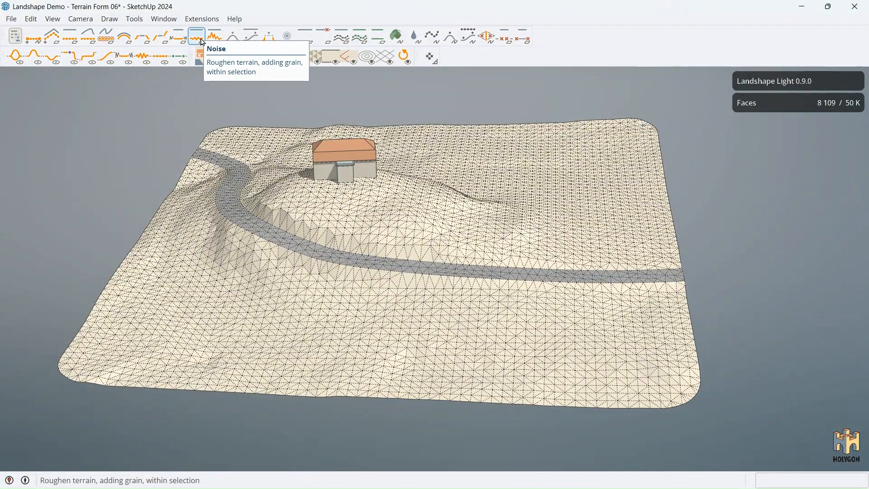
{"action": "mouse_move", "coordinate": [192, 41]}
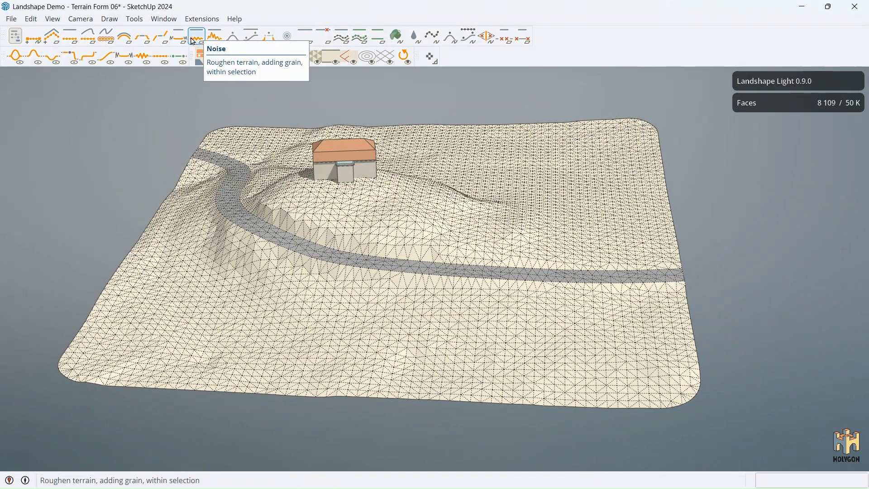
{"action": "mouse_move", "coordinate": [213, 37]}
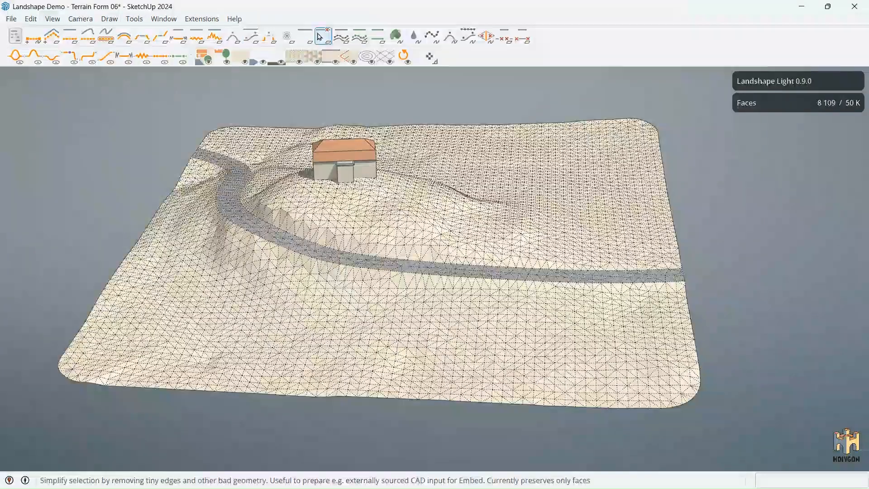
{"action": "mouse_move", "coordinate": [341, 38]}
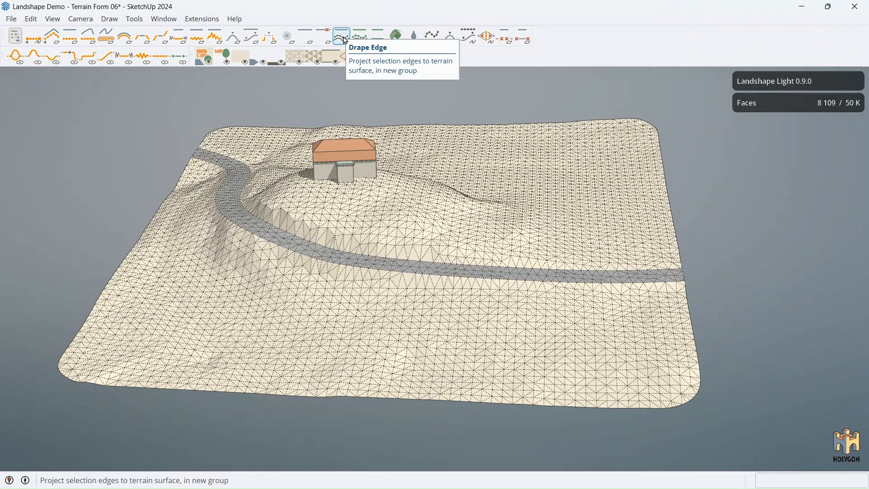
{"action": "mouse_move", "coordinate": [341, 39]}
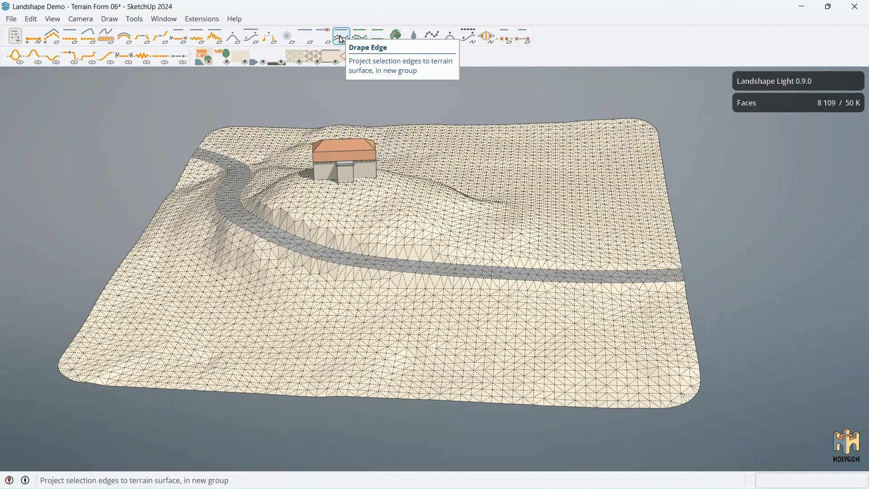
{"action": "mouse_move", "coordinate": [283, 96]}
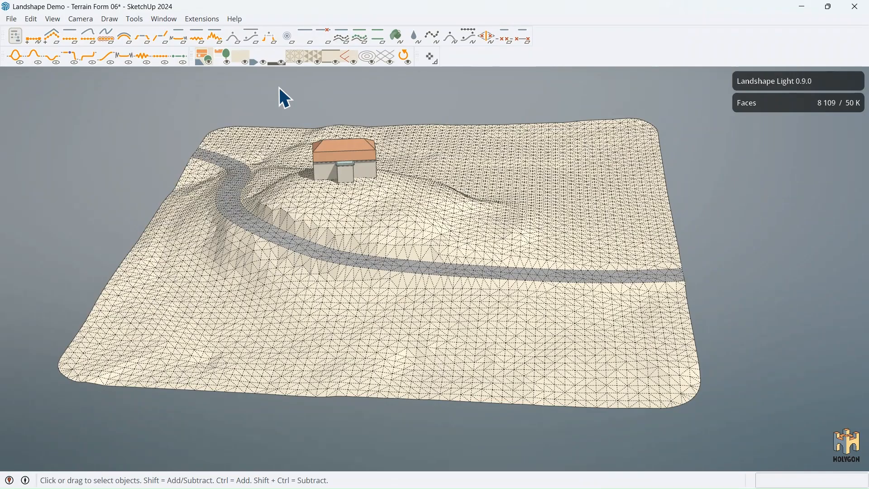
{"action": "mouse_move", "coordinate": [478, 116]}
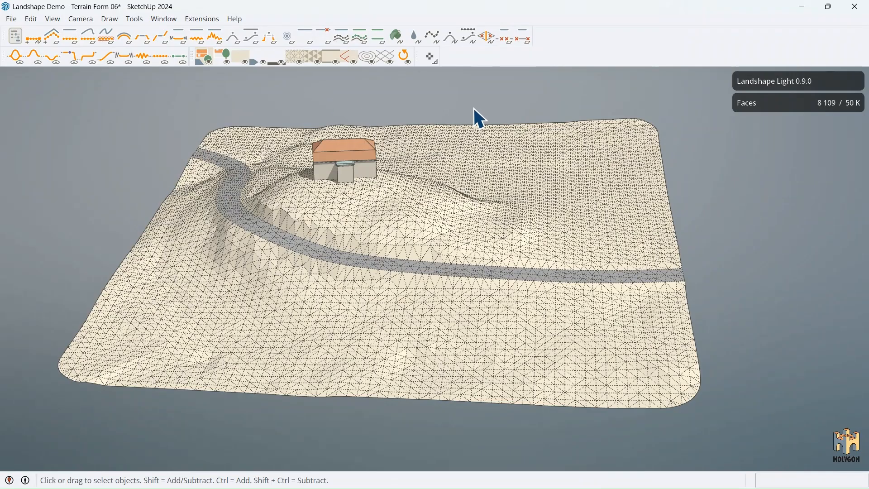
{"action": "left_click", "coordinate": [395, 37]}
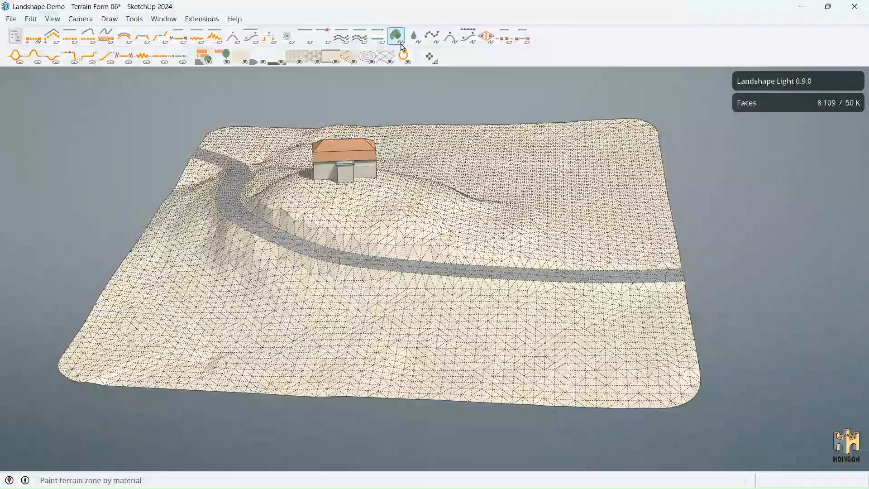
{"action": "left_click", "coordinate": [413, 36]}
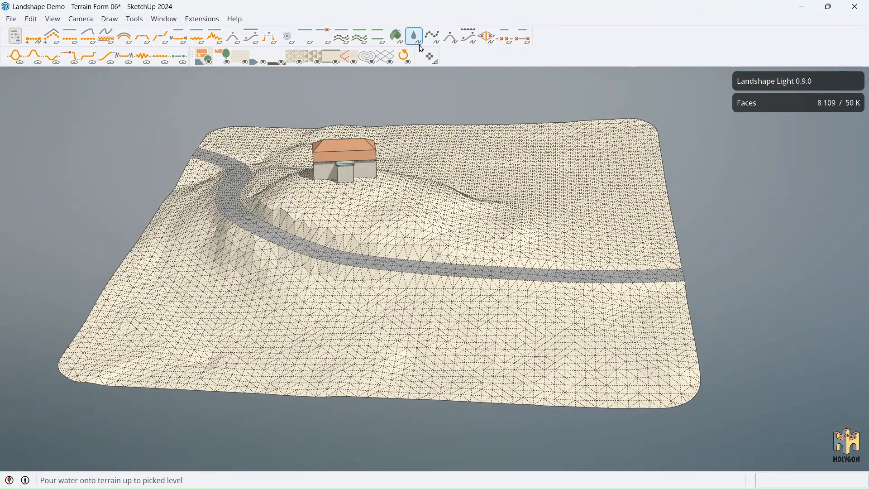
{"action": "mouse_move", "coordinate": [395, 36]}
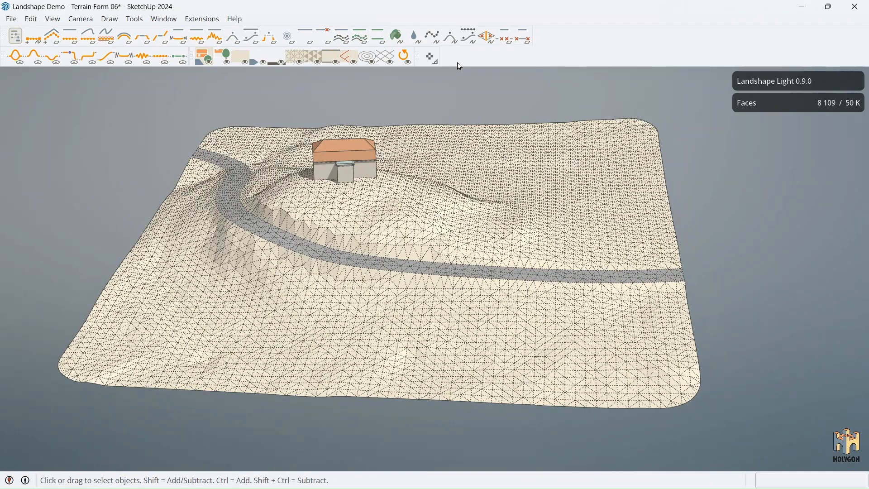
{"action": "mouse_move", "coordinate": [471, 92]}
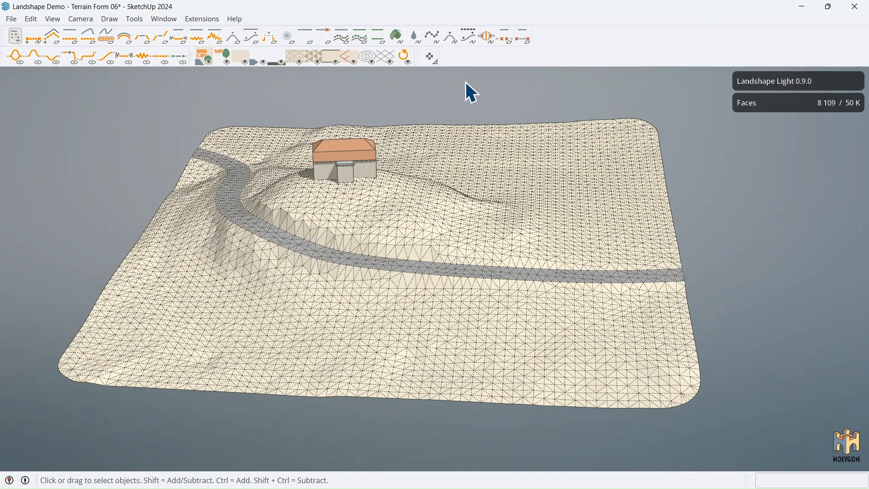
{"action": "mouse_move", "coordinate": [430, 36]}
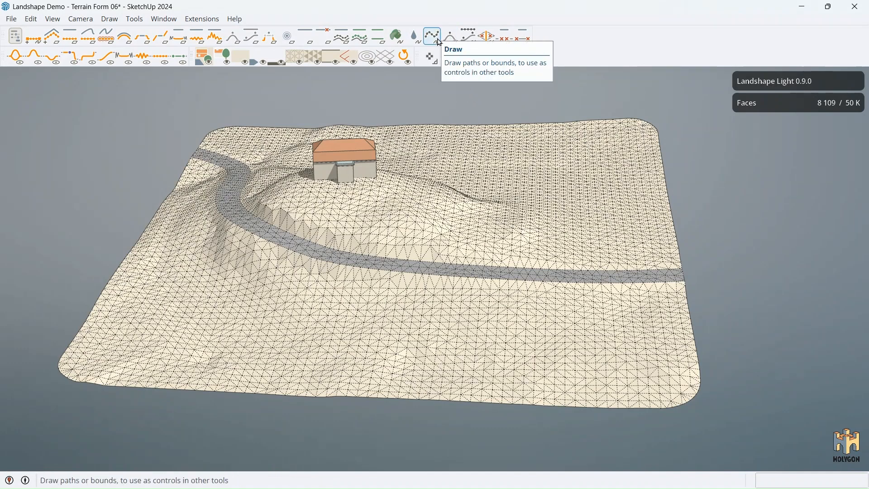
{"action": "mouse_move", "coordinate": [436, 43]}
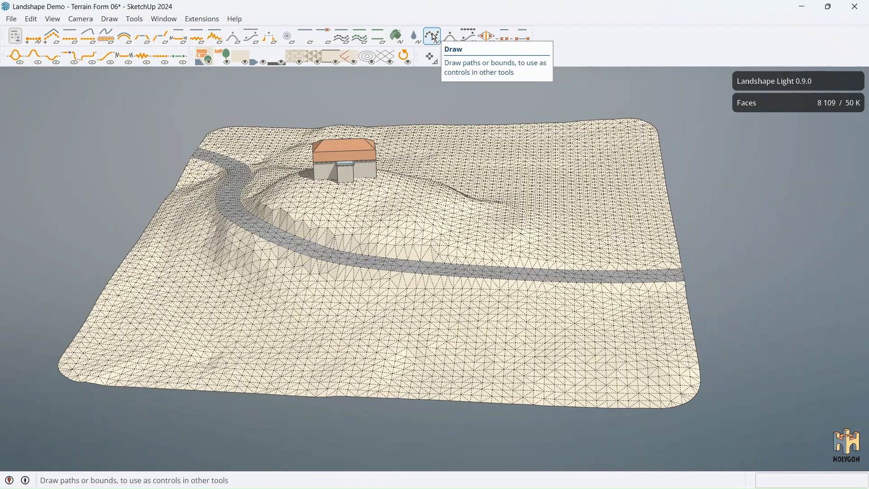
- Switch on the Inspect Terrain Elevation and Slope view to hide the triangle mesh
{"action": "left_click", "coordinate": [431, 54]}
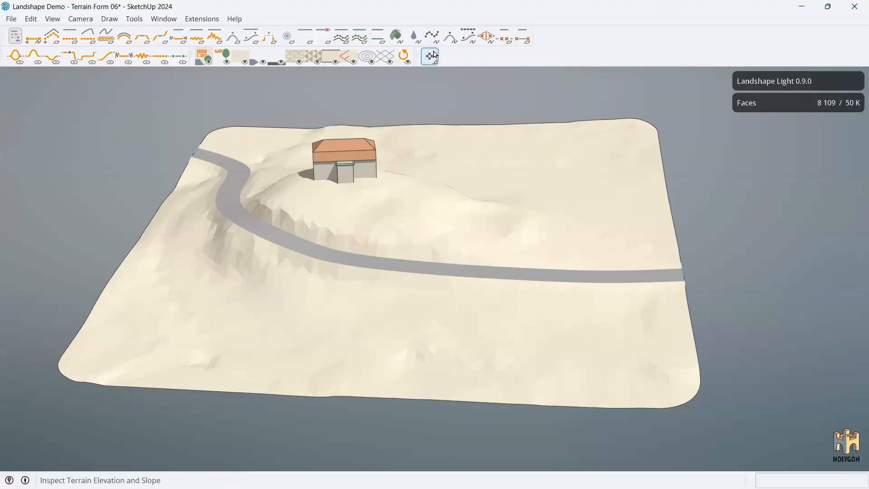
{"action": "mouse_move", "coordinate": [435, 39]}
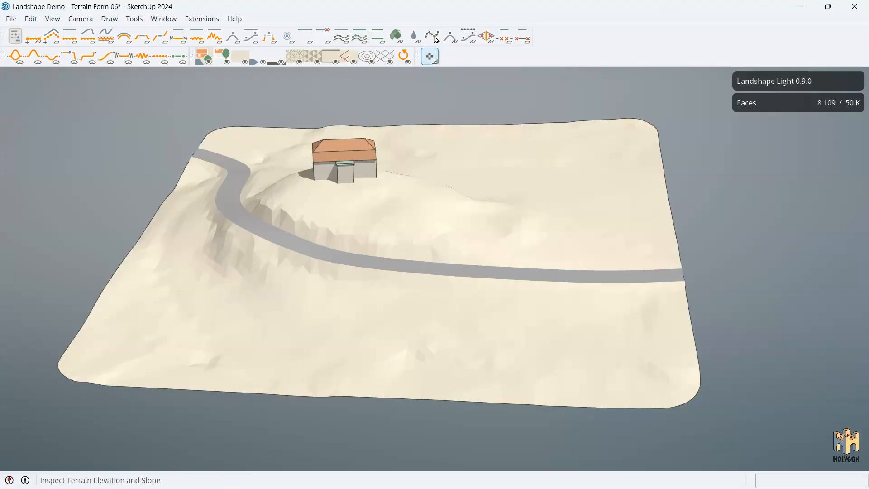
{"action": "left_click", "coordinate": [431, 36]}
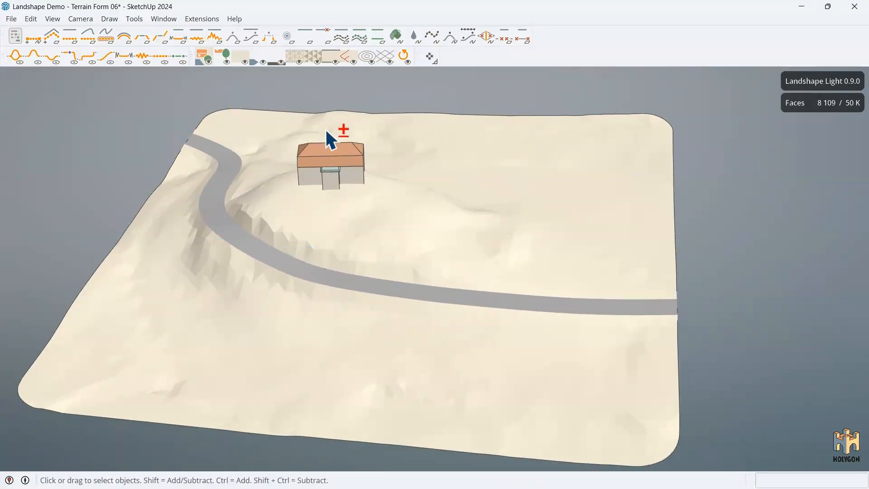
- With the Landshape Fill tool, paint the zone below the road with Holygon Grass Rough
{"action": "left_click", "coordinate": [395, 37]}
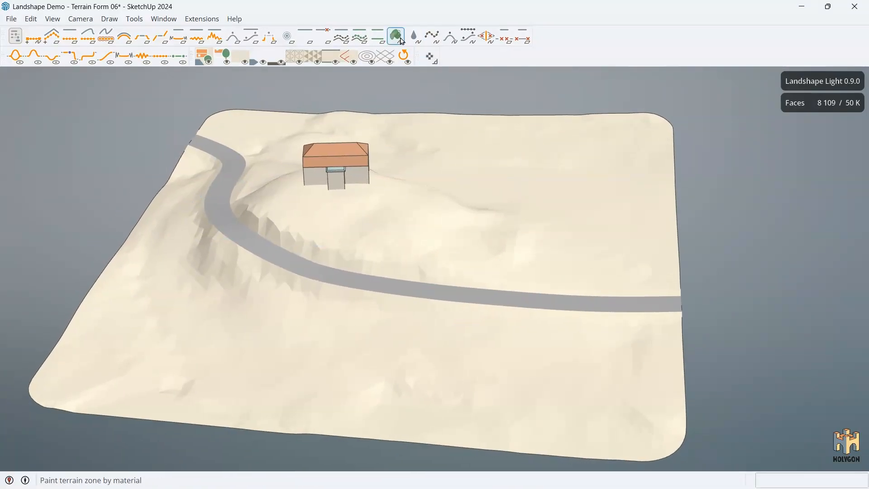
{"action": "mouse_move", "coordinate": [377, 36]}
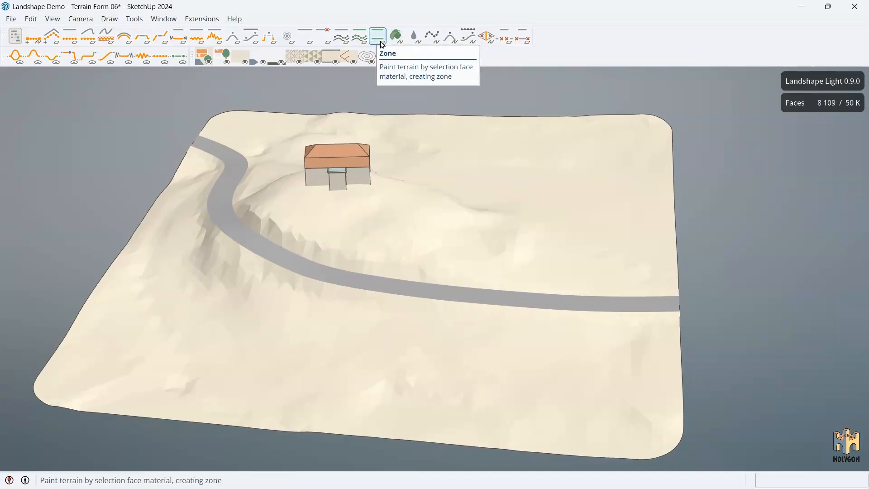
{"action": "mouse_move", "coordinate": [395, 36]}
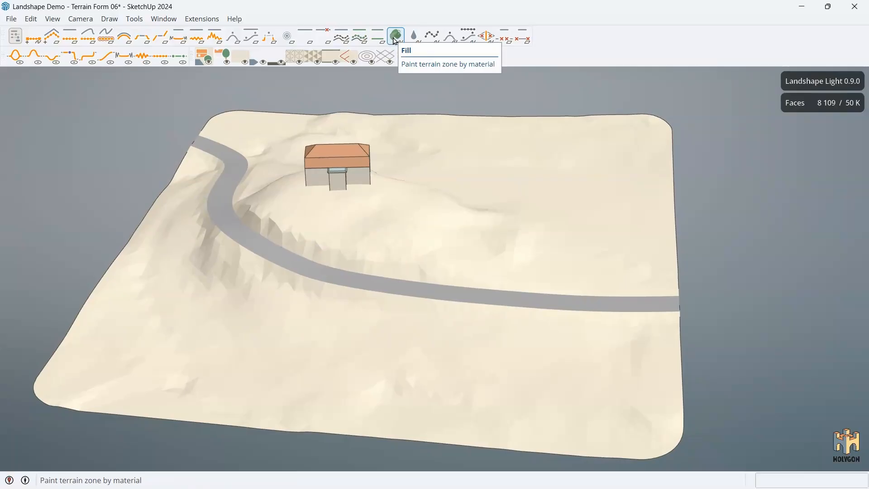
{"action": "left_click", "coordinate": [395, 37]}
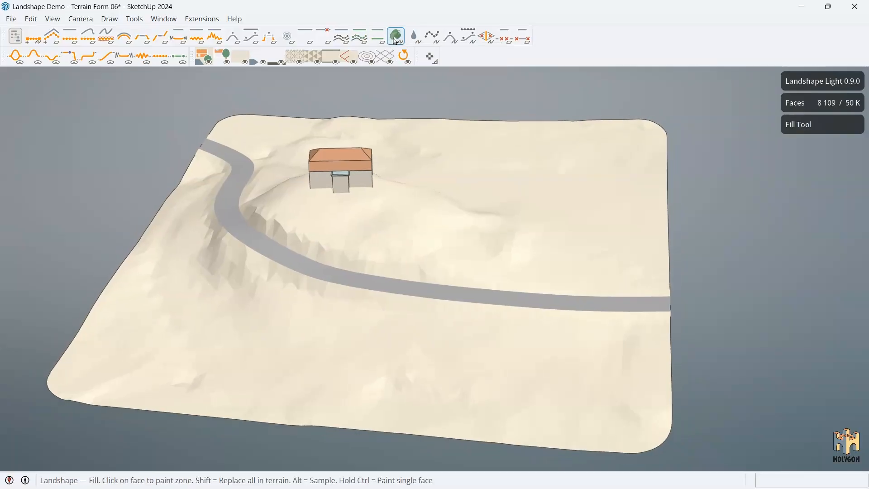
{"action": "mouse_move", "coordinate": [395, 37]}
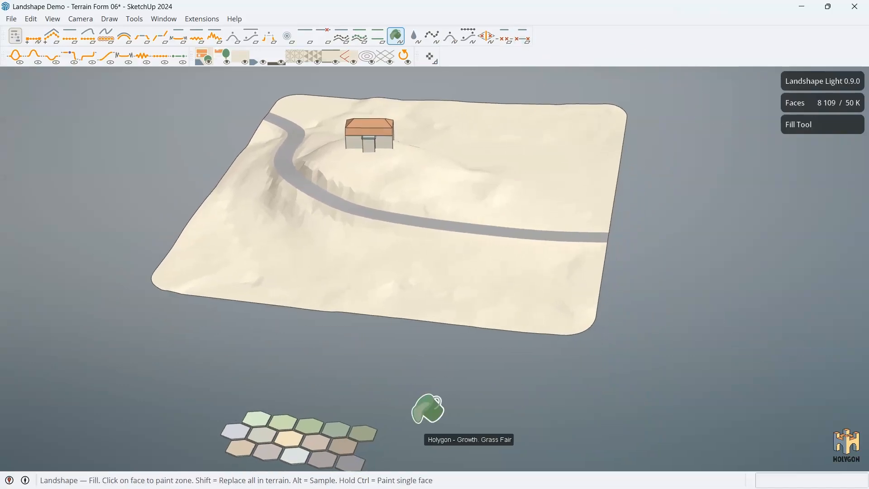
{"action": "mouse_move", "coordinate": [324, 405]}
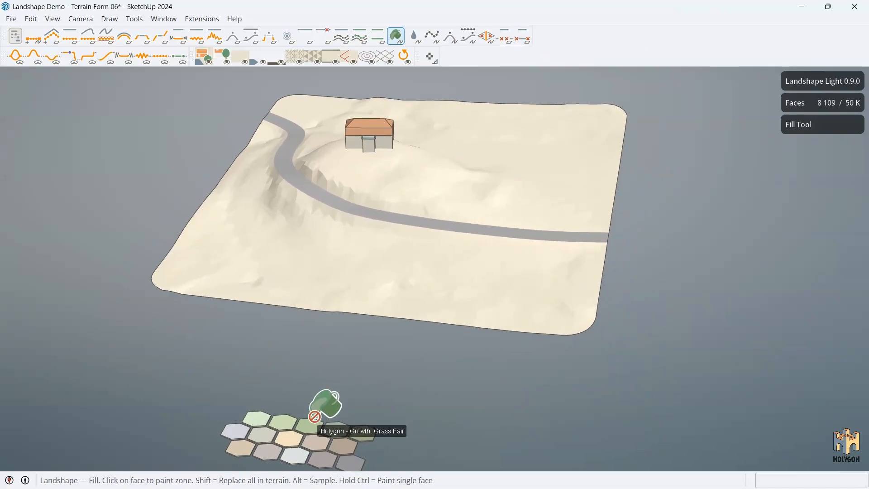
{"action": "mouse_move", "coordinate": [325, 405]}
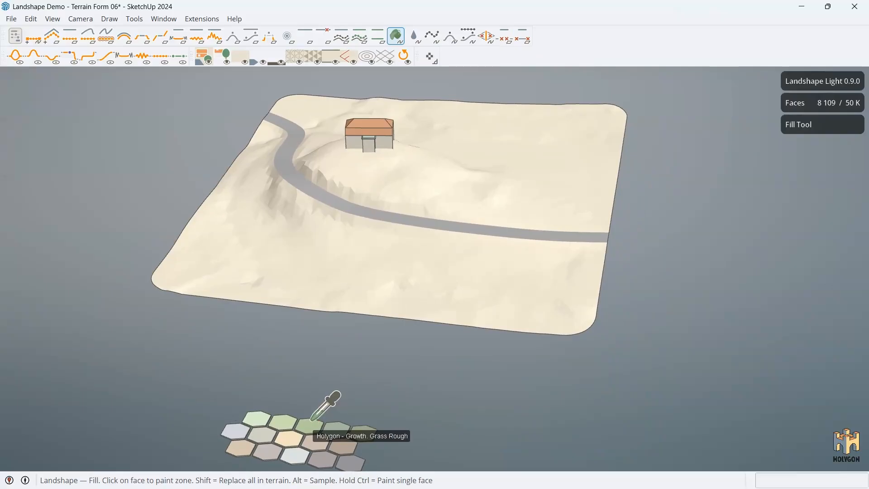
{"action": "mouse_move", "coordinate": [363, 260]}
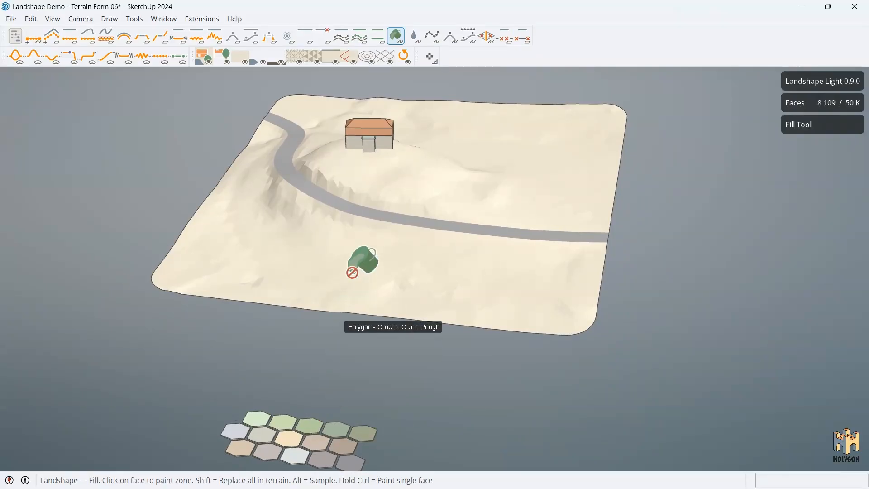
{"action": "left_click", "coordinate": [360, 258]}
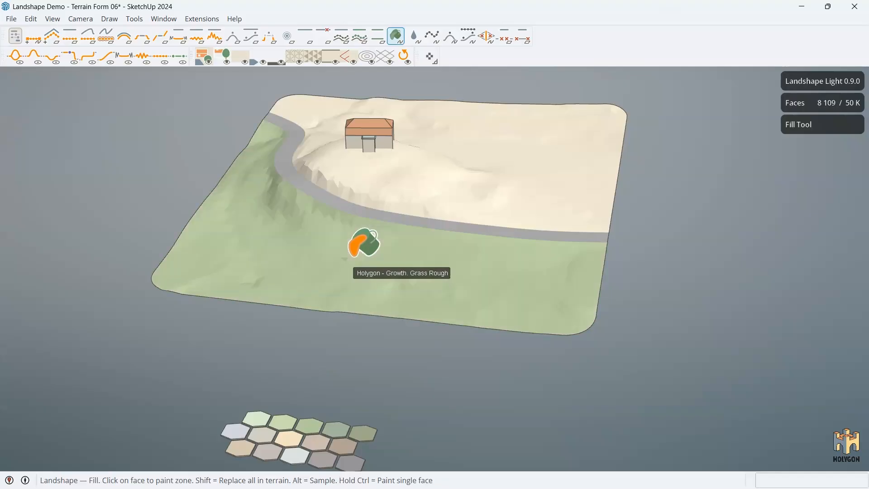
{"action": "mouse_move", "coordinate": [354, 412]}
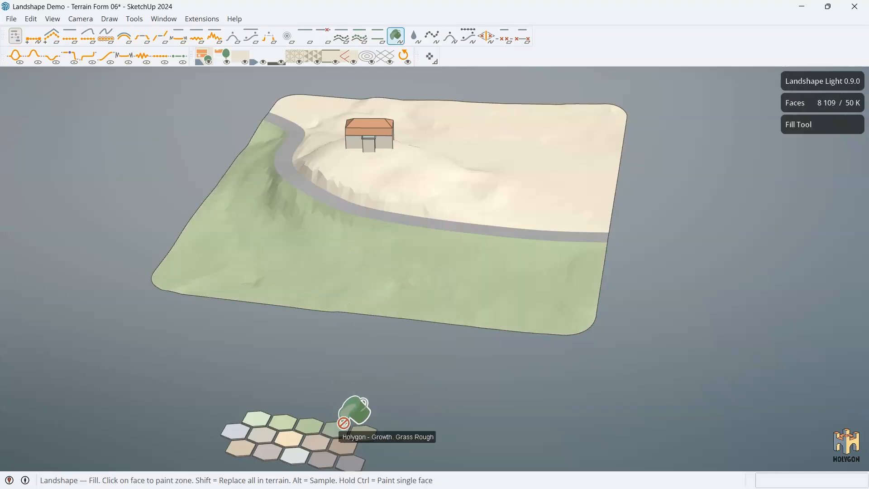
{"action": "mouse_move", "coordinate": [440, 181]}
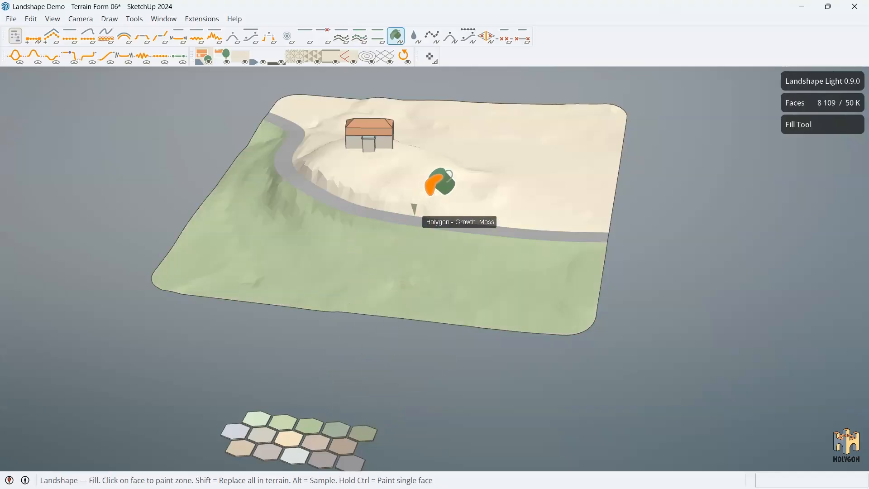
{"action": "mouse_move", "coordinate": [440, 177]}
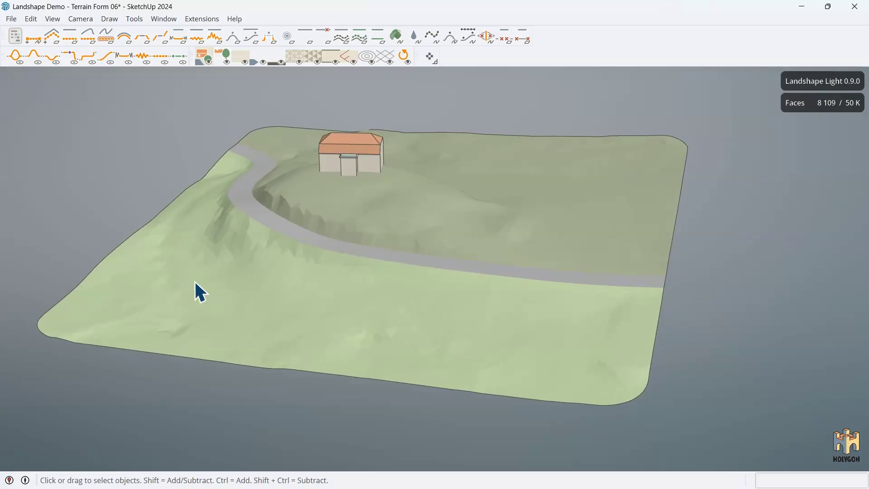
{"action": "mouse_move", "coordinate": [424, 177]}
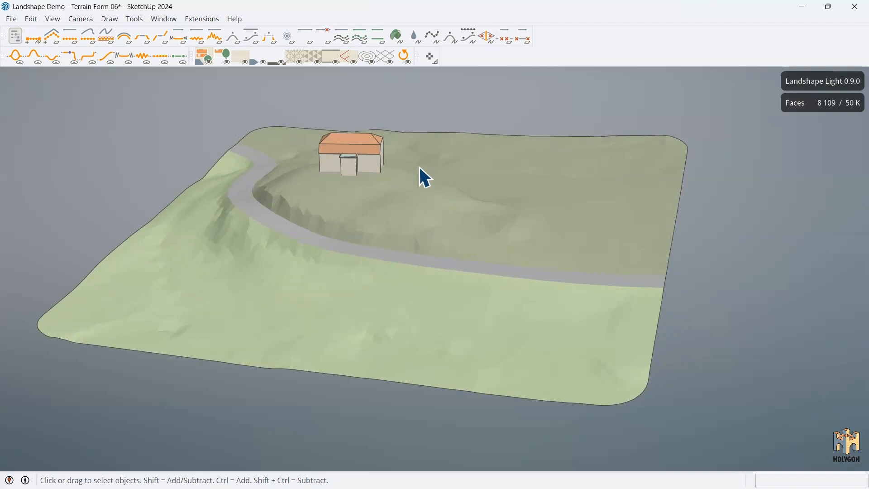
{"action": "left_click", "coordinate": [413, 36]}
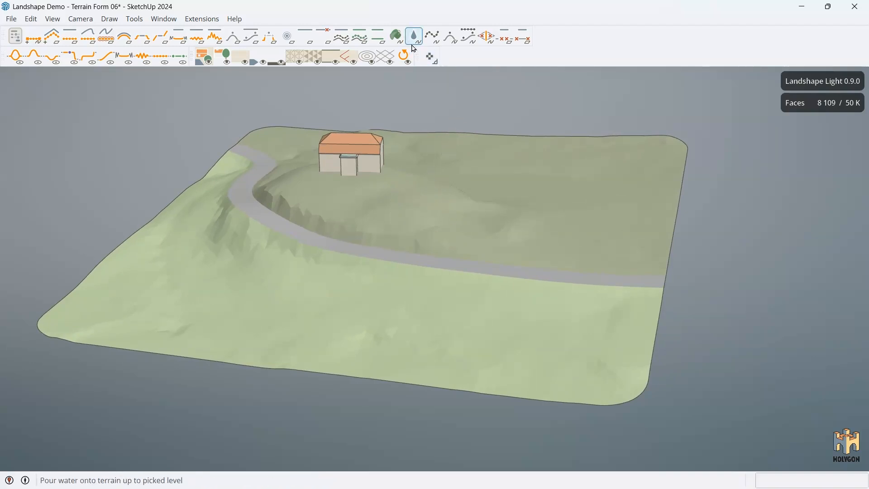
{"action": "left_click", "coordinate": [468, 36]}
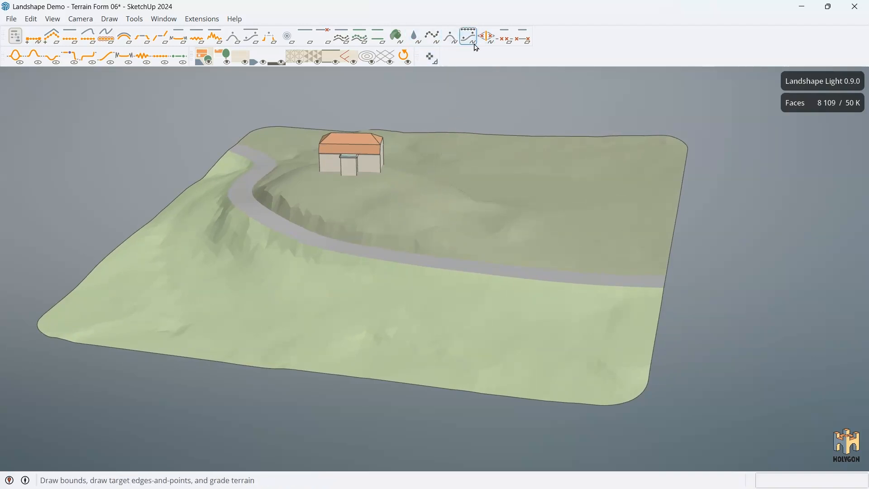
{"action": "left_click", "coordinate": [485, 37]}
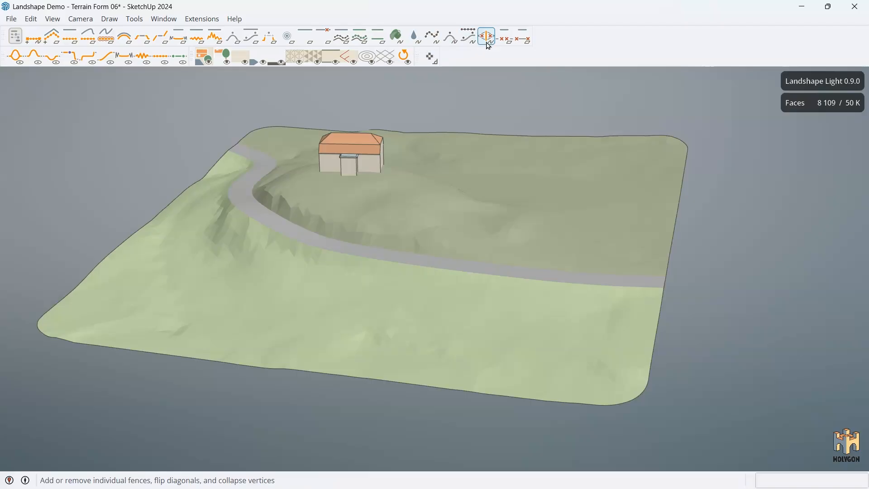
{"action": "left_click", "coordinate": [468, 37]}
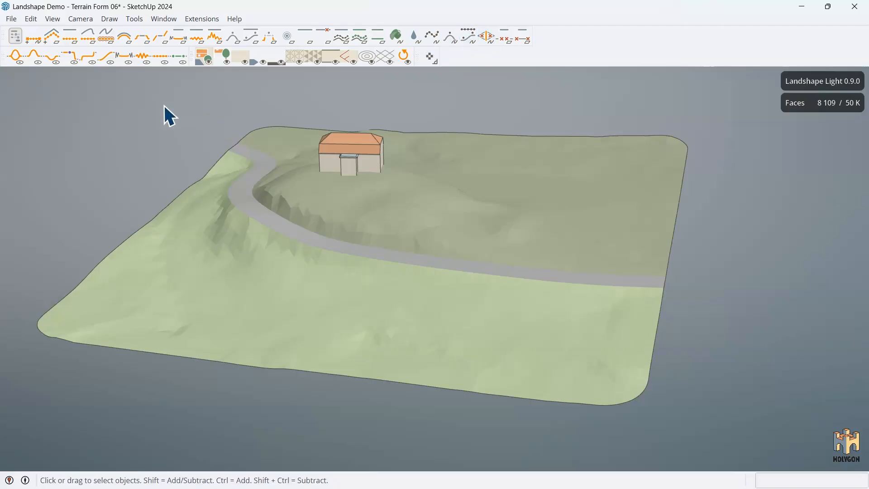
{"action": "left_click", "coordinate": [15, 56]}
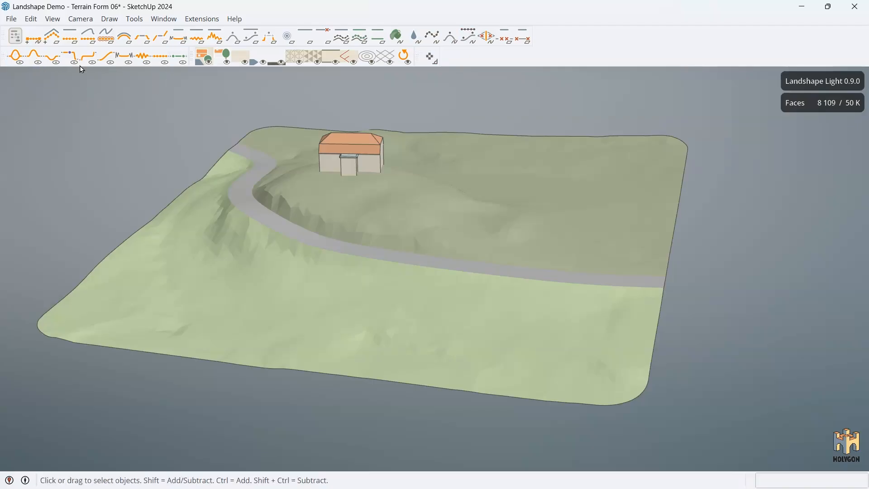
{"action": "mouse_move", "coordinate": [69, 55]}
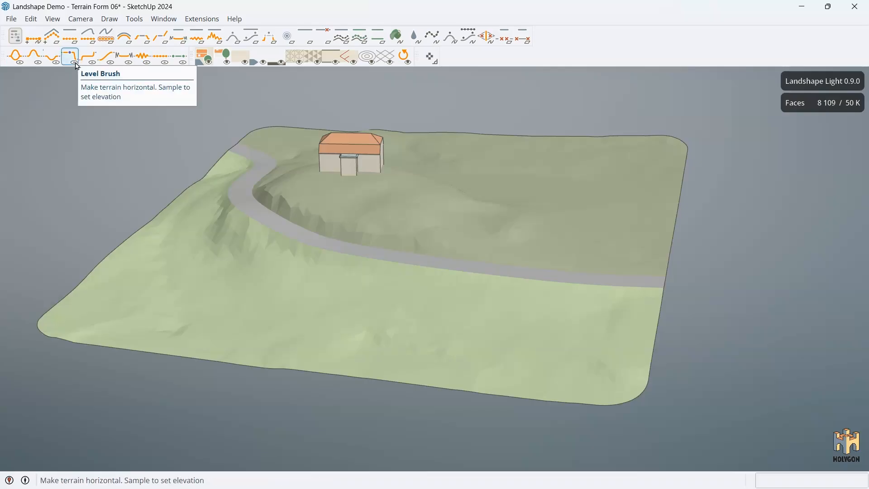
{"action": "mouse_move", "coordinate": [123, 57]}
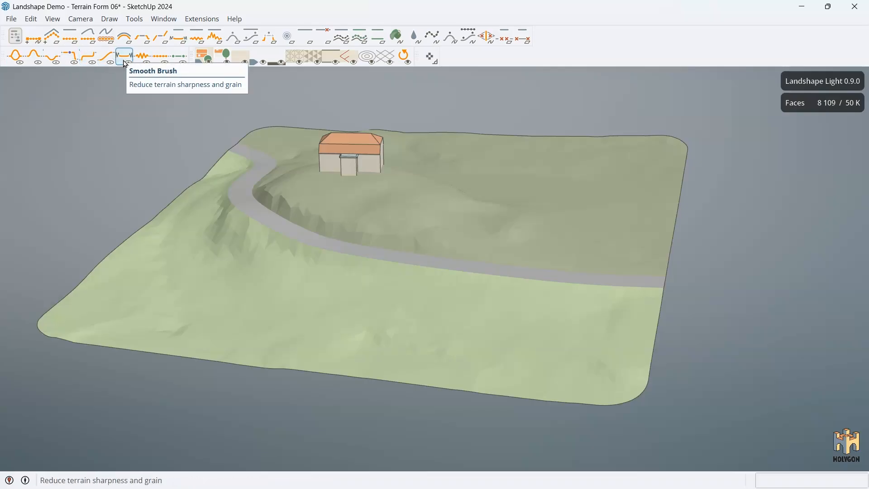
{"action": "mouse_move", "coordinate": [16, 57]}
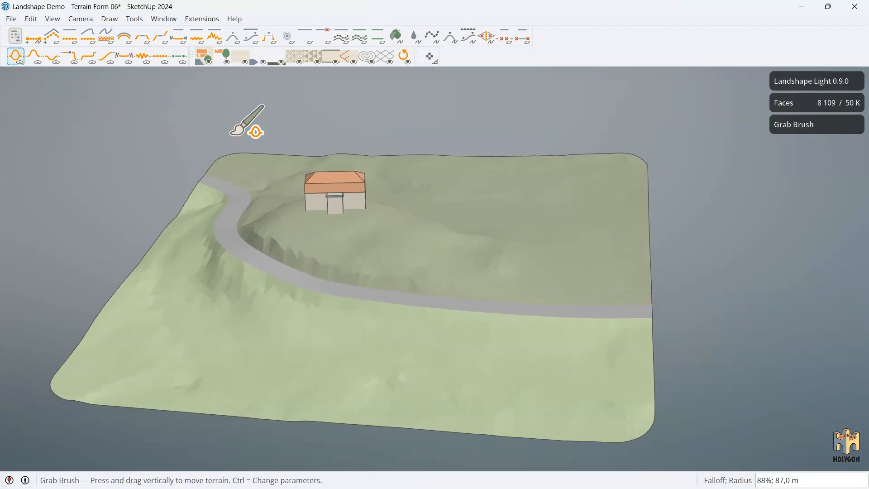
{"action": "mouse_move", "coordinate": [429, 155]}
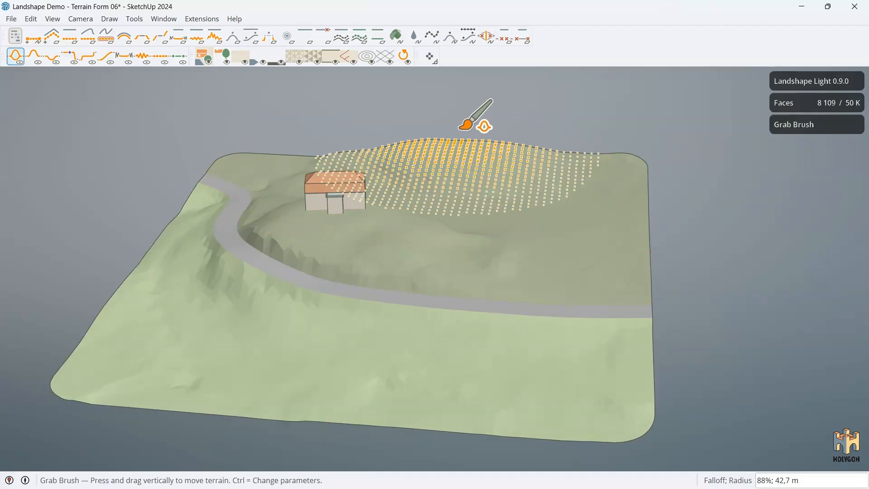
{"action": "mouse_move", "coordinate": [144, 355]}
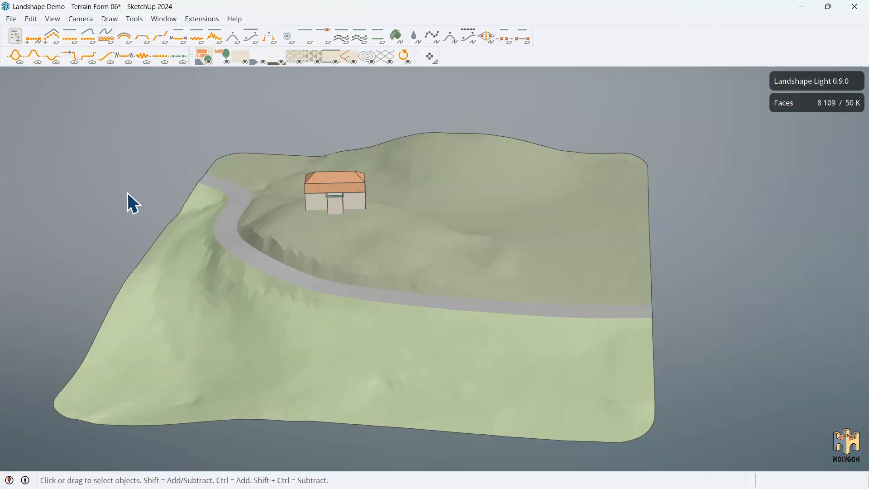
- With the Level Brush, sample the height at the house entrance to level the ground around its base
{"action": "left_click", "coordinate": [70, 56]}
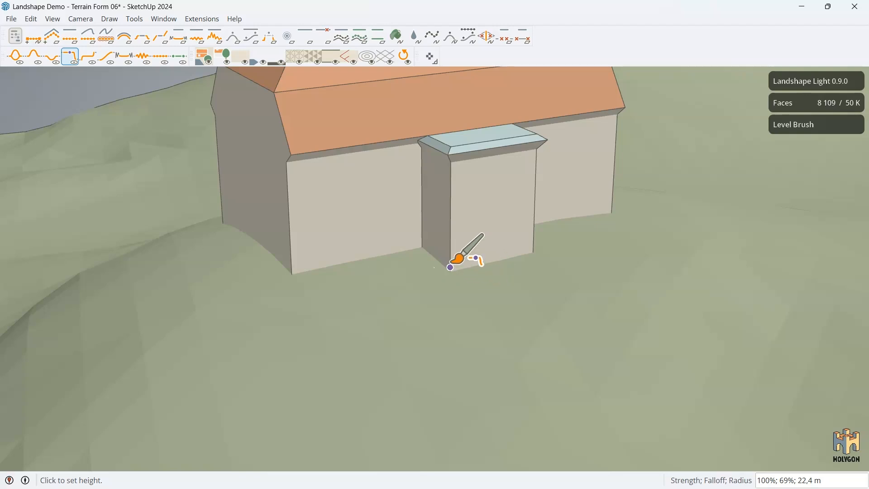
{"action": "left_click", "coordinate": [456, 265]}
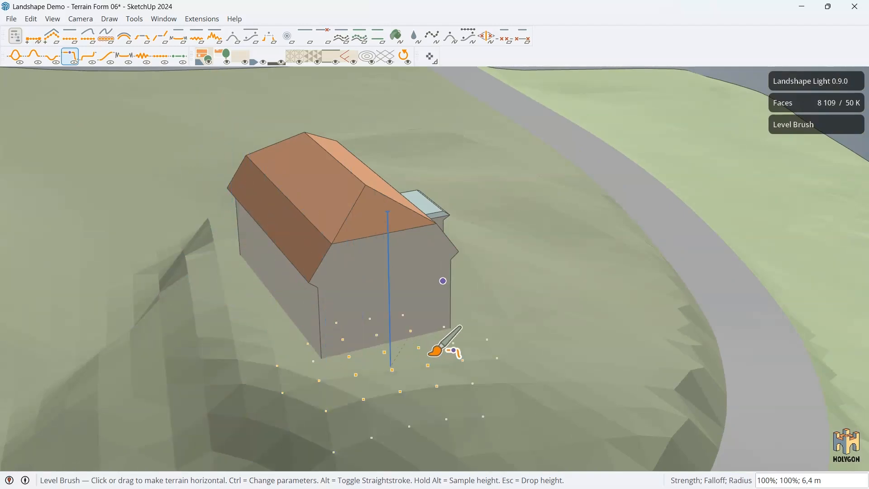
{"action": "mouse_move", "coordinate": [277, 338]}
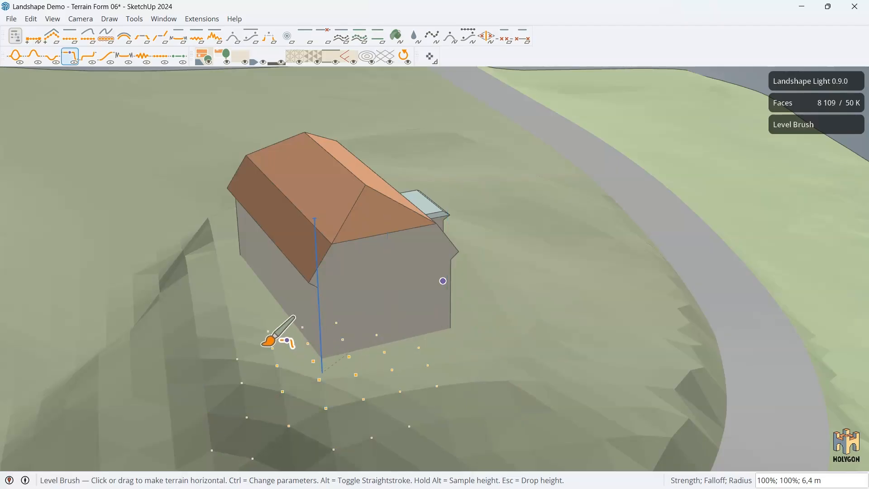
{"action": "mouse_move", "coordinate": [224, 211]}
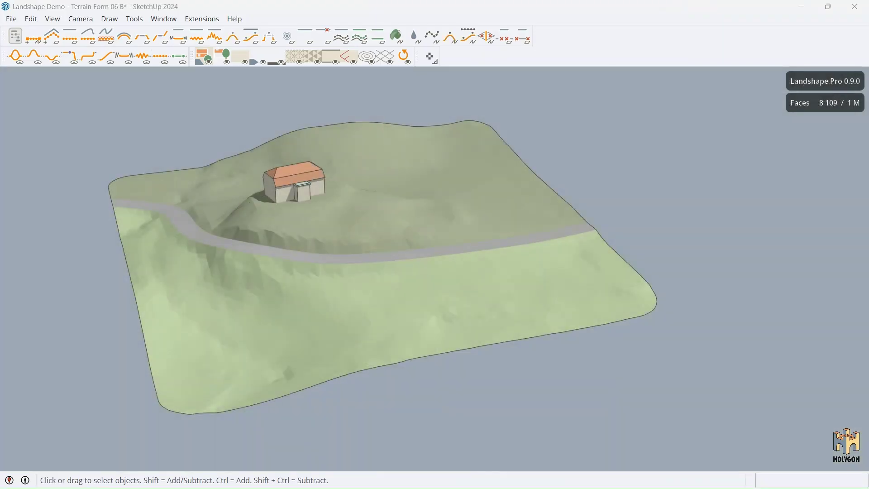
{"action": "mouse_move", "coordinate": [229, 93]}
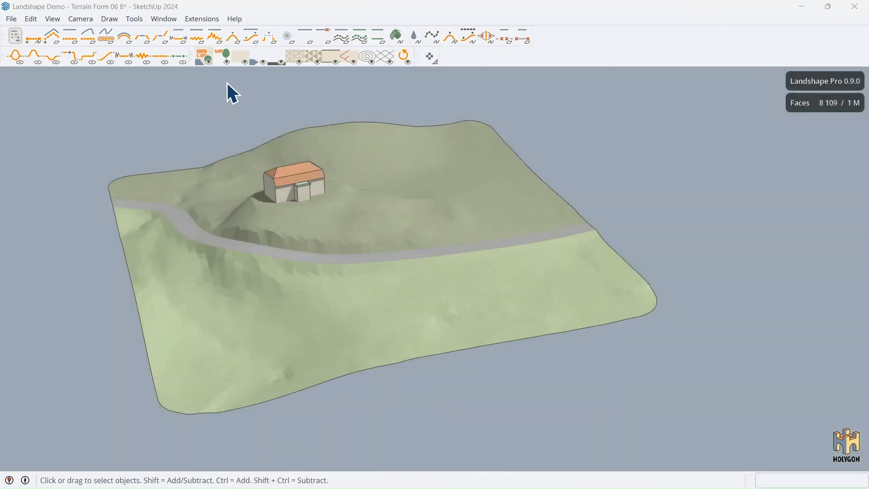
{"action": "mouse_move", "coordinate": [364, 90]}
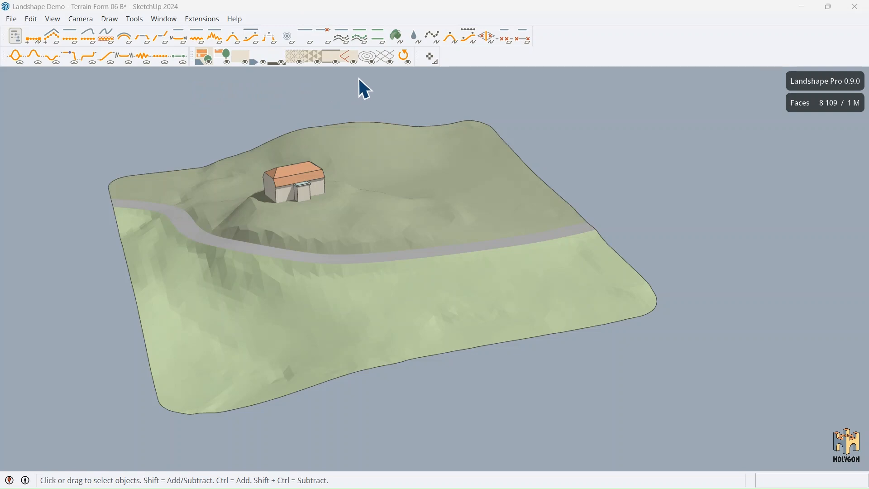
{"action": "mouse_move", "coordinate": [405, 84]}
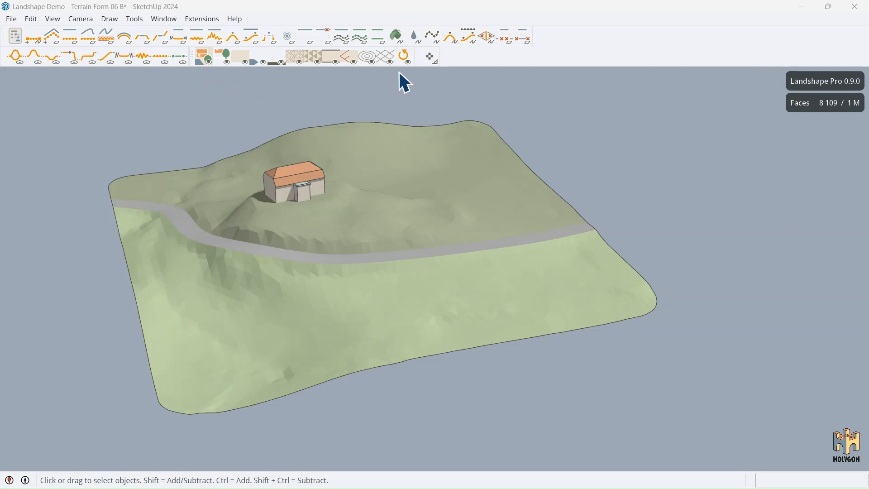
{"action": "mouse_move", "coordinate": [192, 82]}
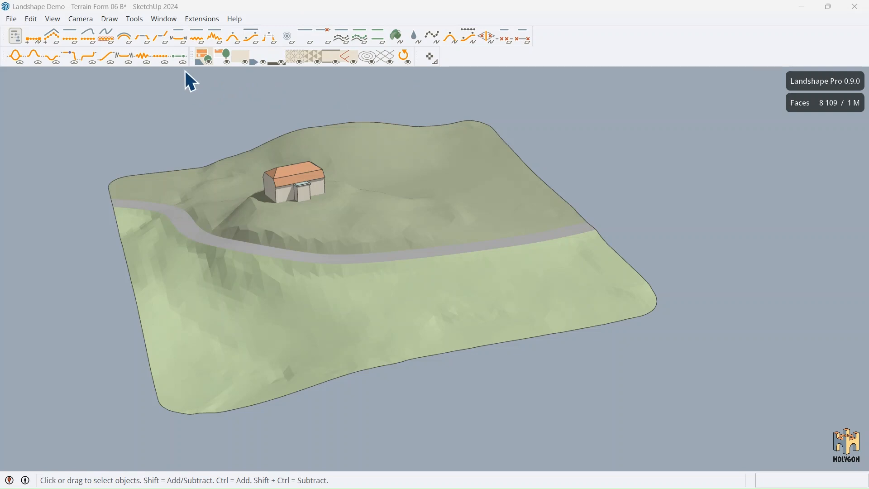
{"action": "mouse_move", "coordinate": [176, 107]}
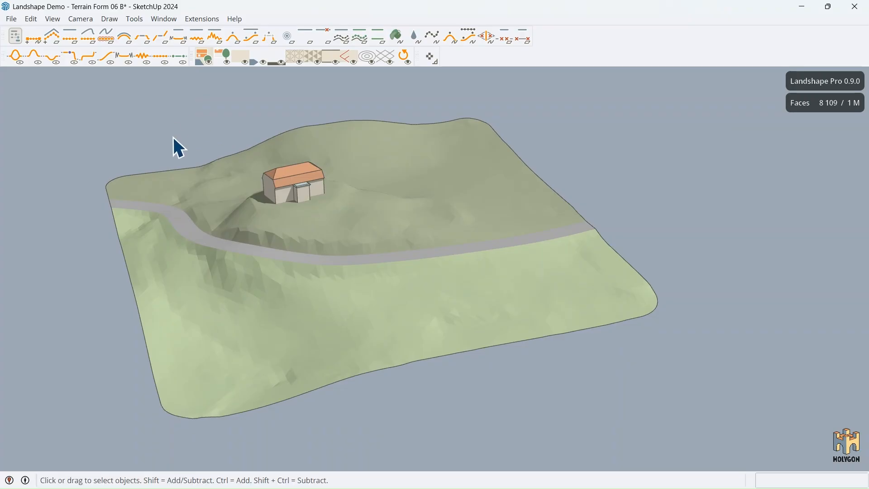
{"action": "mouse_move", "coordinate": [127, 193]}
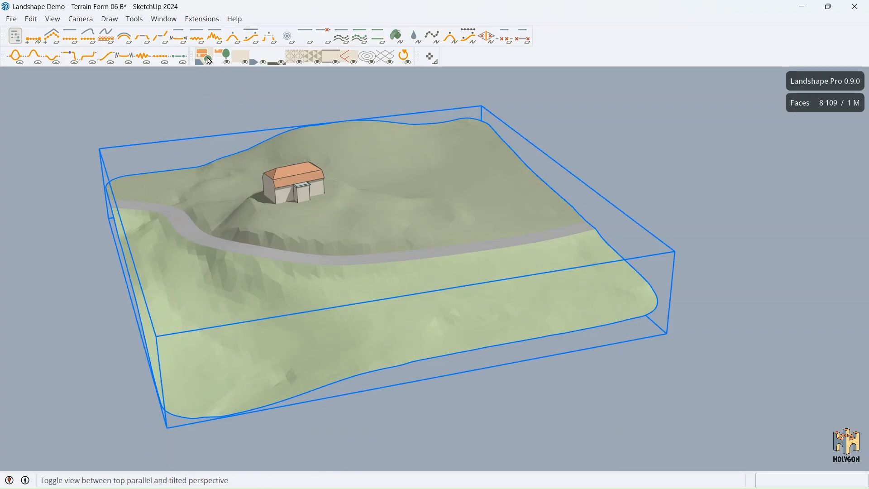
{"action": "mouse_move", "coordinate": [205, 60]}
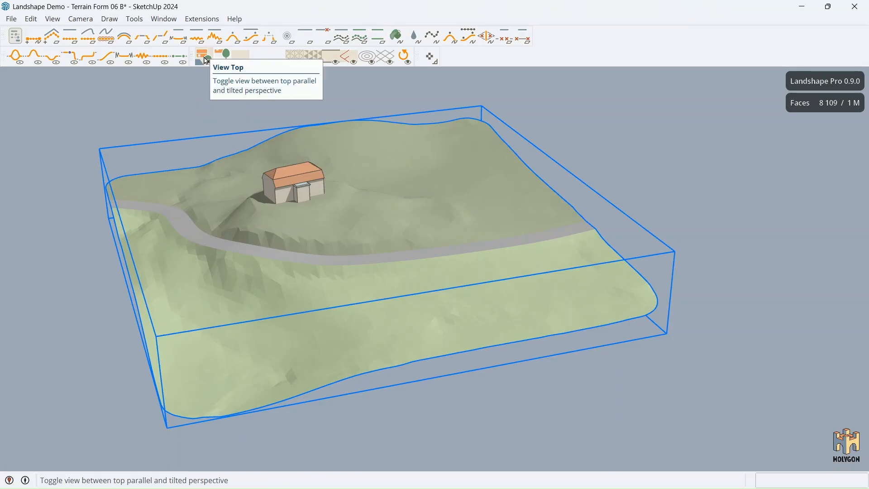
- Toggle top view and back to tilted perspective, then turn on nonterrain visibility to show the trees
{"action": "left_click", "coordinate": [204, 56]}
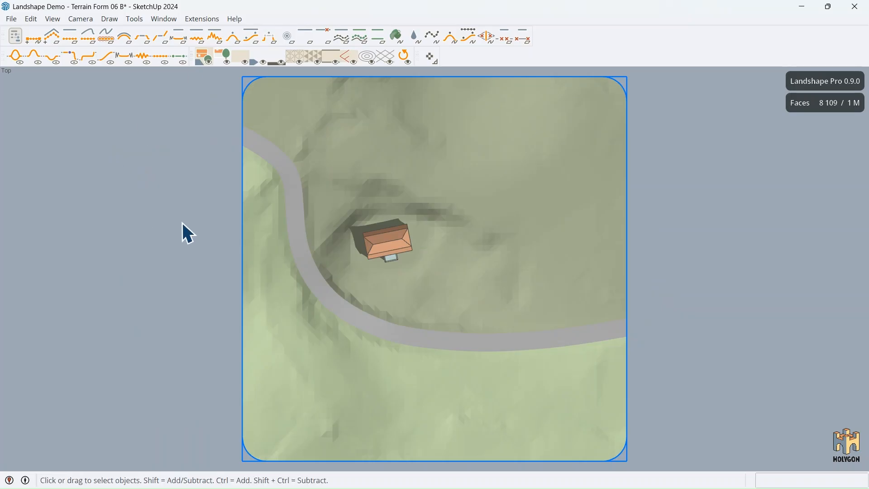
{"action": "mouse_move", "coordinate": [204, 60]}
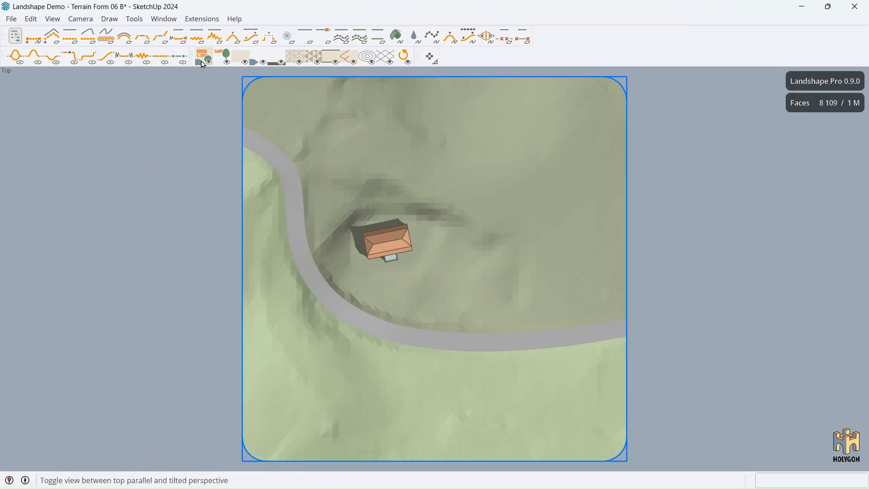
{"action": "left_click", "coordinate": [203, 54]}
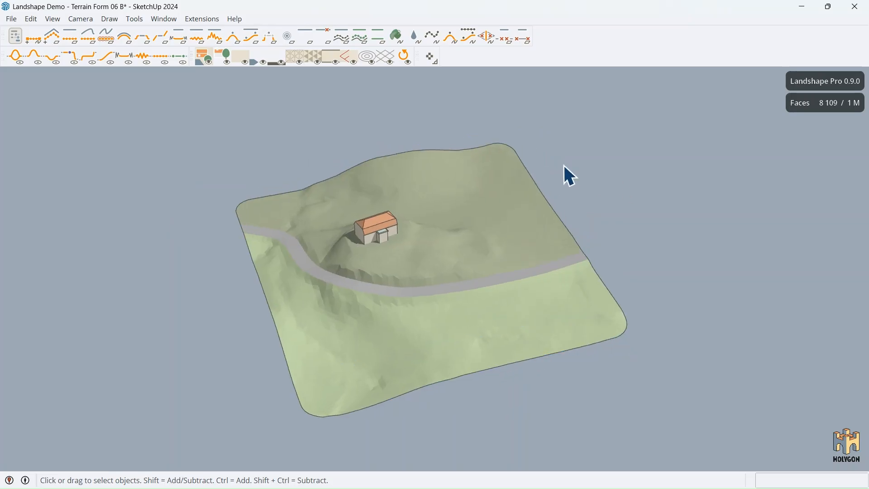
{"action": "left_click", "coordinate": [206, 54]}
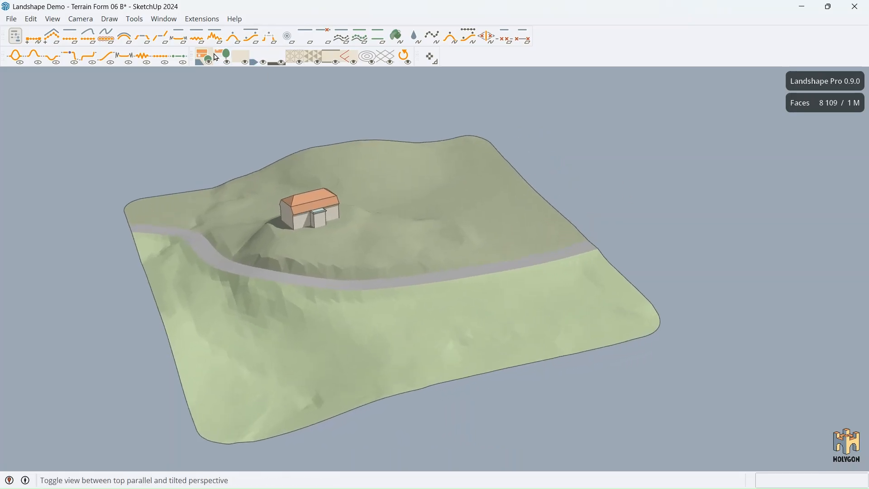
{"action": "left_click", "coordinate": [205, 56]}
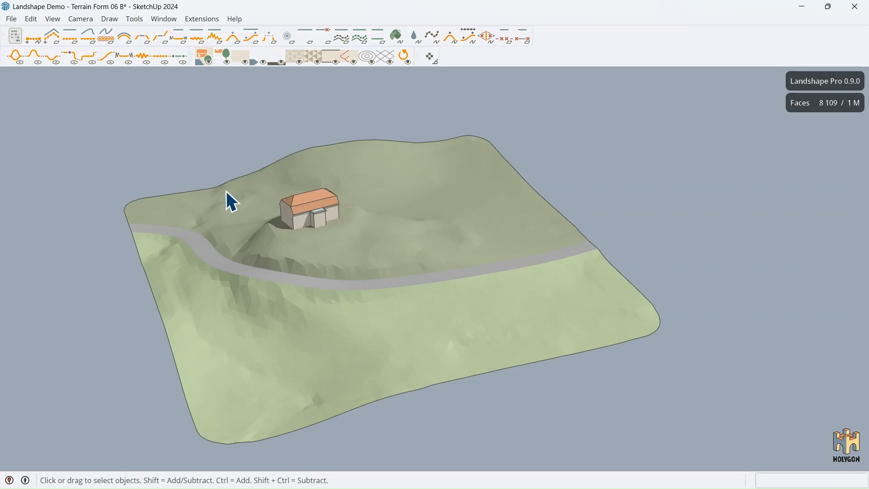
{"action": "mouse_move", "coordinate": [312, 224]}
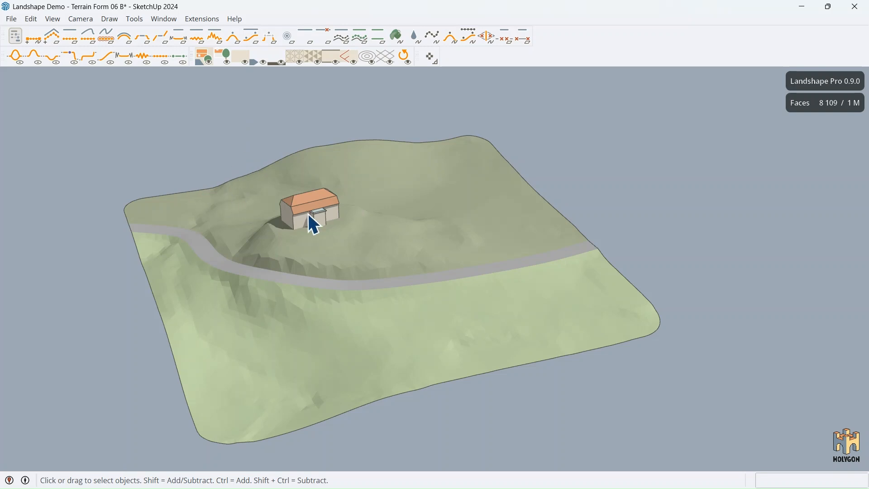
{"action": "mouse_move", "coordinate": [510, 47]}
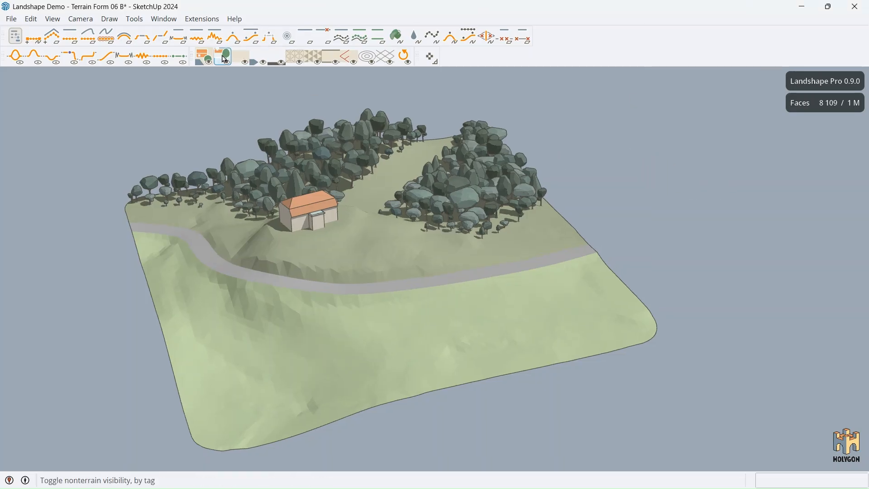
{"action": "left_click", "coordinate": [222, 58]}
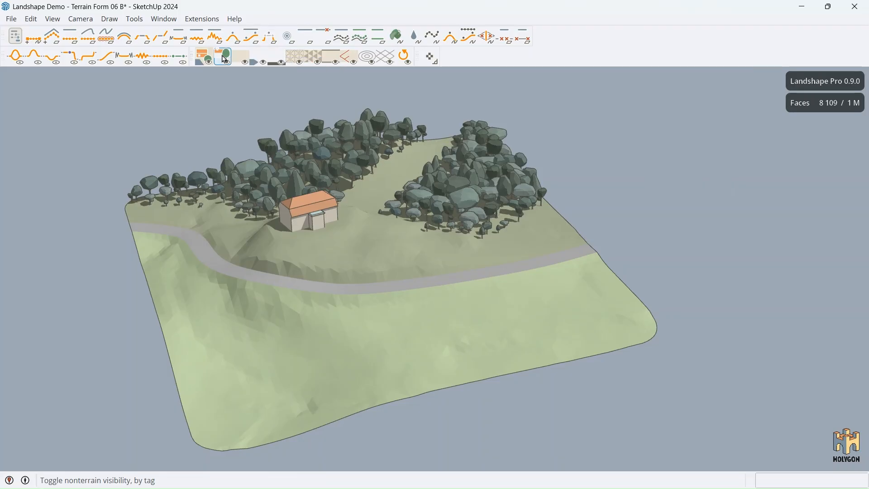
{"action": "left_click", "coordinate": [222, 56]}
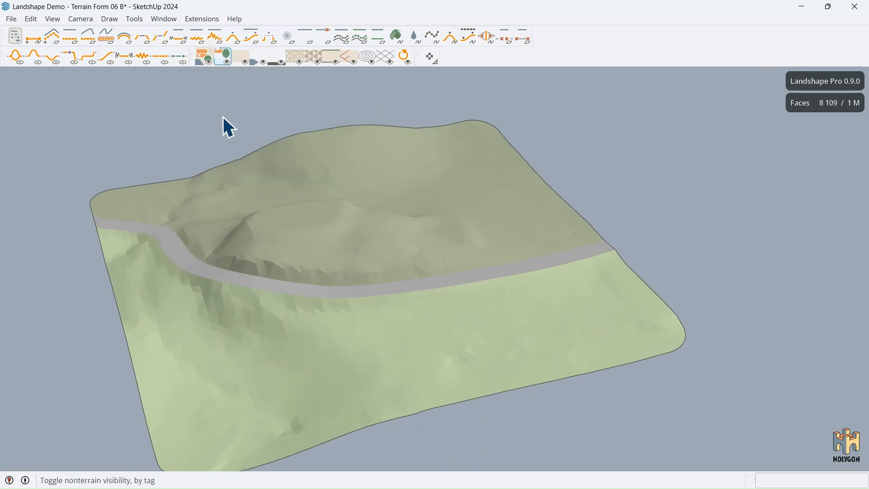
{"action": "mouse_move", "coordinate": [304, 176]}
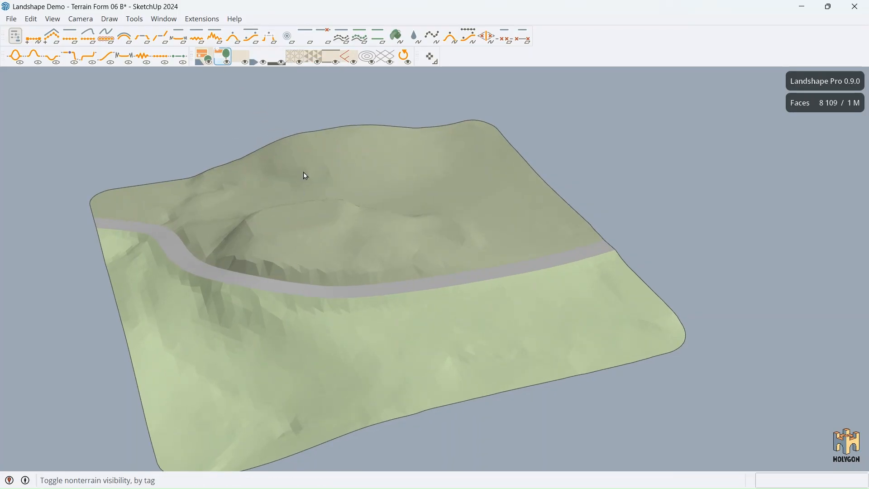
{"action": "left_click", "coordinate": [224, 55]}
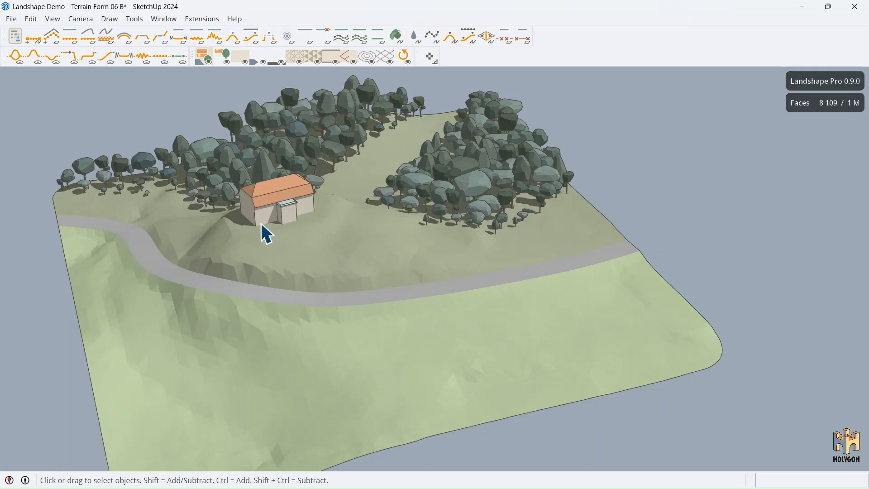
{"action": "mouse_move", "coordinate": [515, 174]}
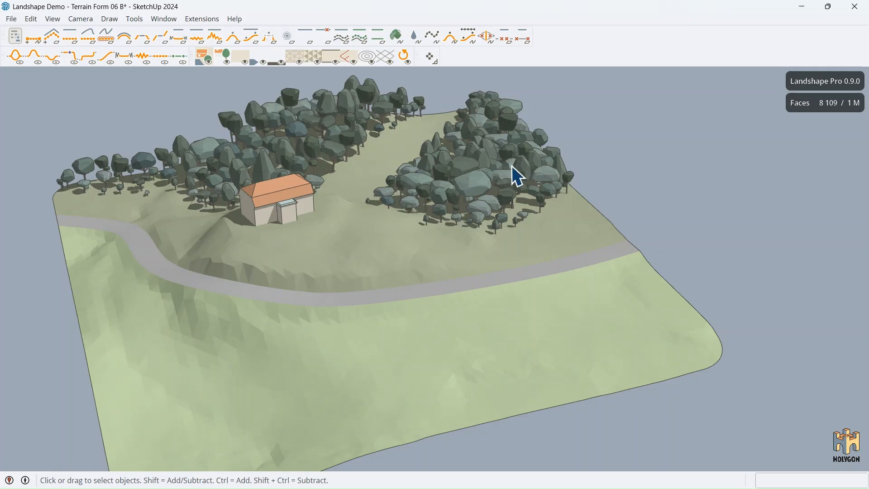
{"action": "mouse_move", "coordinate": [470, 200]}
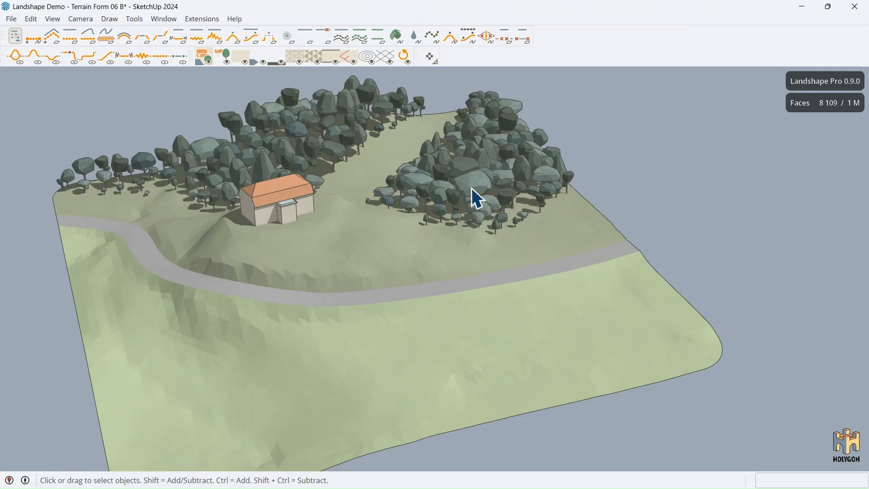
{"action": "mouse_move", "coordinate": [231, 90]}
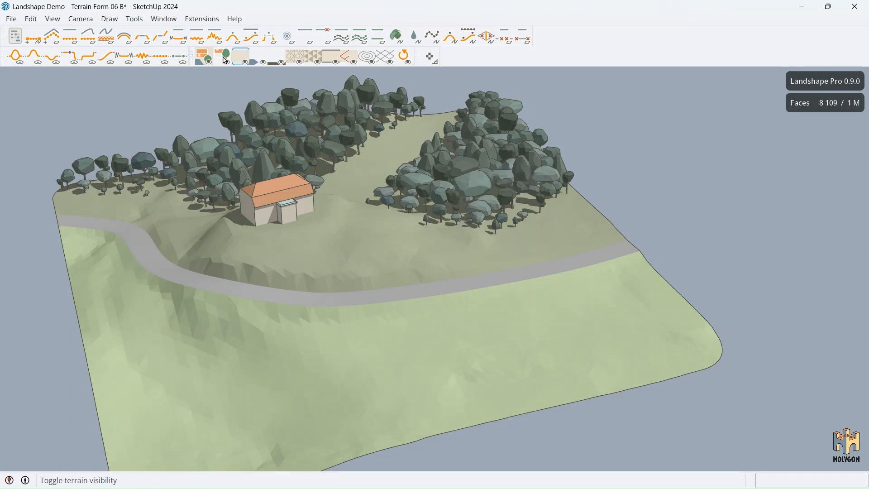
{"action": "left_click", "coordinate": [223, 55]}
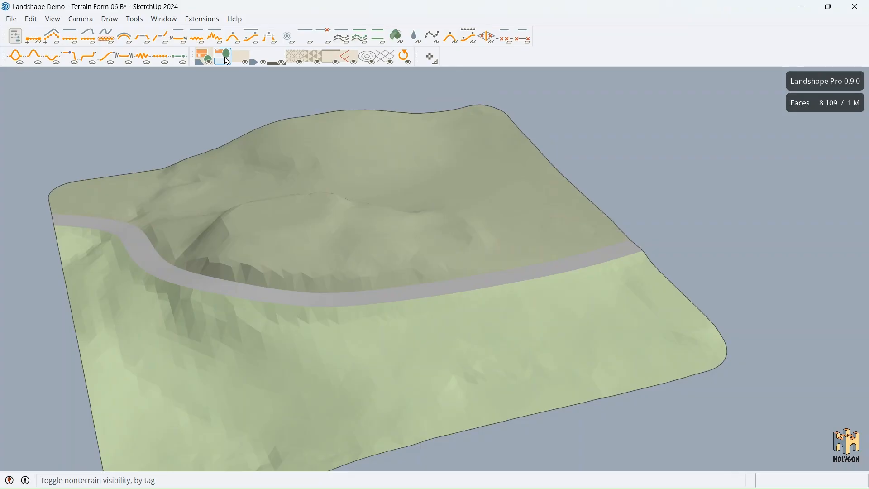
{"action": "left_click", "coordinate": [224, 57]}
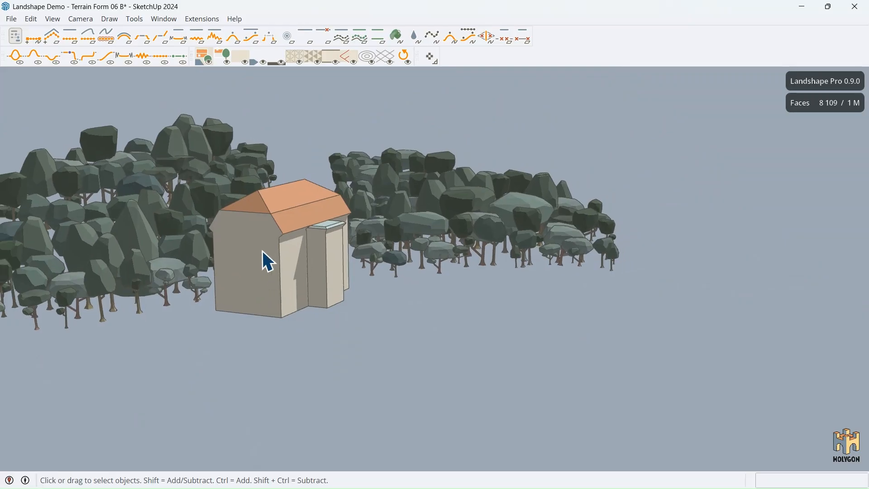
{"action": "left_click", "coordinate": [240, 55]}
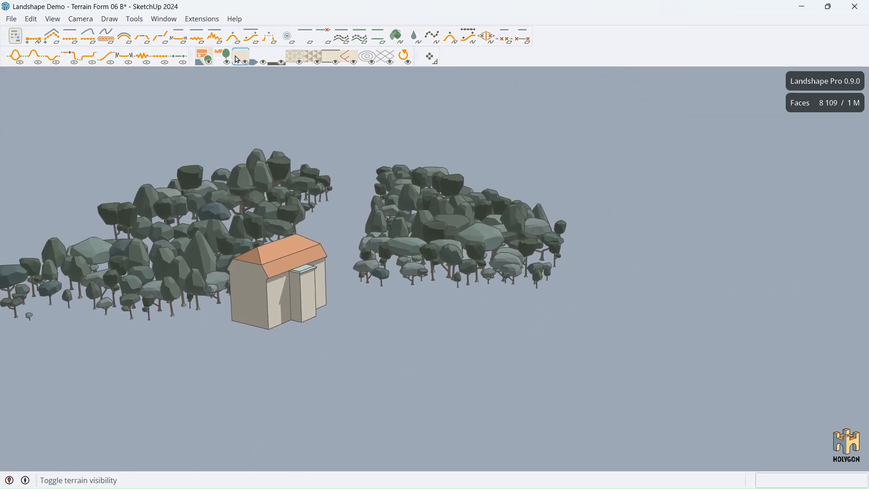
{"action": "left_click", "coordinate": [241, 54]}
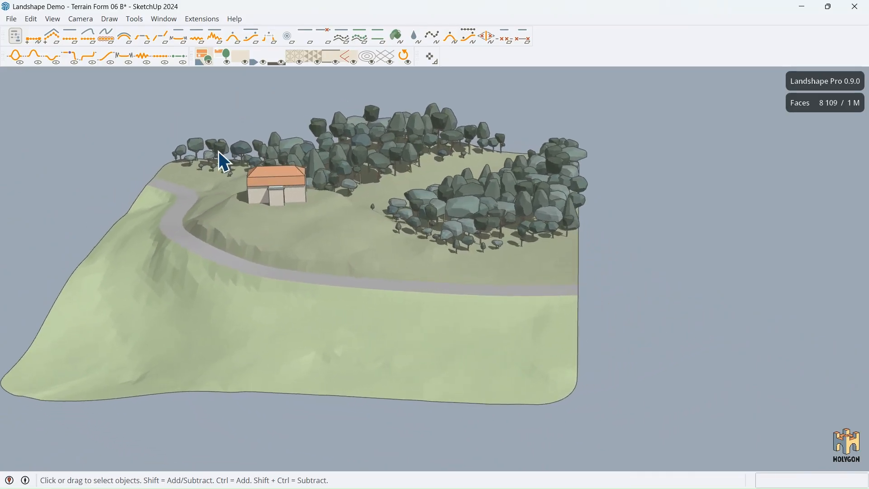
- Toggle terrain edge visibility to show the solid skirt along the terrain's edges
{"action": "left_click", "coordinate": [276, 56]}
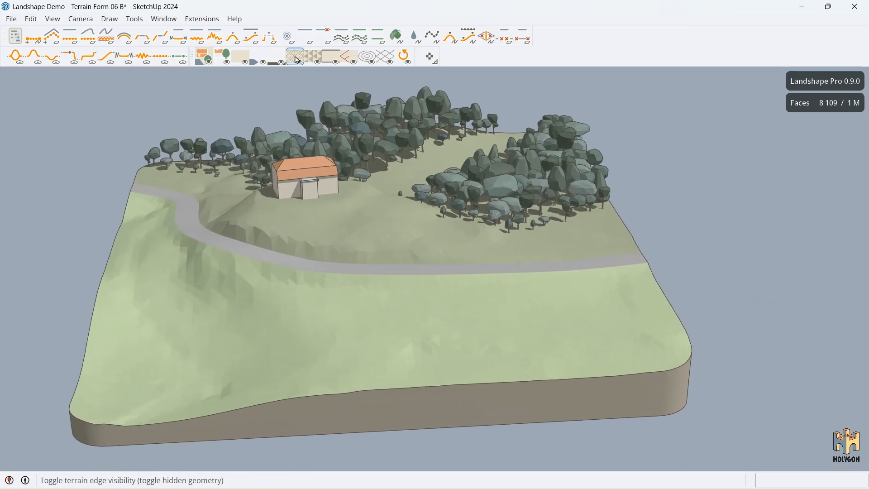
{"action": "mouse_move", "coordinate": [320, 61]}
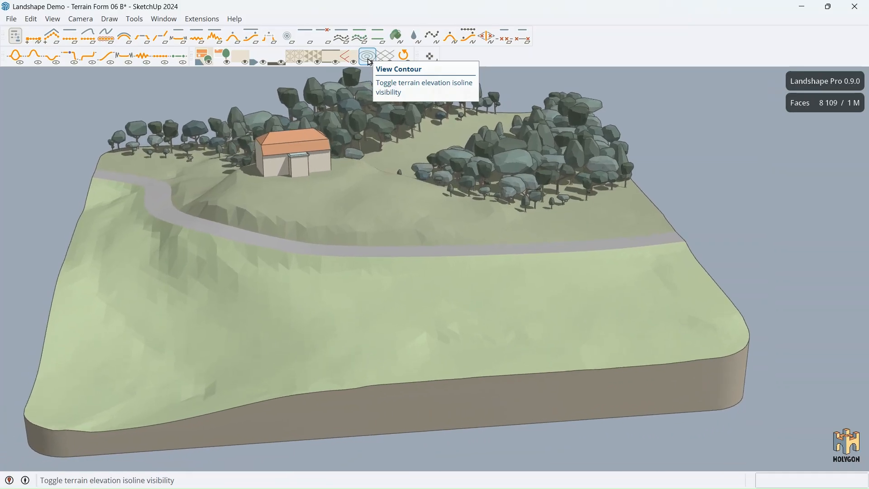
- Show elevation contours and set their spacing to ,5 for half-metre lines
{"action": "left_click", "coordinate": [366, 55]}
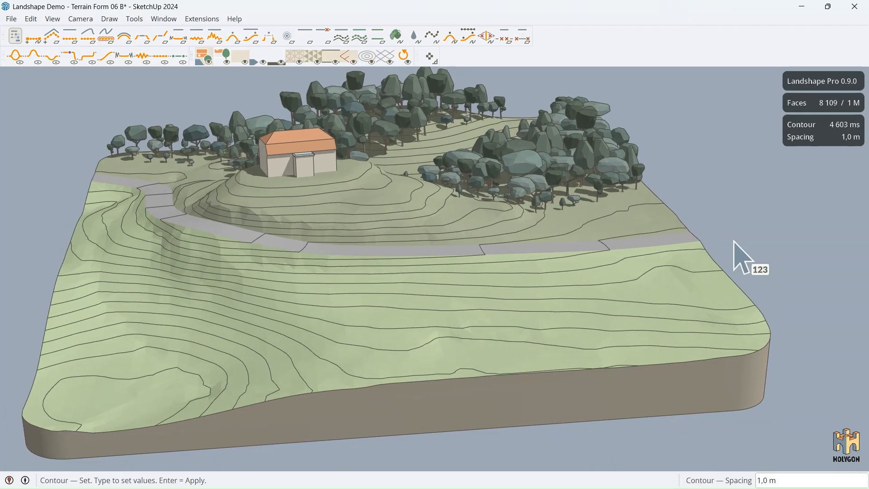
{"action": "type", "text": ",5"}
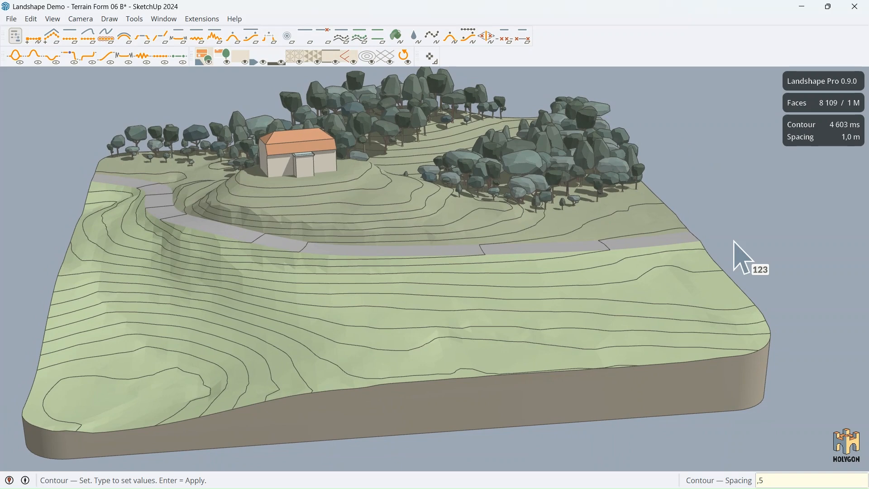
{"action": "key", "text": "Return"}
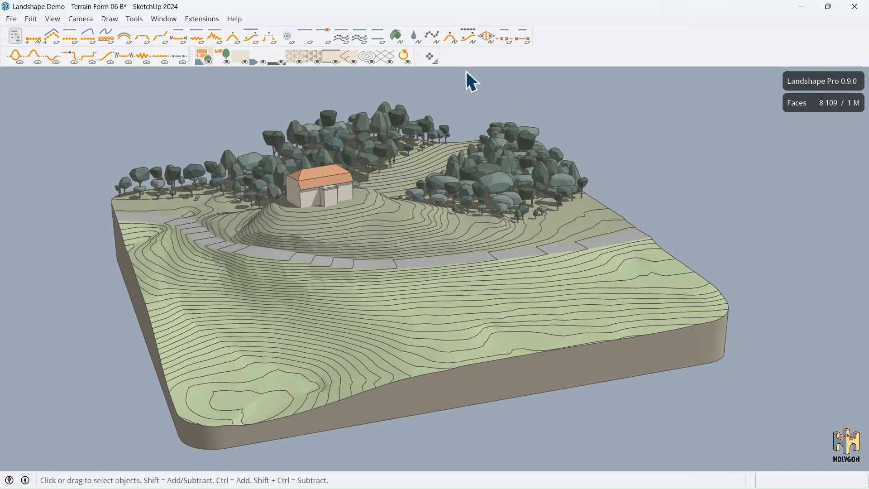
- Float the Landshape toolbars off the dock over the model and start the Survey Spot check
{"action": "left_click", "coordinate": [428, 56]}
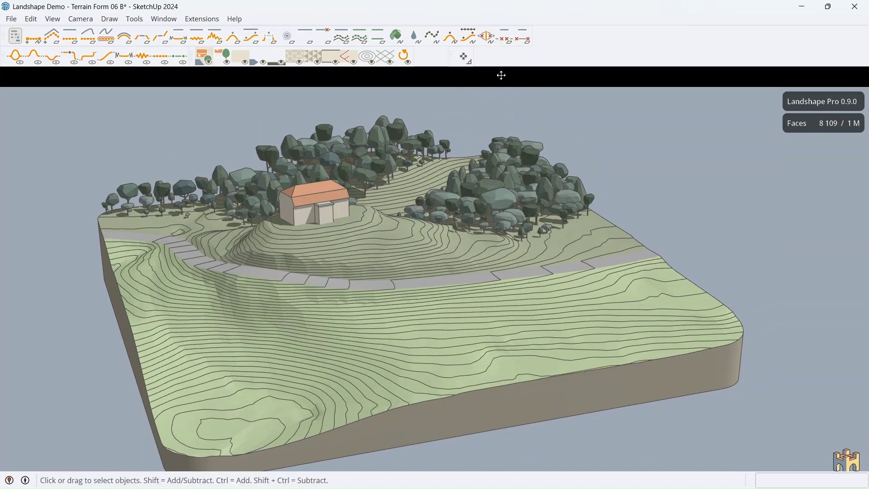
{"action": "left_click", "coordinate": [287, 37]}
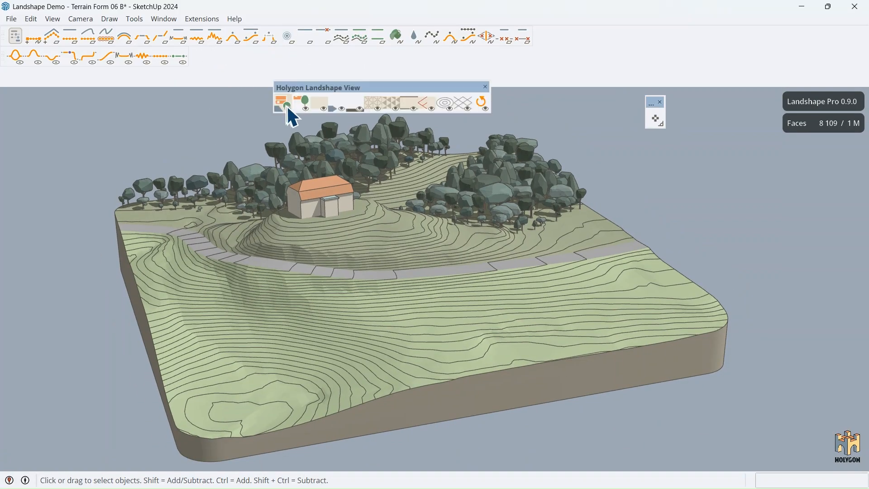
{"action": "left_click", "coordinate": [15, 56]}
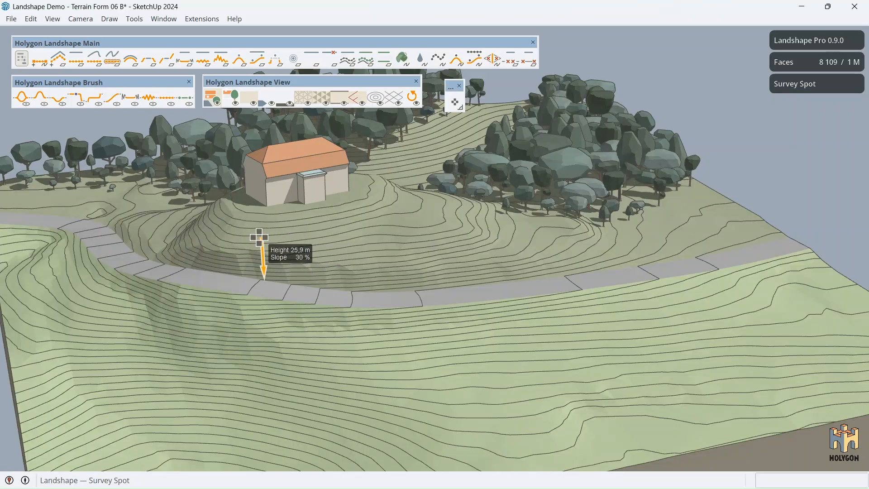
{"action": "mouse_move", "coordinate": [250, 291]}
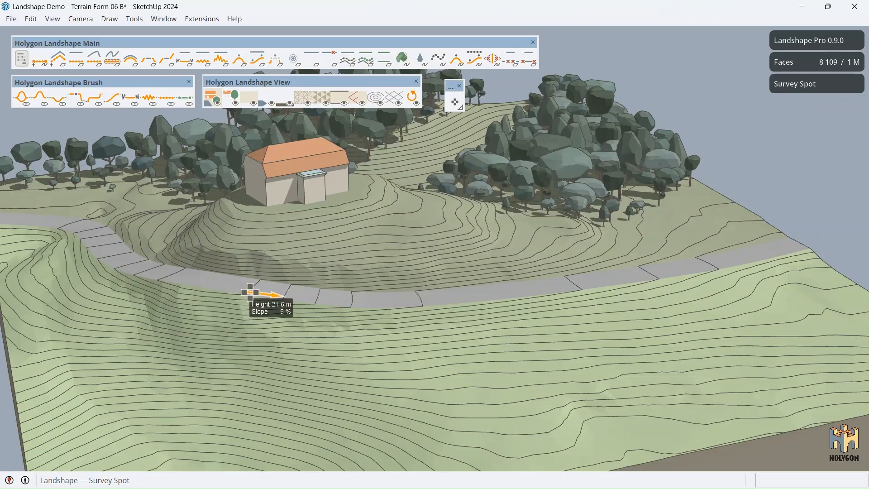
{"action": "mouse_move", "coordinate": [357, 300]}
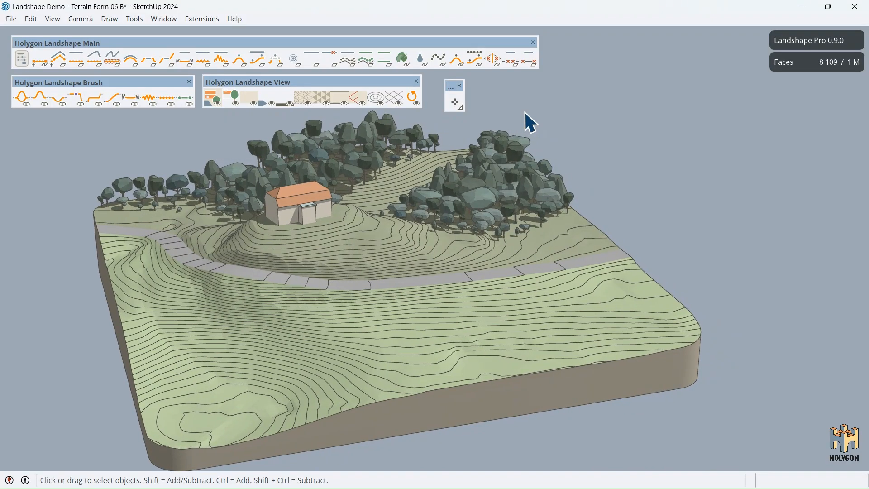
{"action": "mouse_move", "coordinate": [348, 233]}
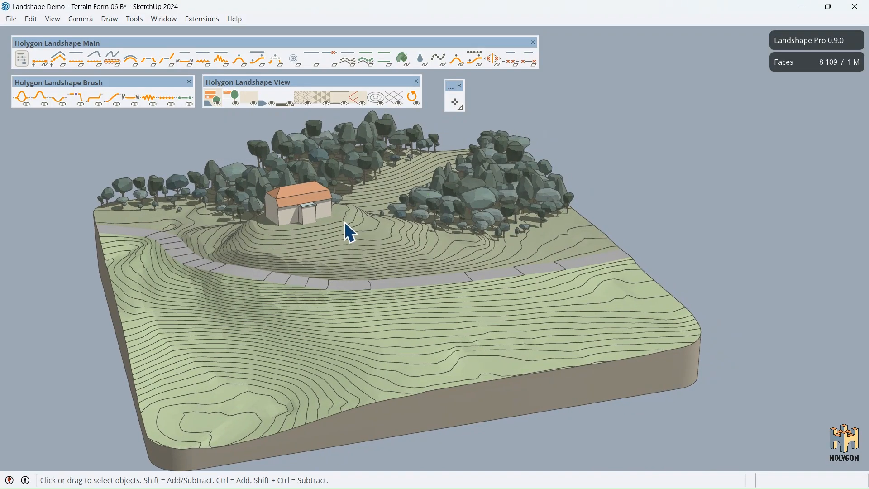
{"action": "mouse_move", "coordinate": [319, 213]}
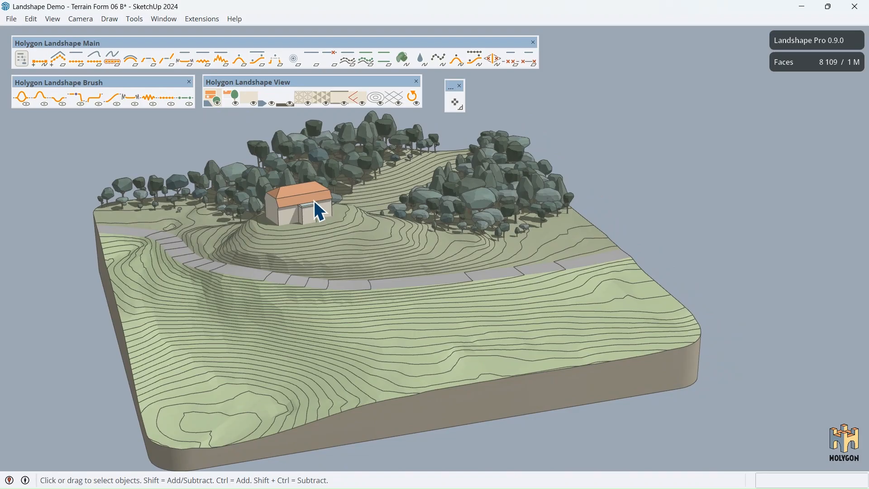
{"action": "mouse_move", "coordinate": [309, 209]}
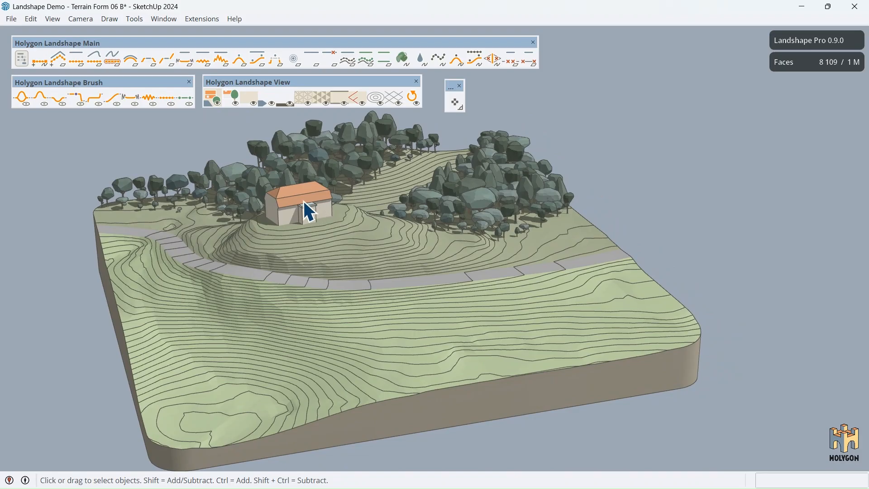
{"action": "right_click", "coordinate": [307, 208]}
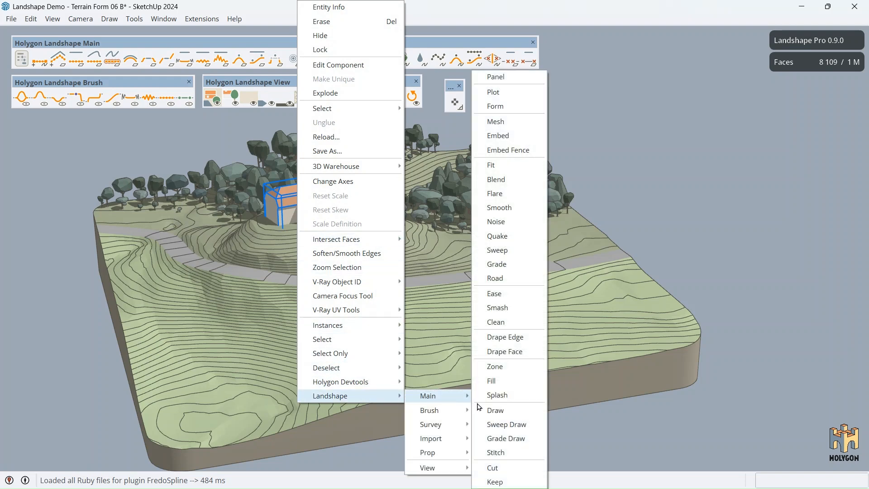
{"action": "mouse_move", "coordinate": [428, 410]}
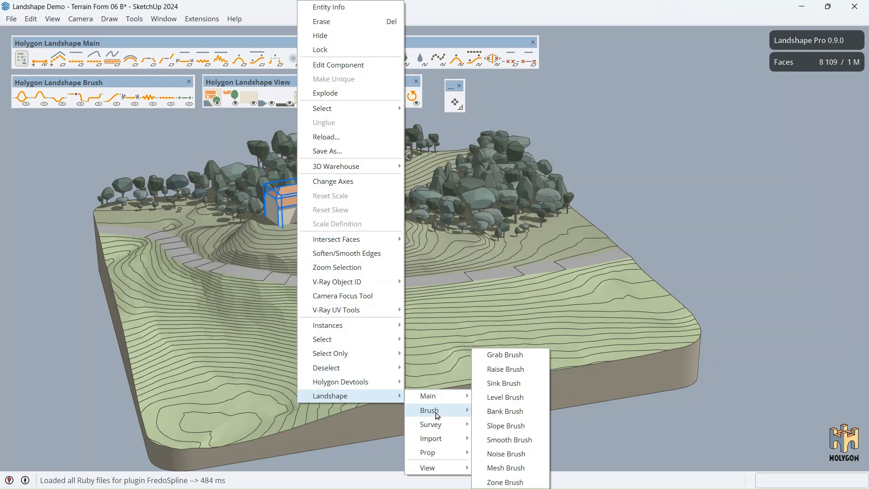
{"action": "mouse_move", "coordinate": [430, 424]}
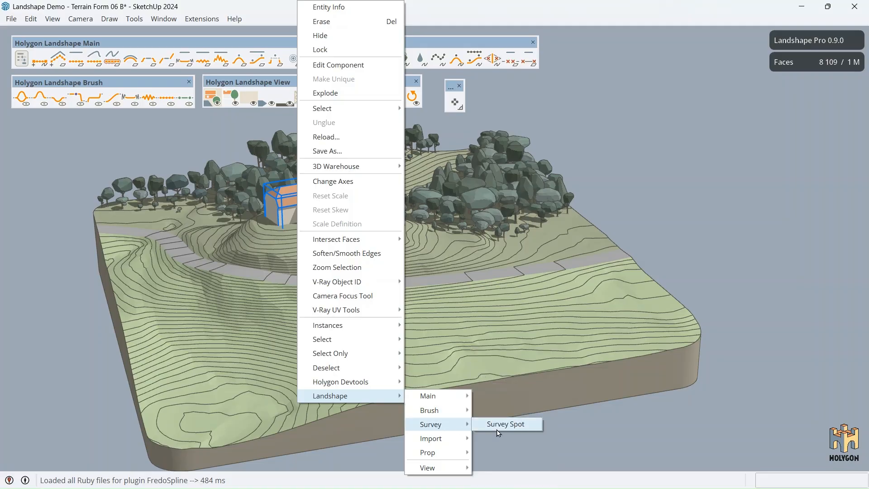
{"action": "mouse_move", "coordinate": [430, 438]}
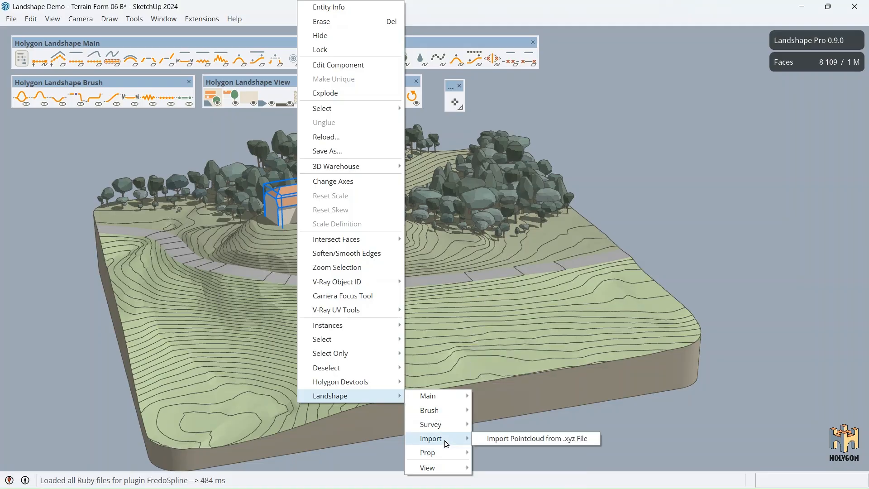
{"action": "mouse_move", "coordinate": [427, 452]}
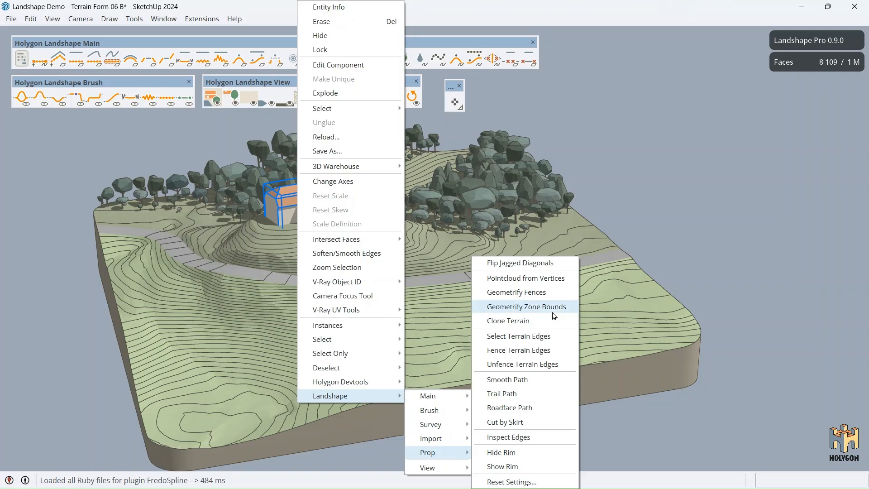
{"action": "mouse_move", "coordinate": [500, 466]}
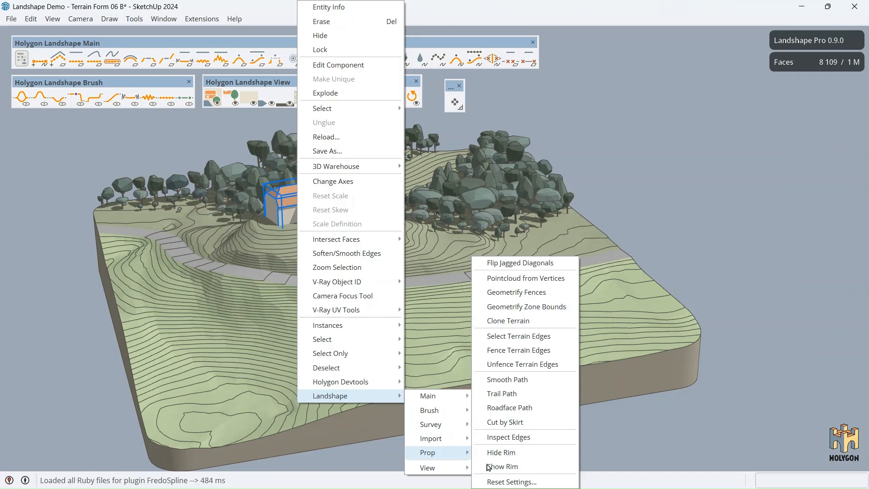
{"action": "mouse_move", "coordinate": [427, 452]}
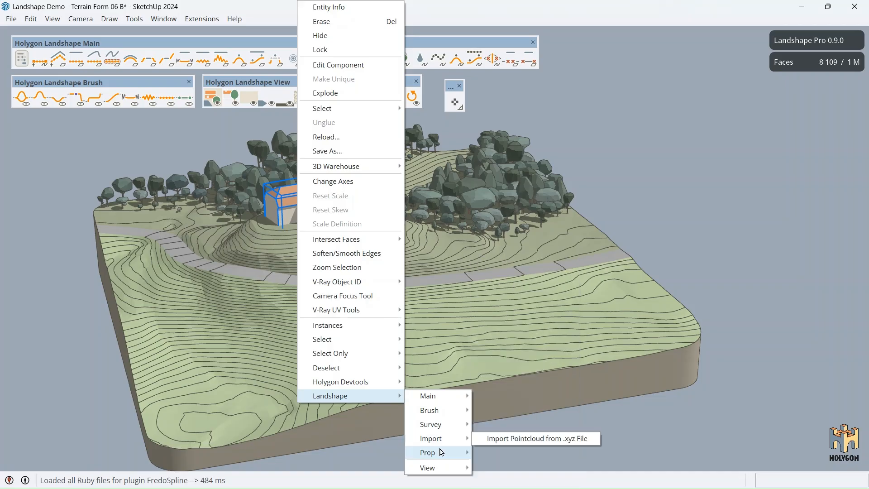
{"action": "mouse_move", "coordinate": [427, 453]}
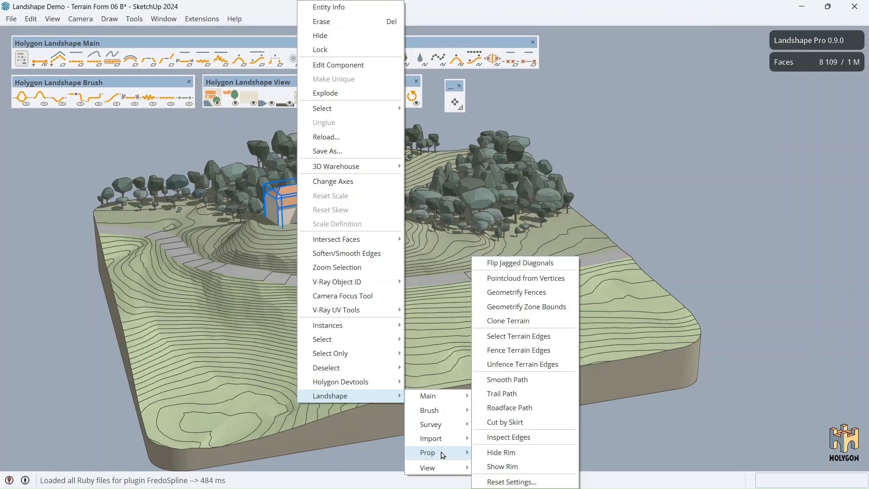
{"action": "mouse_move", "coordinate": [508, 452]}
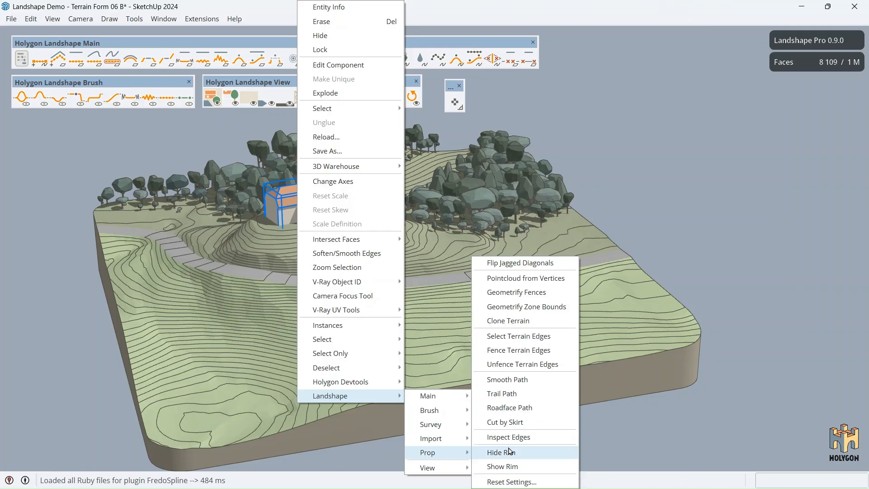
{"action": "mouse_move", "coordinate": [535, 379]}
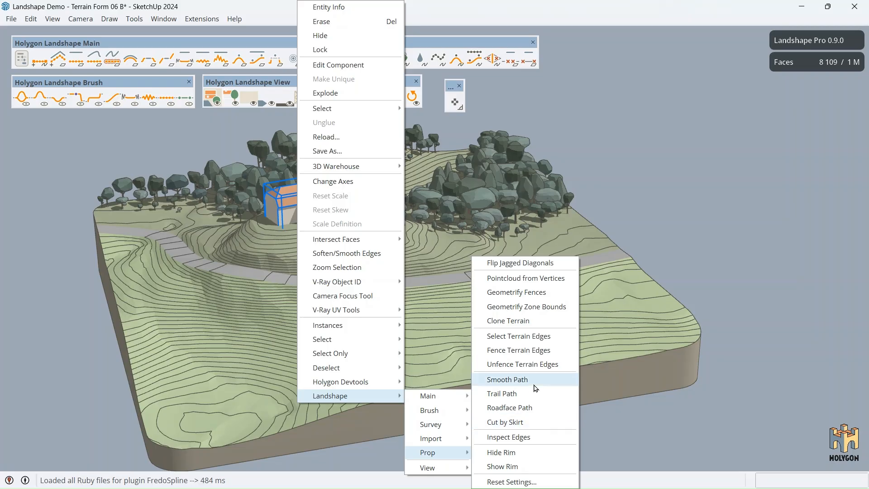
{"action": "mouse_move", "coordinate": [456, 463]}
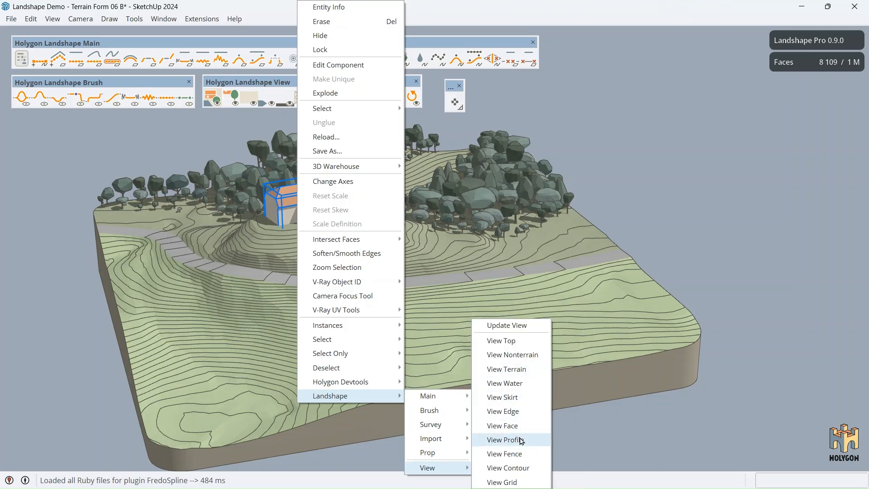
{"action": "left_click", "coordinate": [504, 440]}
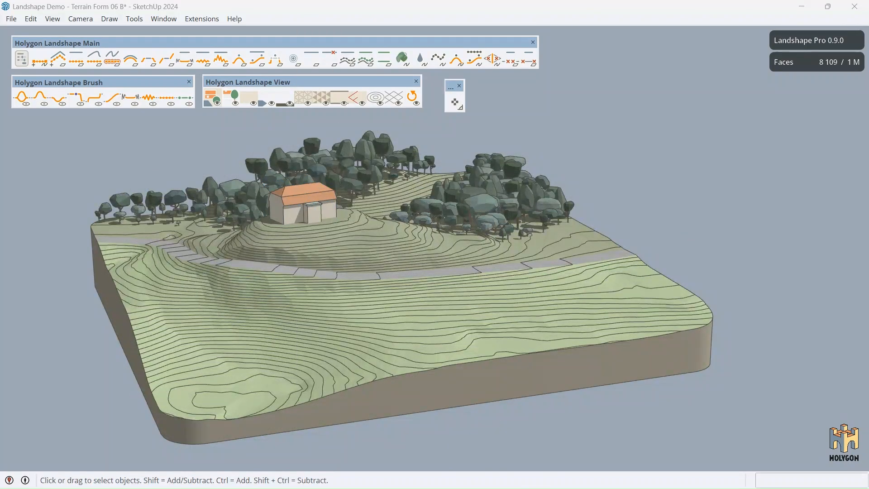
{"action": "mouse_move", "coordinate": [626, 32]}
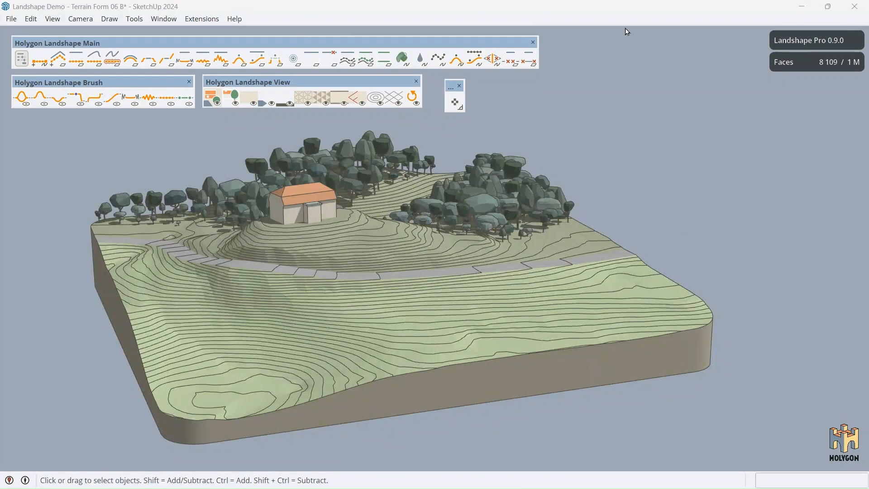
{"action": "mouse_move", "coordinate": [631, 117]}
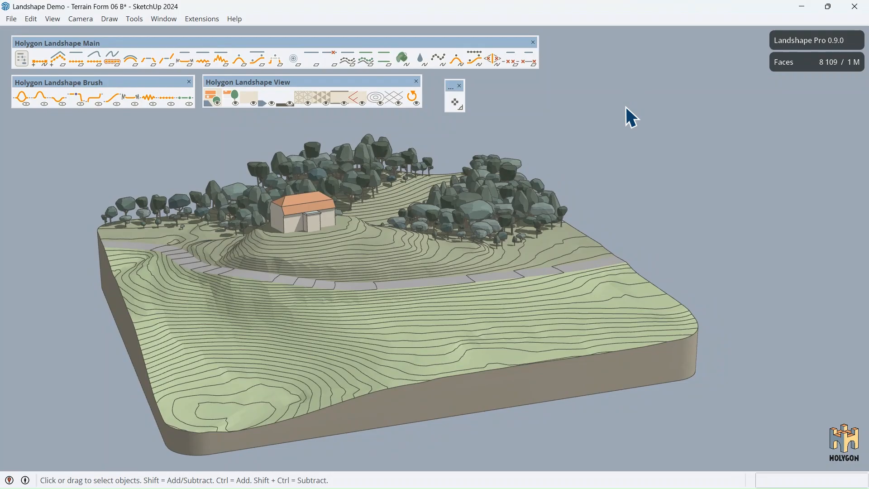
{"action": "mouse_move", "coordinate": [672, 179]}
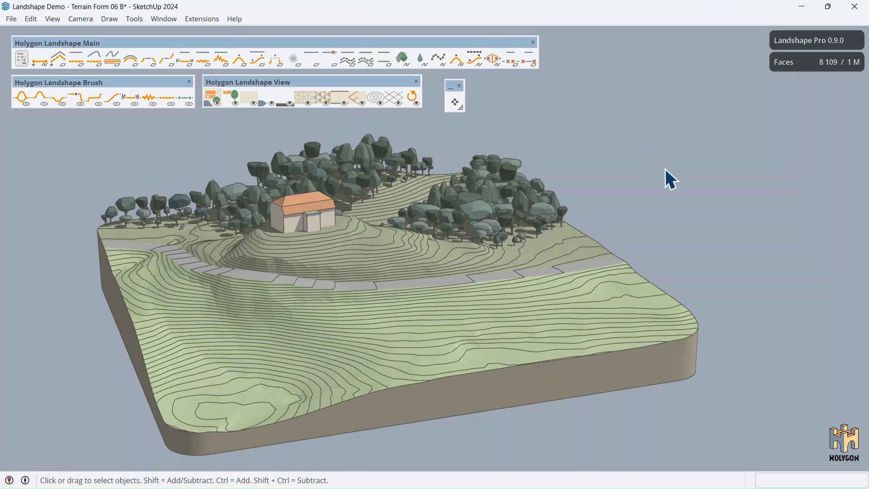
{"action": "mouse_move", "coordinate": [670, 172]}
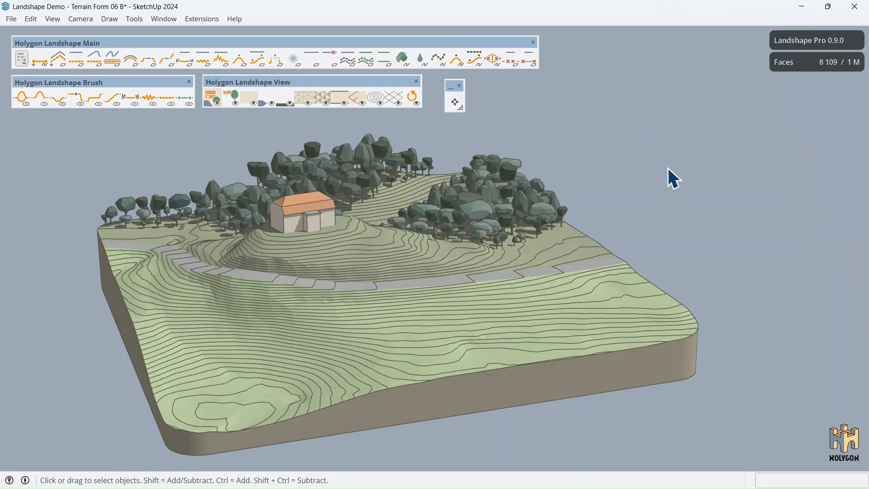
{"action": "mouse_move", "coordinate": [690, 168]}
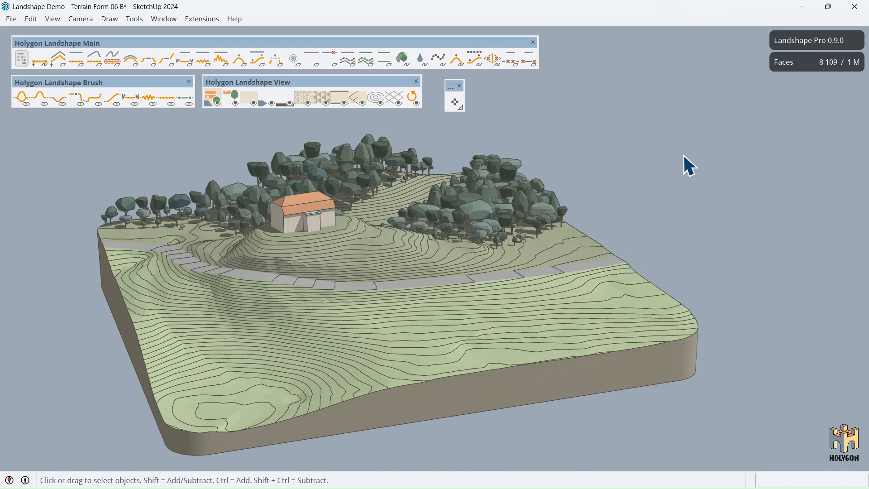
{"action": "mouse_move", "coordinate": [769, 17]}
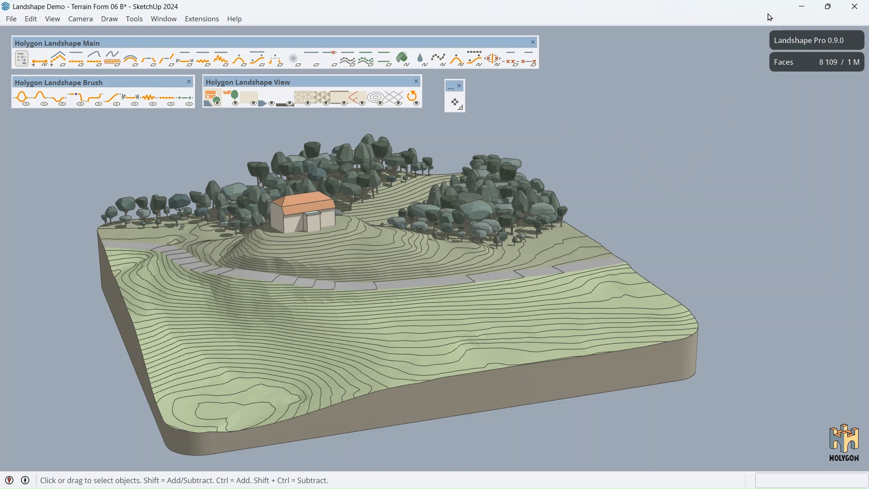